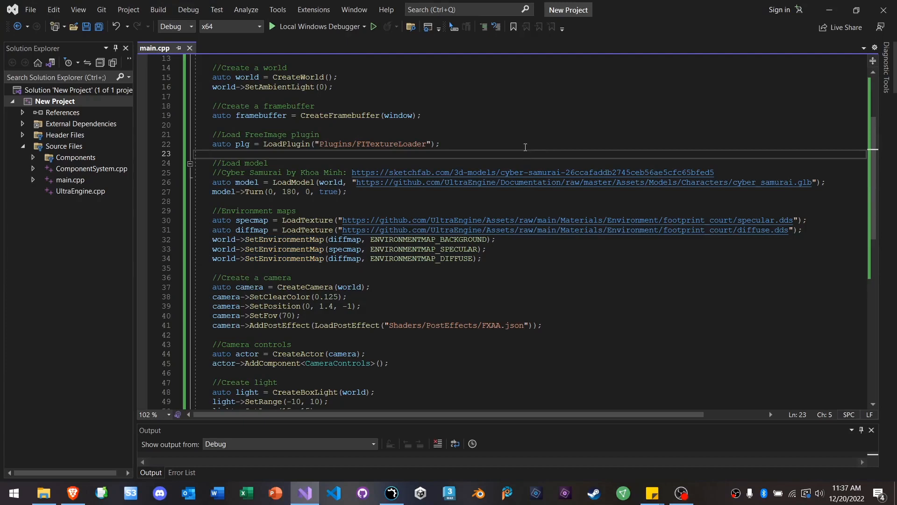
pyautogui.moveTo(508, 138)
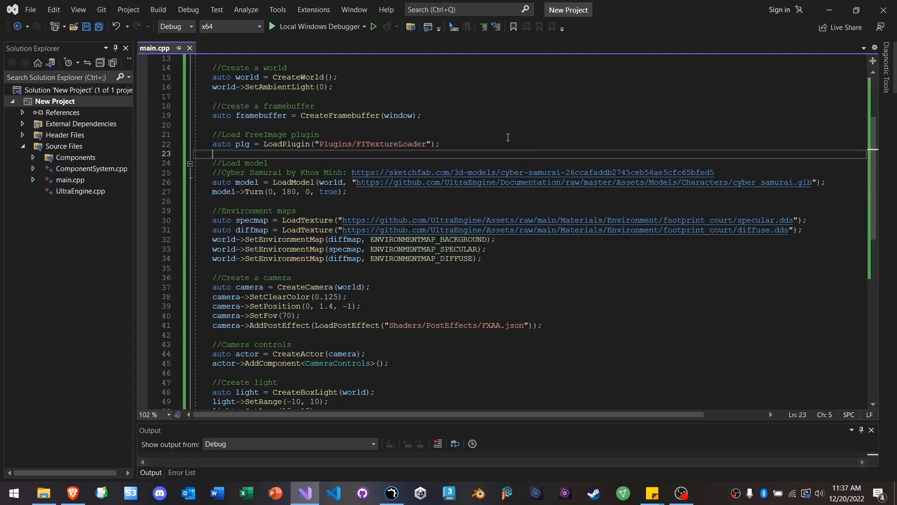
pyautogui.moveTo(421, 125)
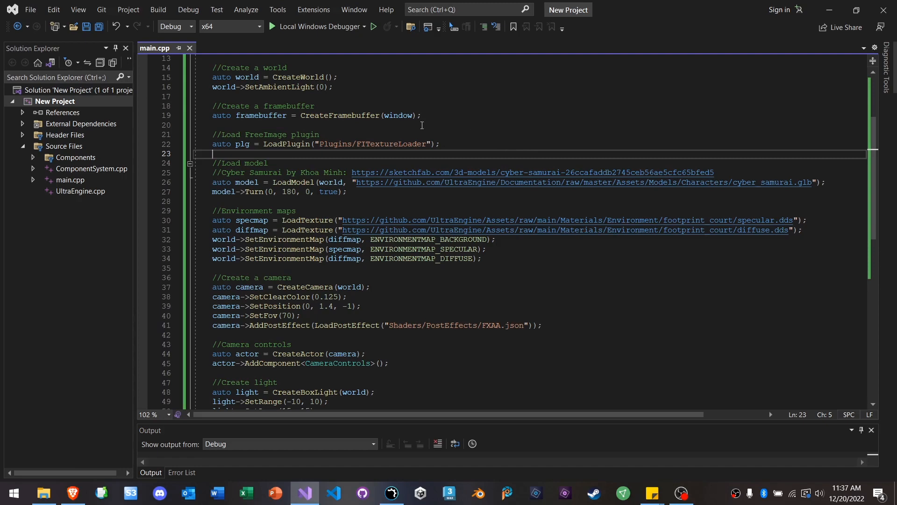
# Step: Review the Cyber Samurai model-loading lines in the unedited main.cpp starter code
pyautogui.scroll(3)
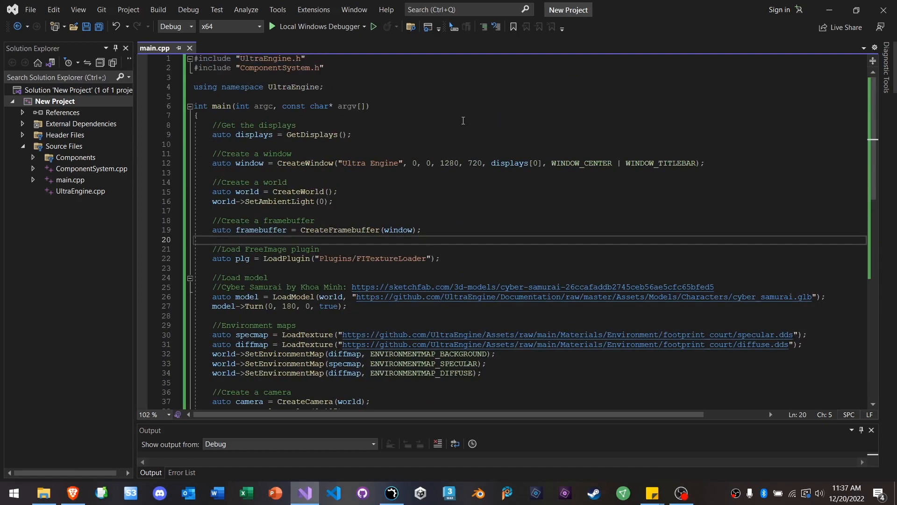
pyautogui.click(410, 145)
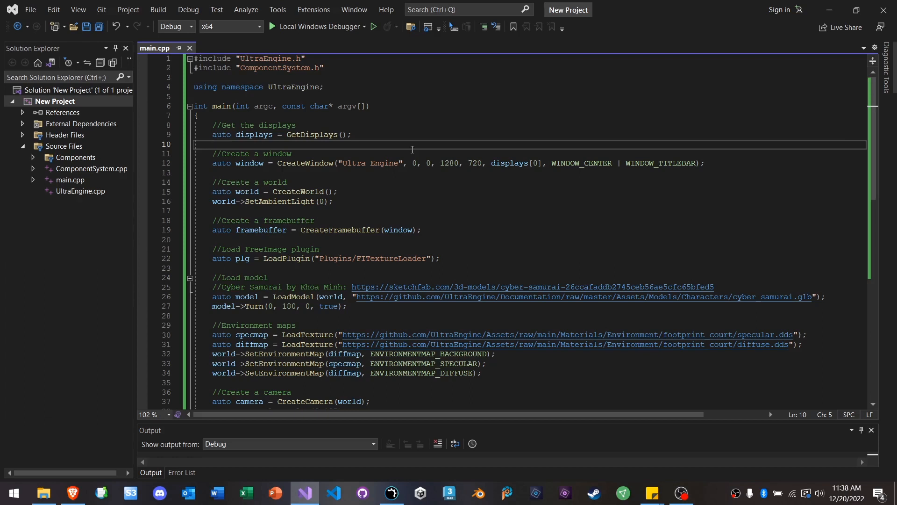
pyautogui.click(344, 172)
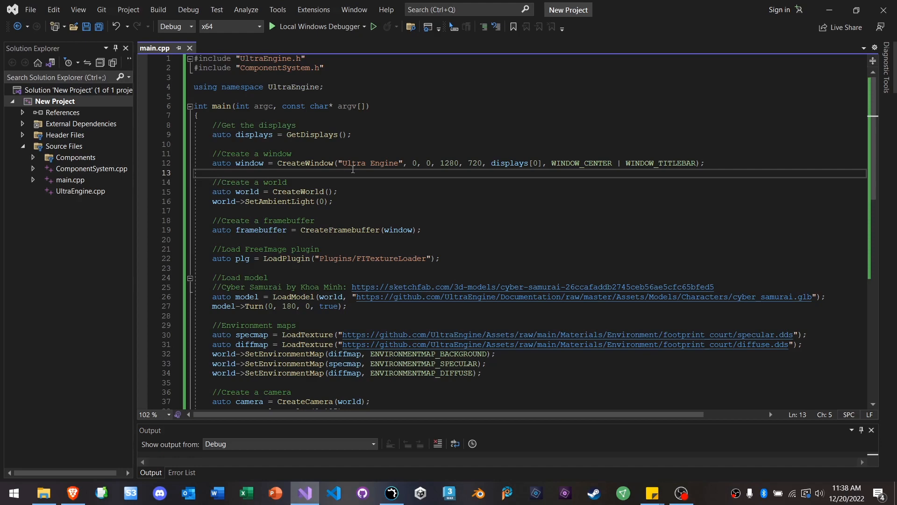
pyautogui.scroll(-3)
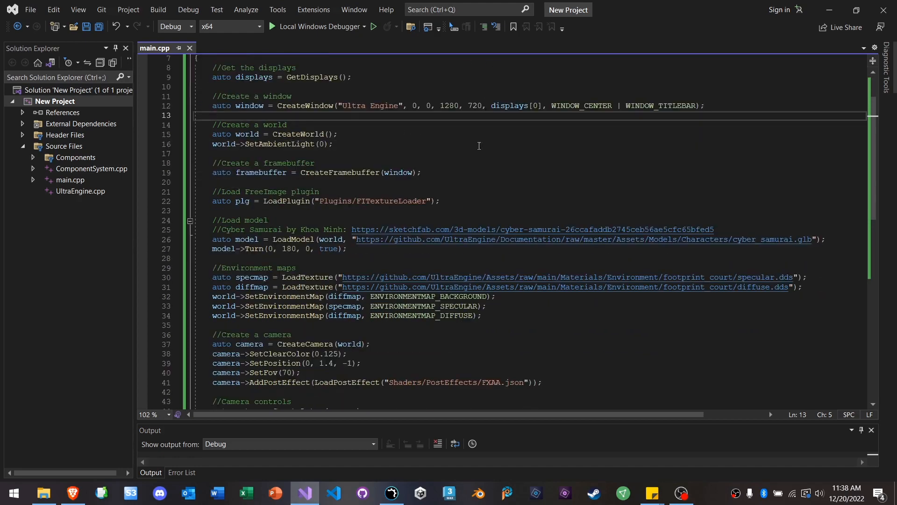
pyautogui.scroll(3)
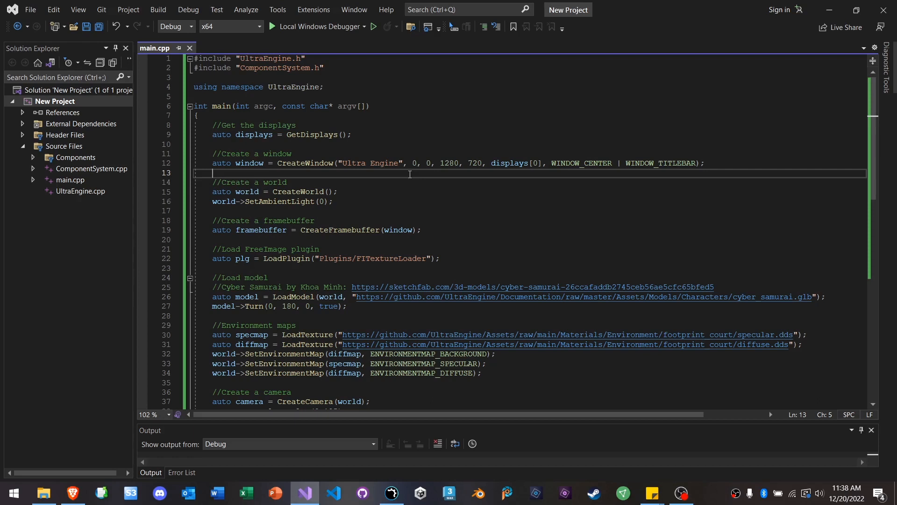
pyautogui.moveTo(309, 163)
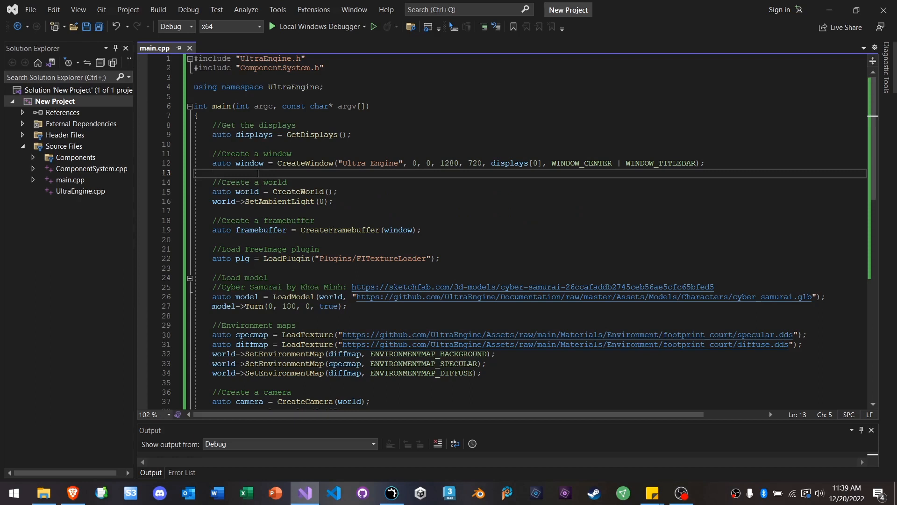
# Step: Select the auto keyword on line 12, enter 'Window', then build and launch the example
pyautogui.doubleClick(221, 163)
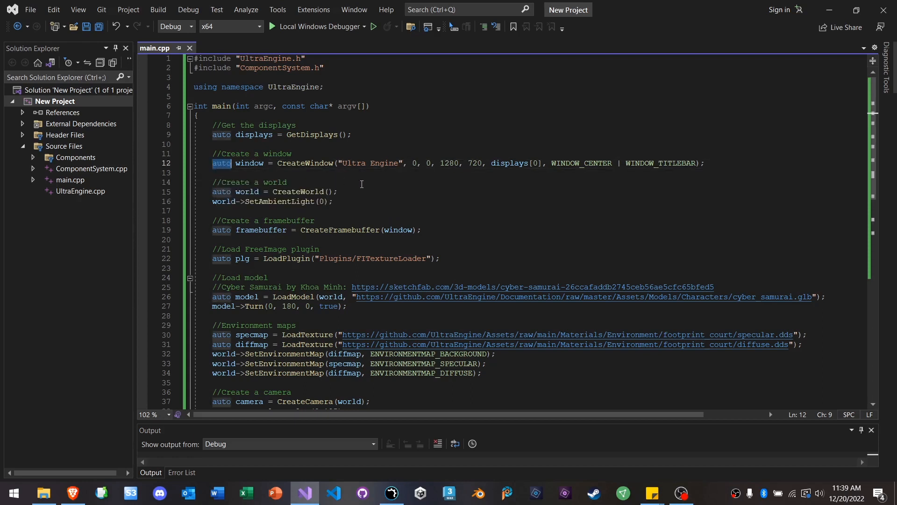
pyautogui.click(220, 173)
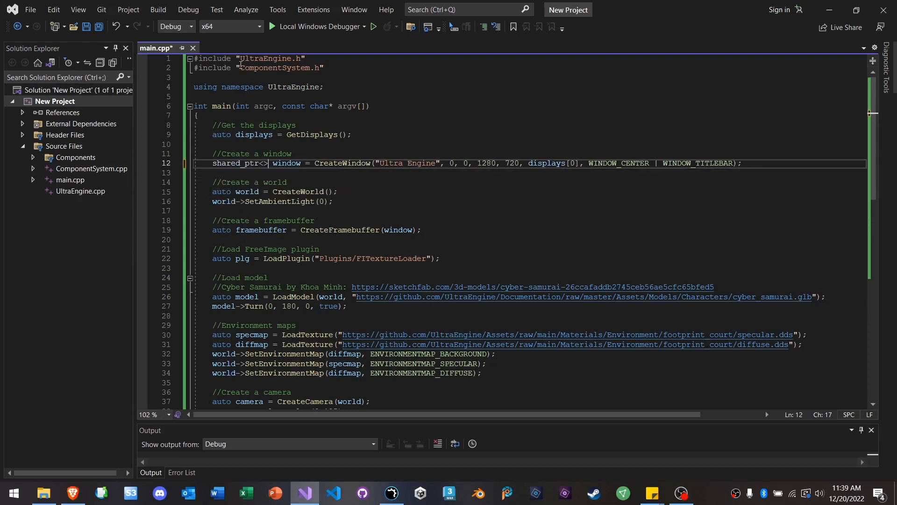
pyautogui.write('Window')
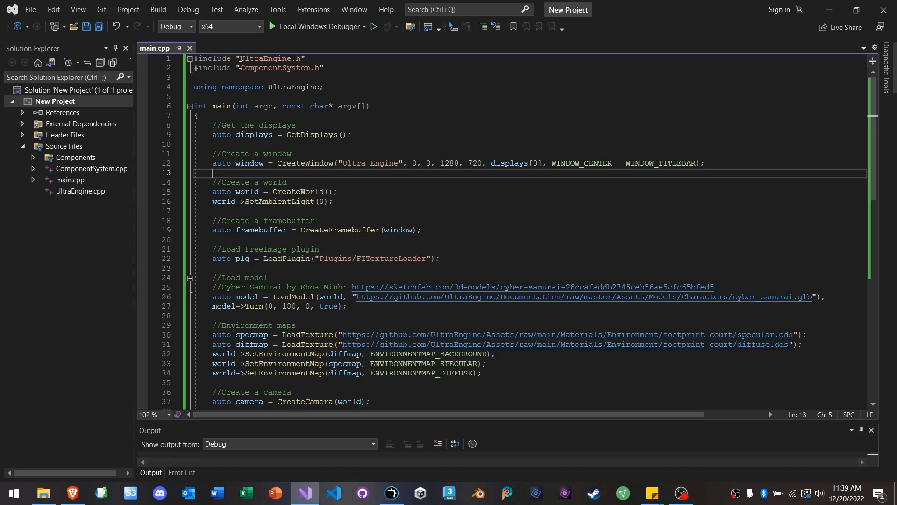
pyautogui.scroll(-3)
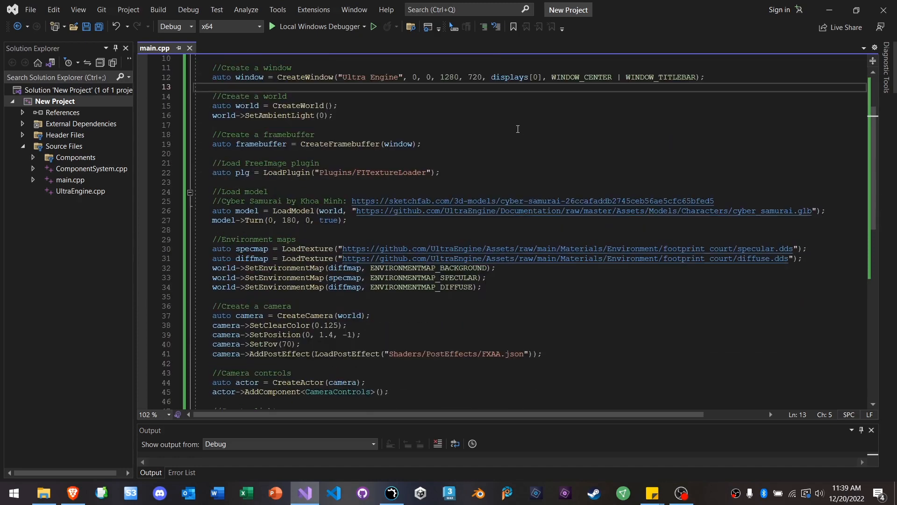
pyautogui.moveTo(437, 111)
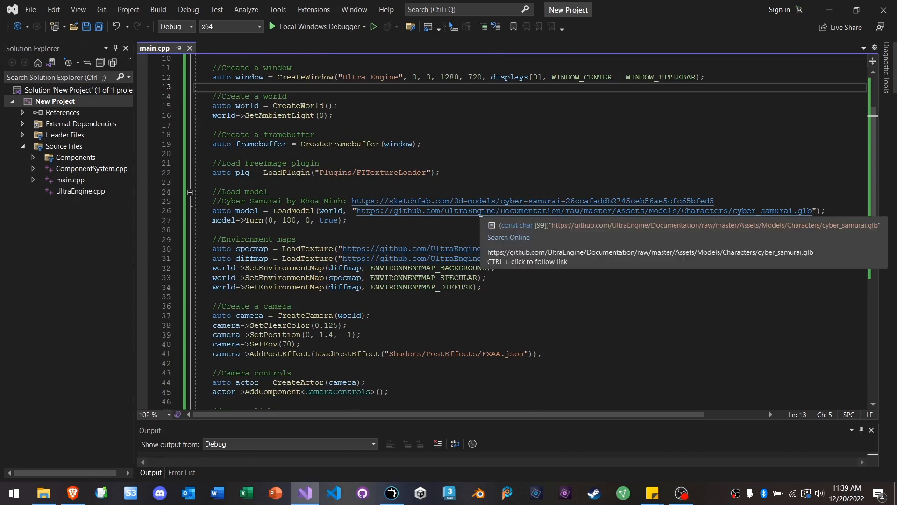
pyautogui.moveTo(419, 225)
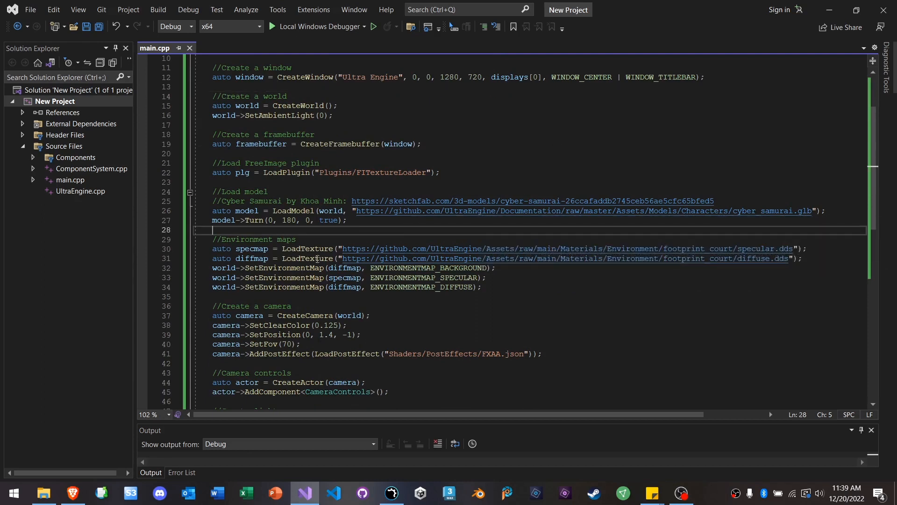
pyautogui.moveTo(451, 210)
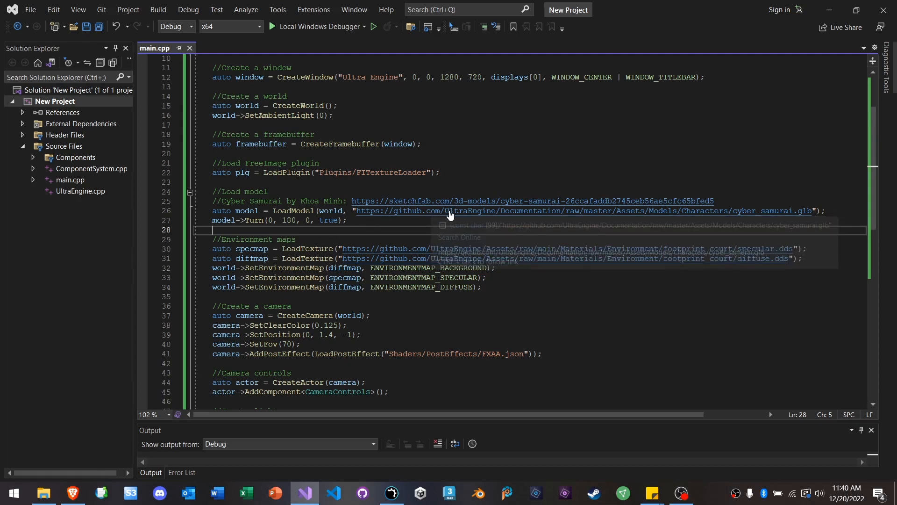
pyautogui.moveTo(462, 217)
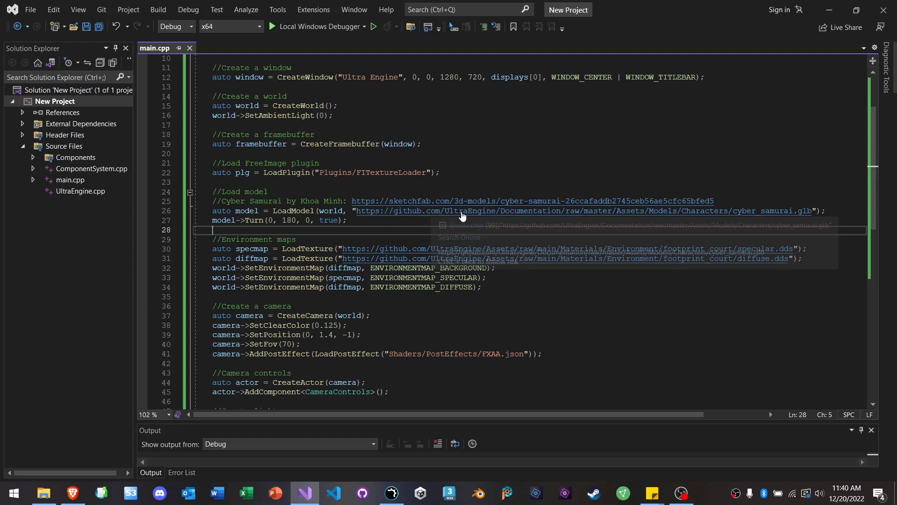
pyautogui.moveTo(498, 216)
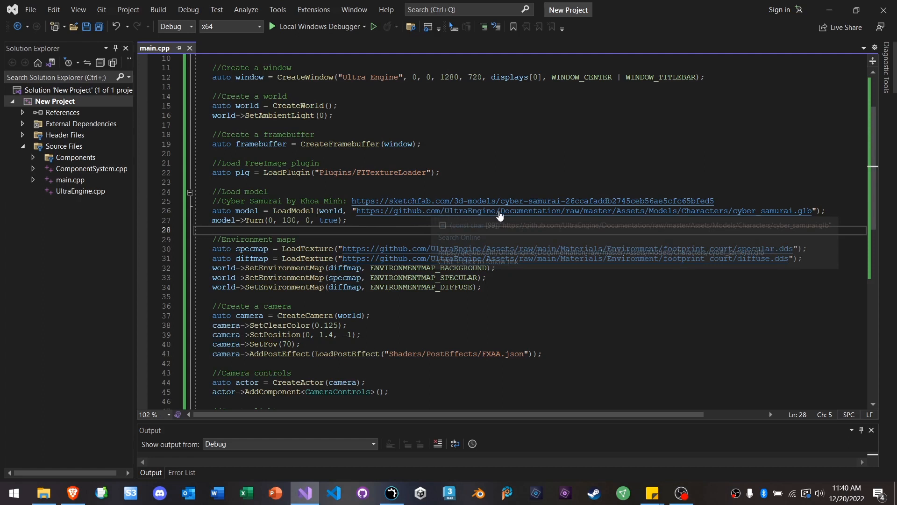
pyautogui.click(439, 177)
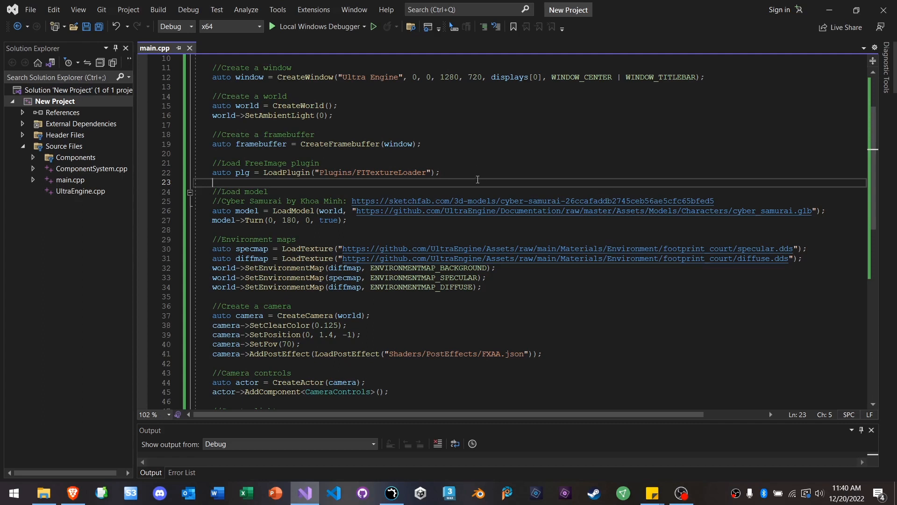
pyautogui.click(441, 230)
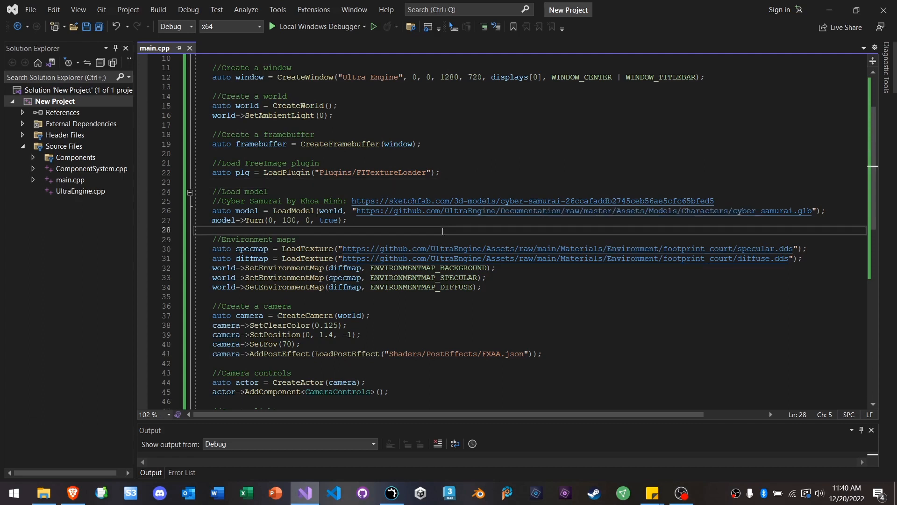
pyautogui.moveTo(520, 130)
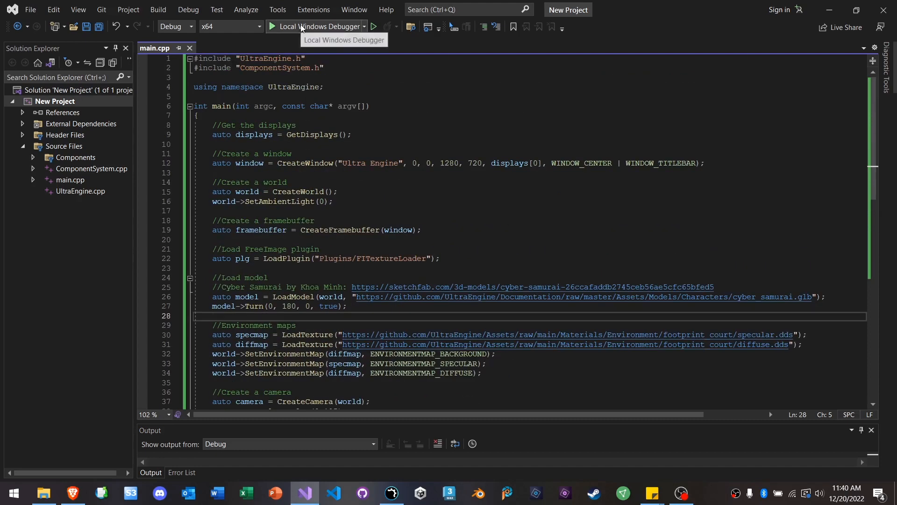
pyautogui.moveTo(447, 178)
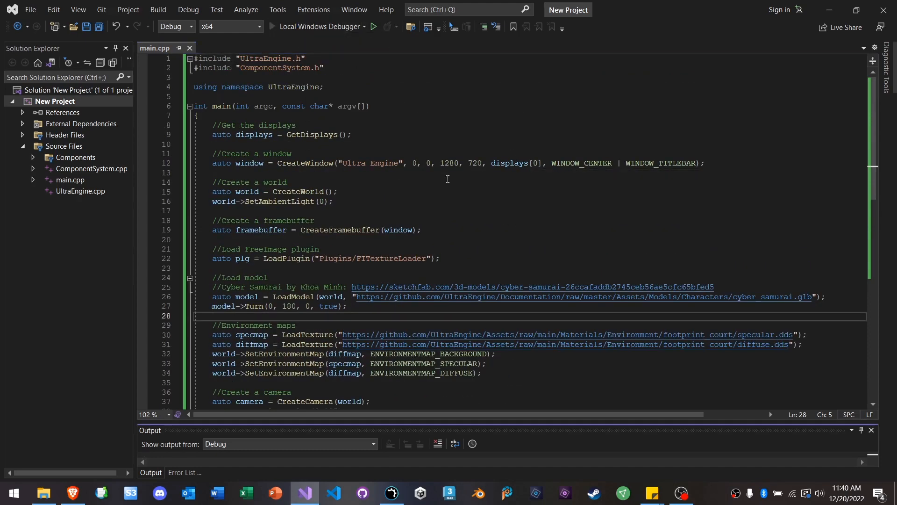
# Step: Run the unchanged example under the debugger and let its Ultra Engine window load
pyautogui.click(372, 26)
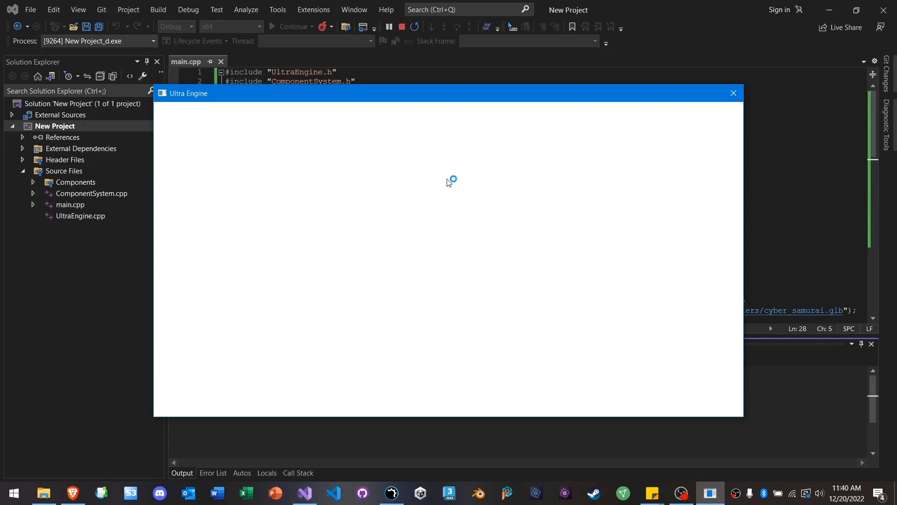
pyautogui.moveTo(535, 174)
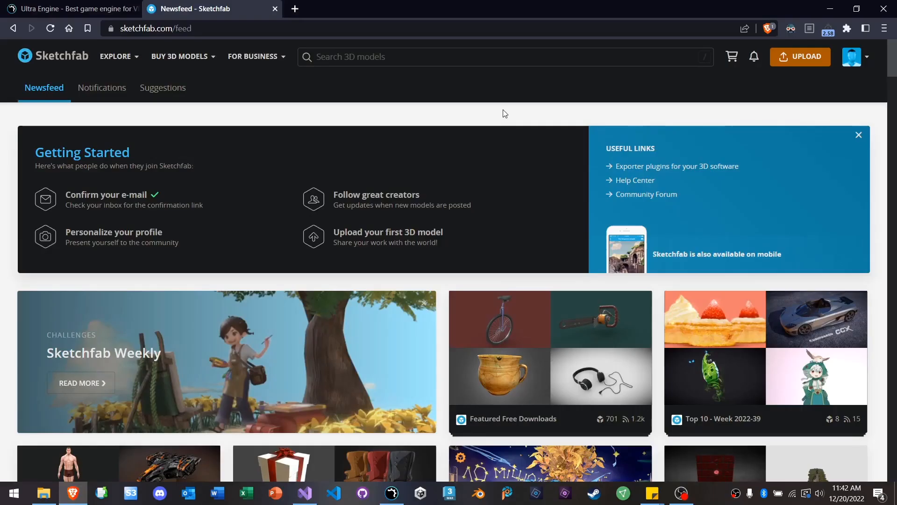
# Step: Browse the Sketchfab newsfeed collections, then close the Sketchfab tab
pyautogui.scroll(-3)
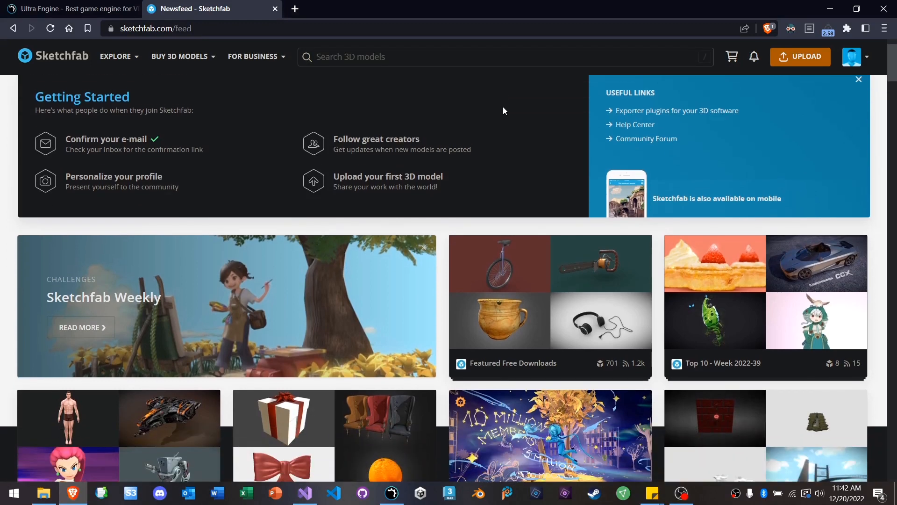
pyautogui.scroll(-3)
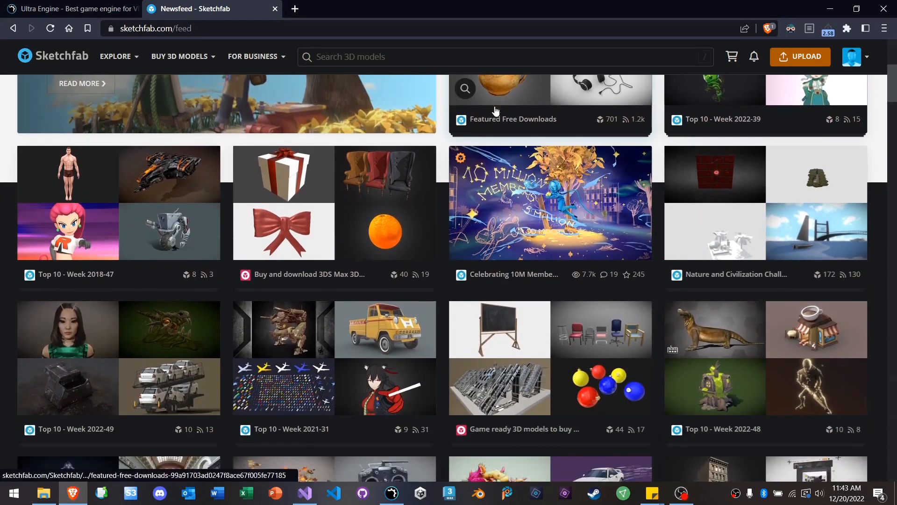
pyautogui.scroll(-3)
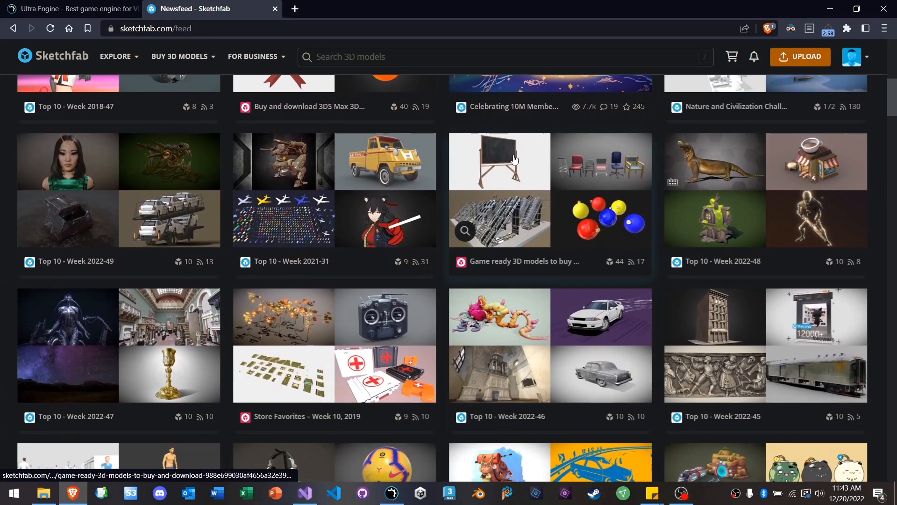
pyautogui.scroll(-3)
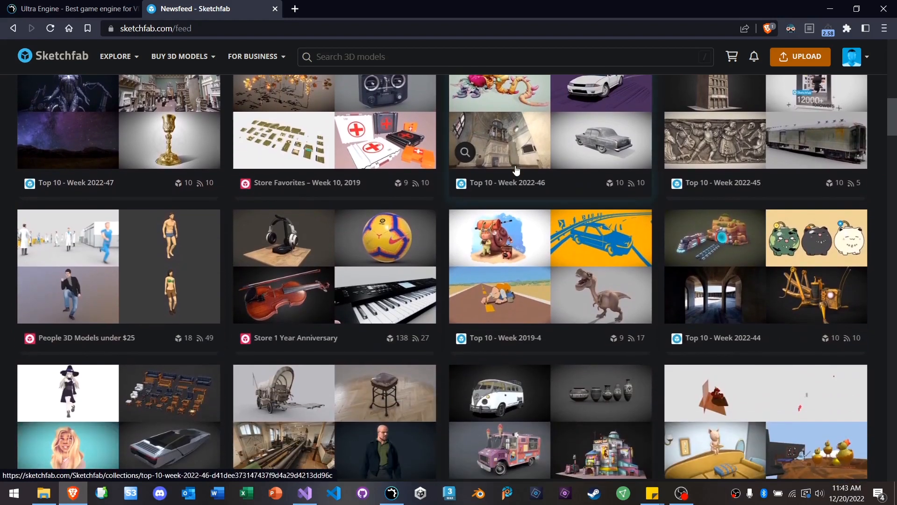
pyautogui.scroll(-3)
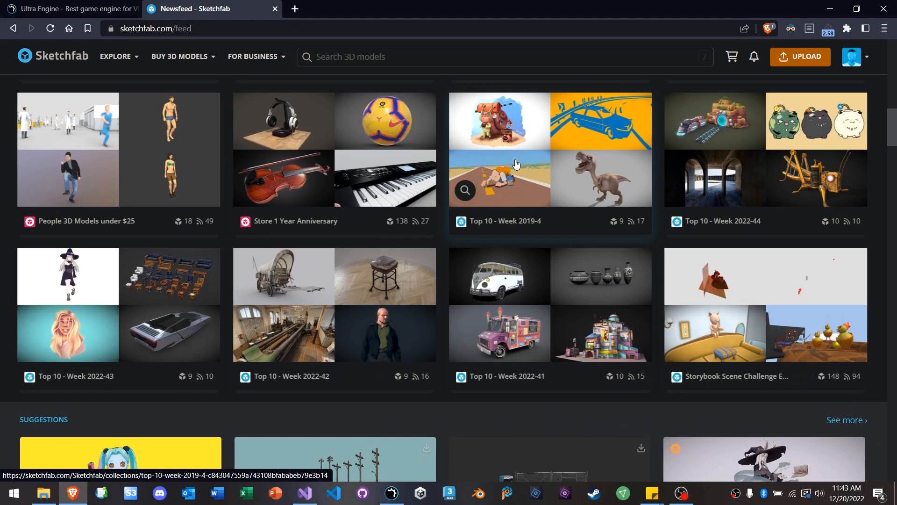
pyautogui.scroll(-3)
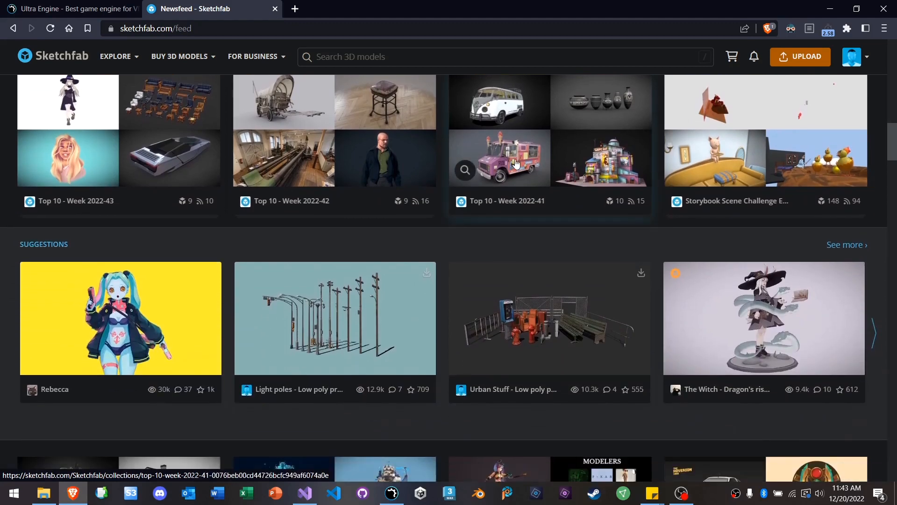
pyautogui.scroll(-3)
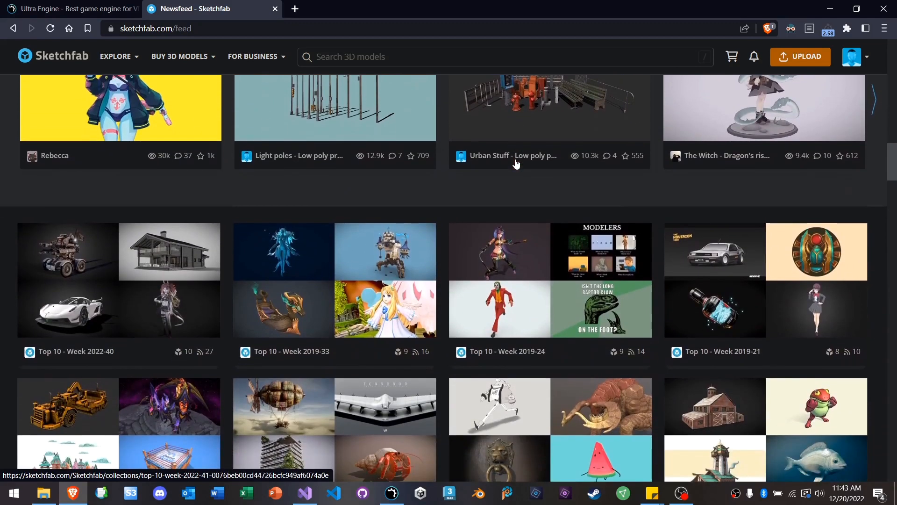
pyautogui.scroll(-3)
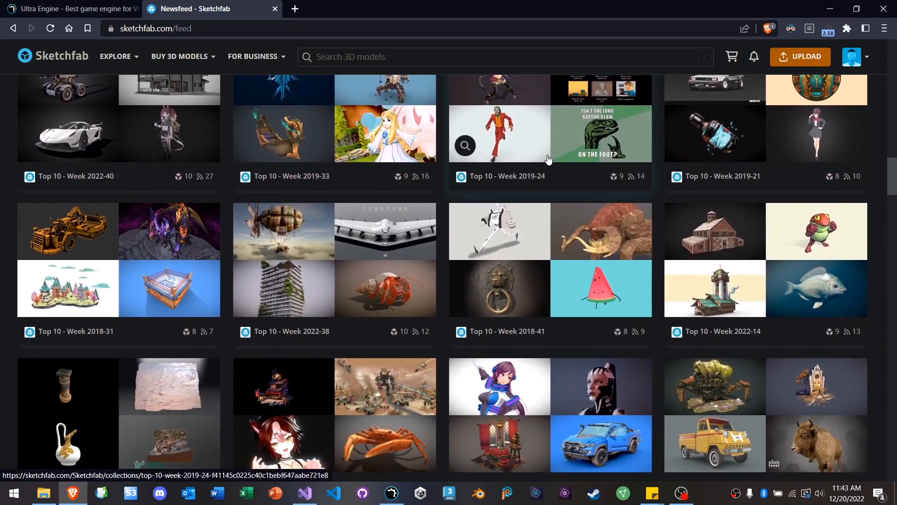
pyautogui.scroll(-3)
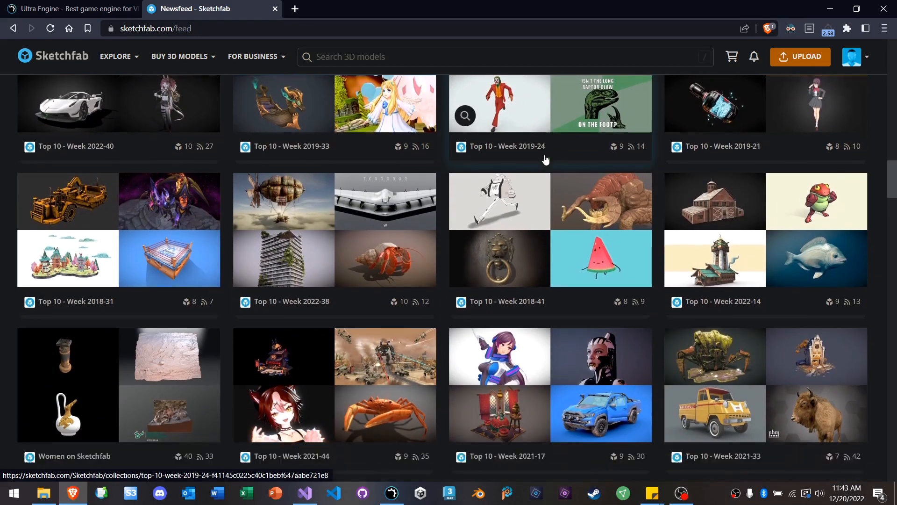
pyautogui.scroll(-3)
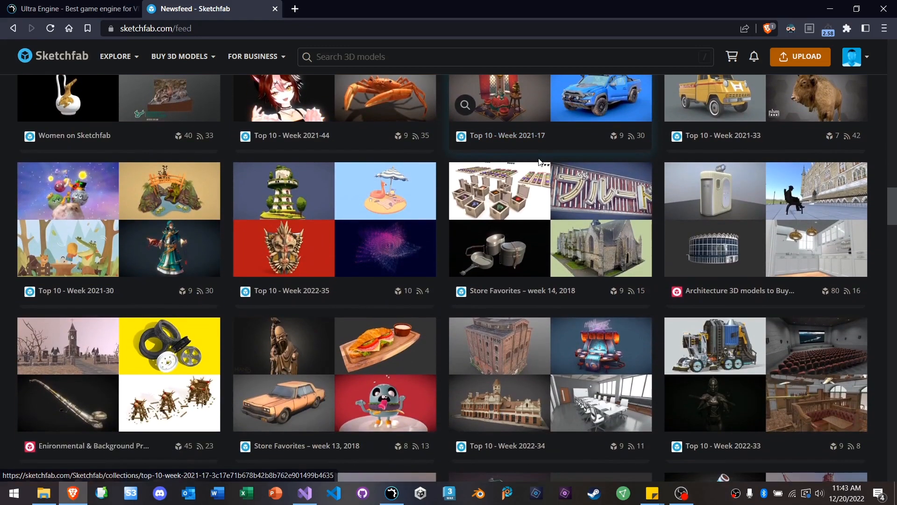
pyautogui.click(73, 8)
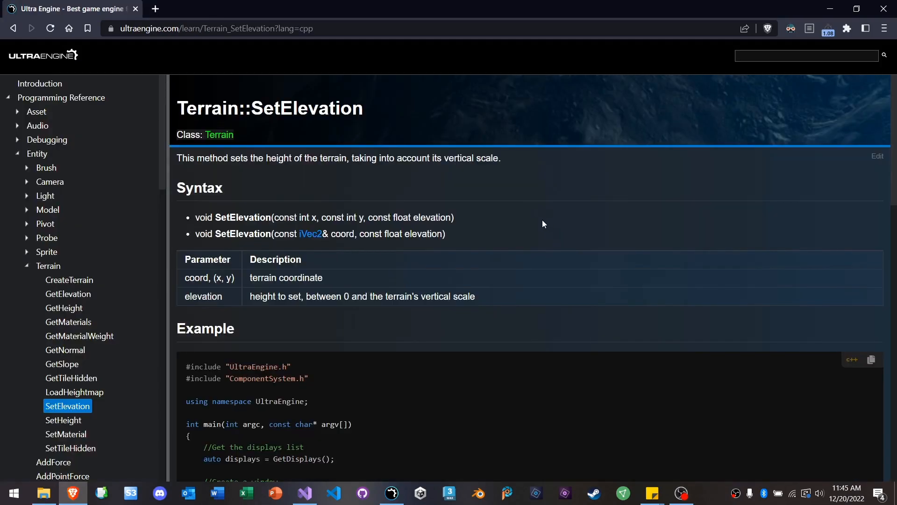
# Step: Scroll the Terrain::SetElevation page through its syntax and example, then back up
pyautogui.scroll(-3)
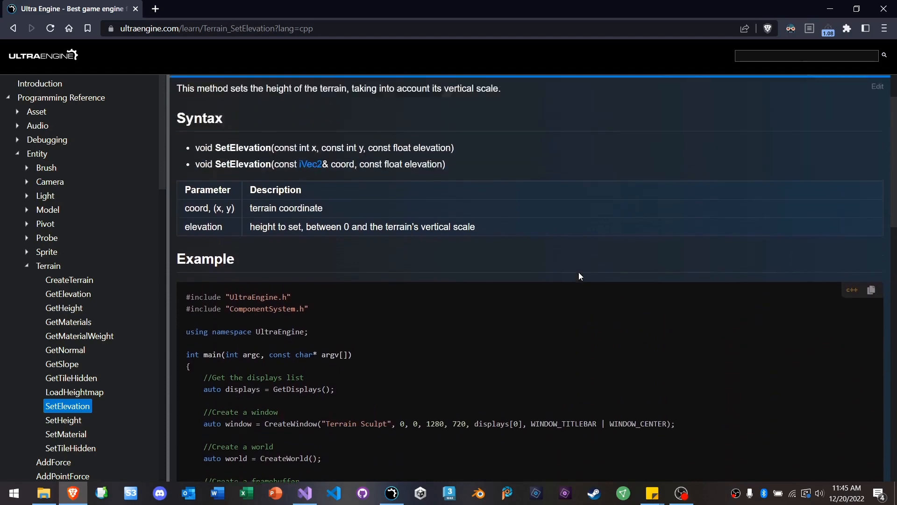
pyautogui.scroll(3)
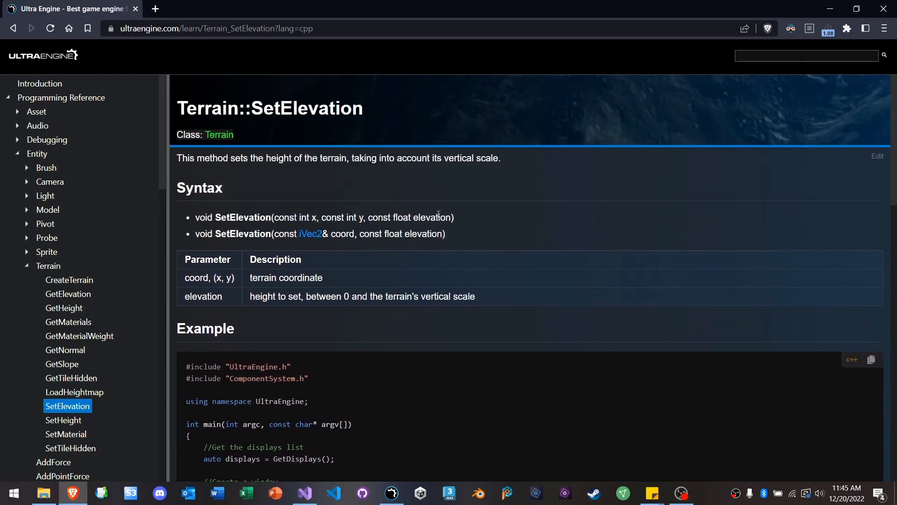
pyautogui.moveTo(520, 216)
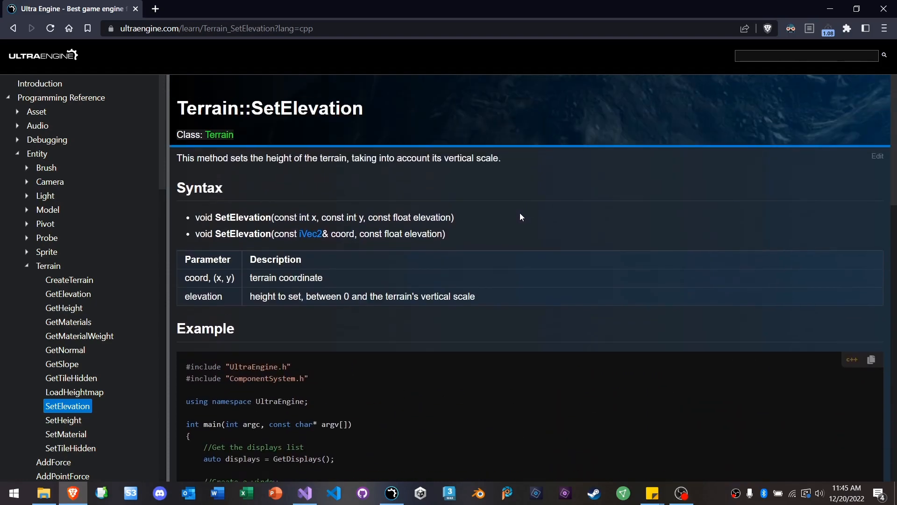
pyautogui.moveTo(303, 492)
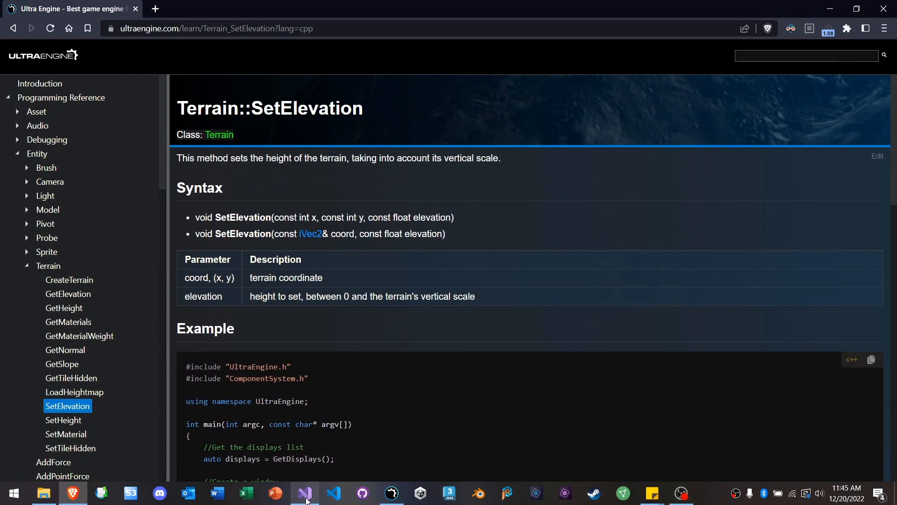
pyautogui.moveTo(321, 487)
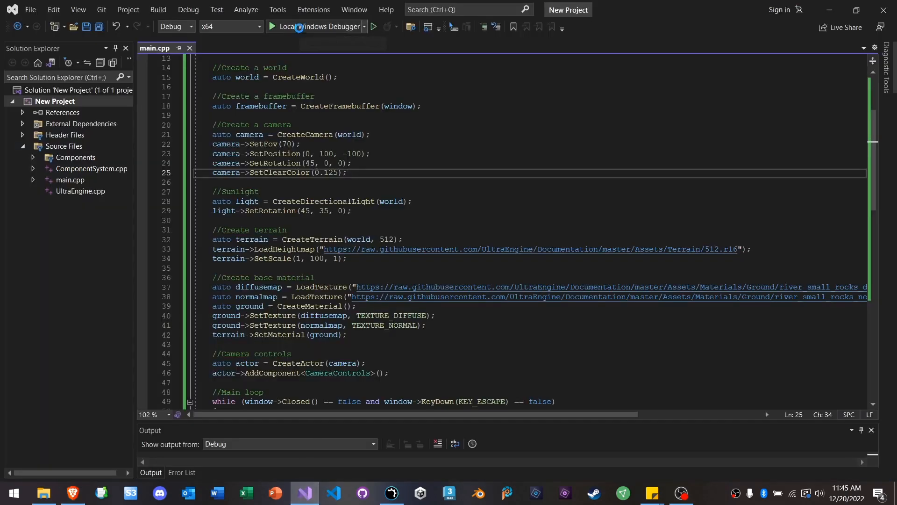
# Step: Run the Terrain Sculpt example, view the textured hill, close it, and scroll the code
pyautogui.click(272, 26)
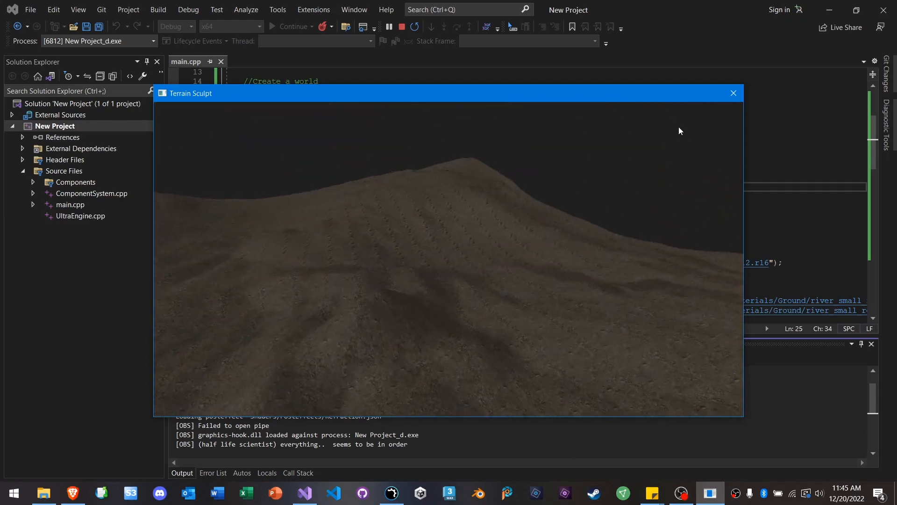
pyautogui.click(733, 93)
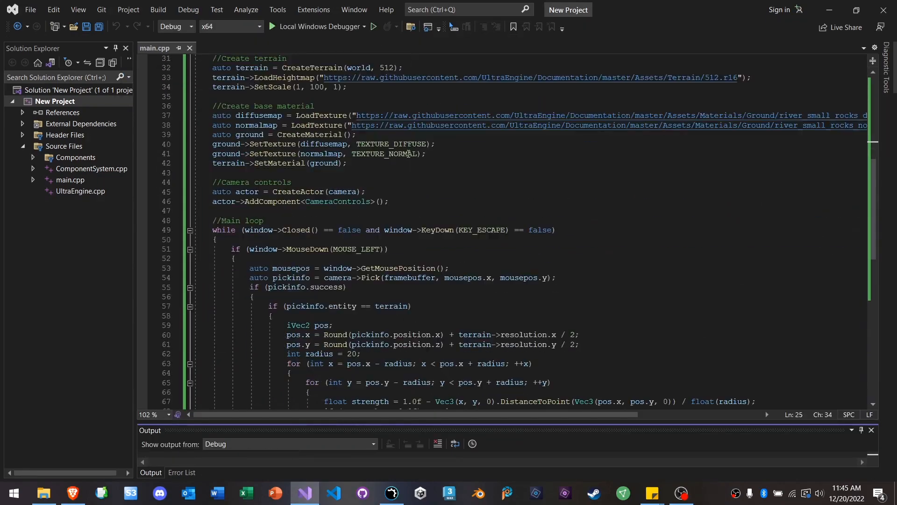
pyautogui.scroll(-3)
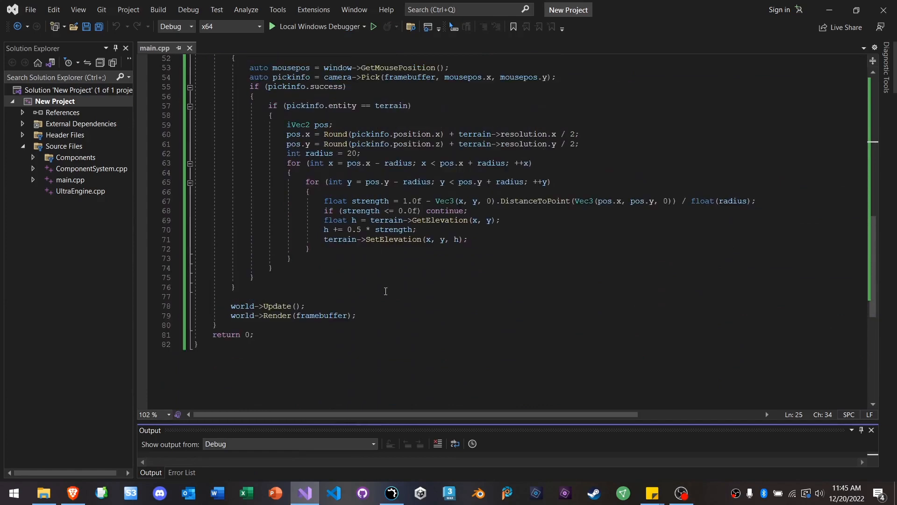
pyautogui.scroll(3)
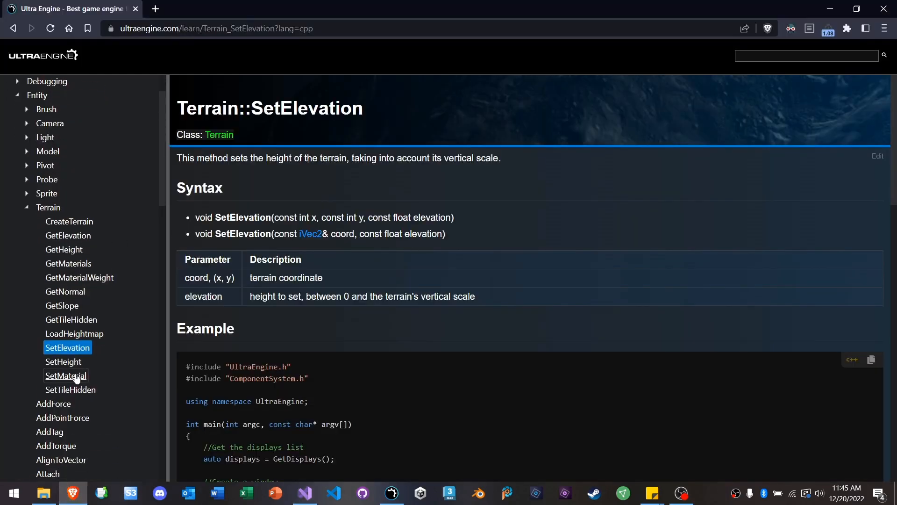
# Step: Open the Terrain::SetMaterial page and copy its rocks-painting example code
pyautogui.click(66, 376)
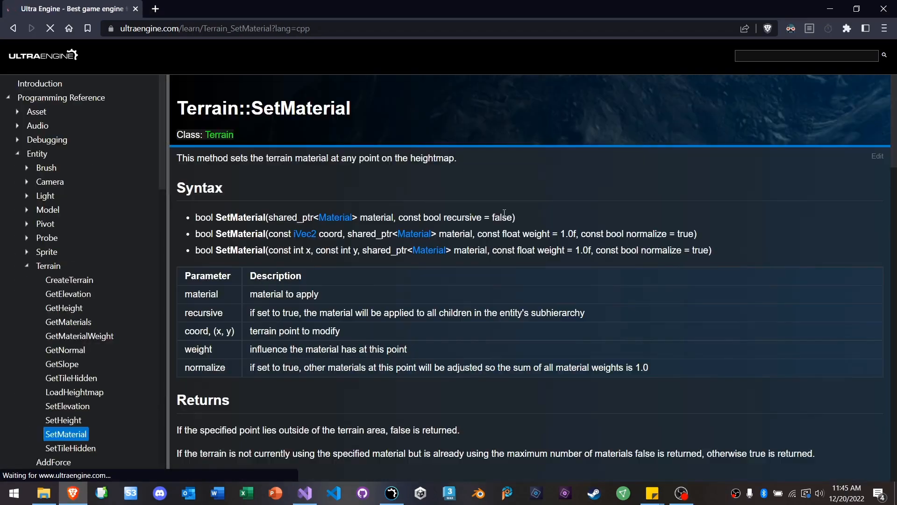
pyautogui.scroll(-3)
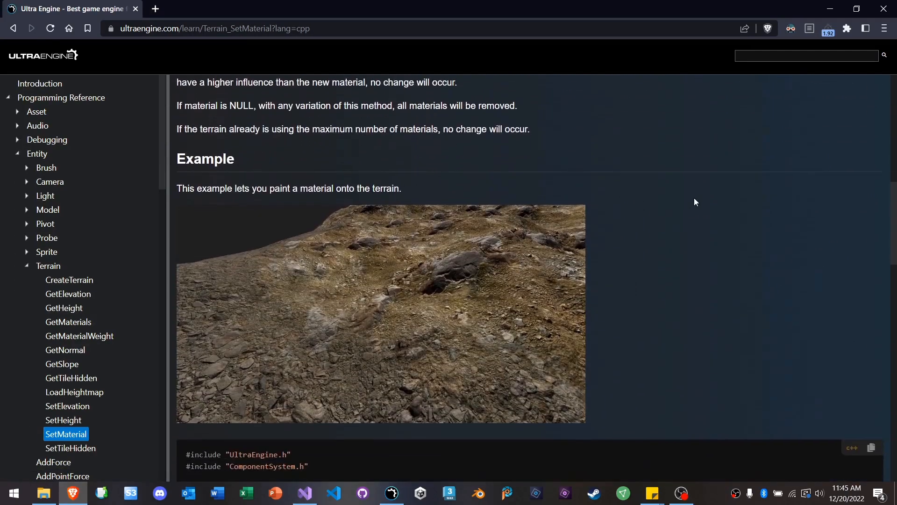
pyautogui.scroll(-3)
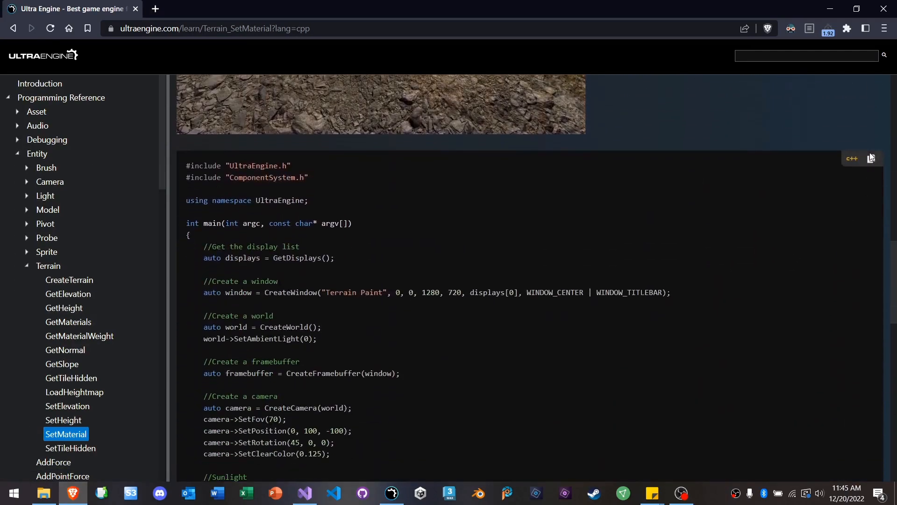
pyautogui.click(305, 492)
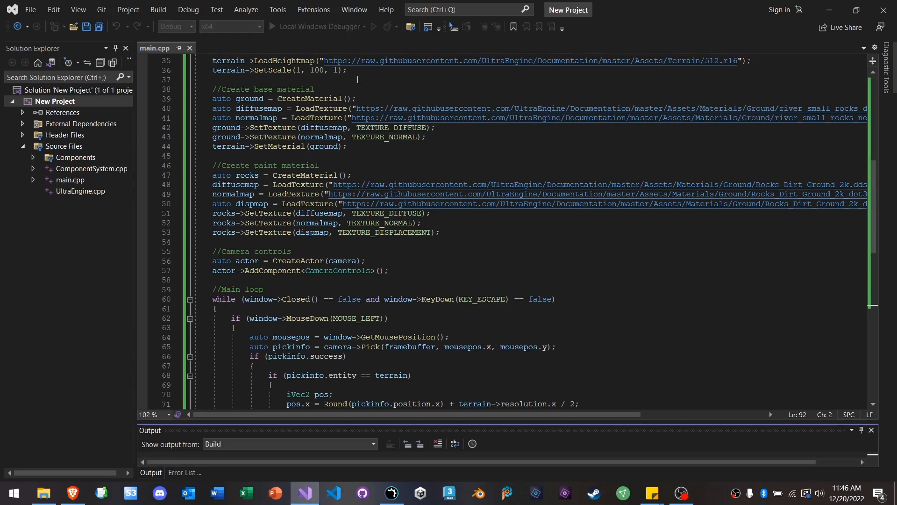
# Step: Run the Terrain Paint example and paint rock material onto the terrain
pyautogui.click(288, 27)
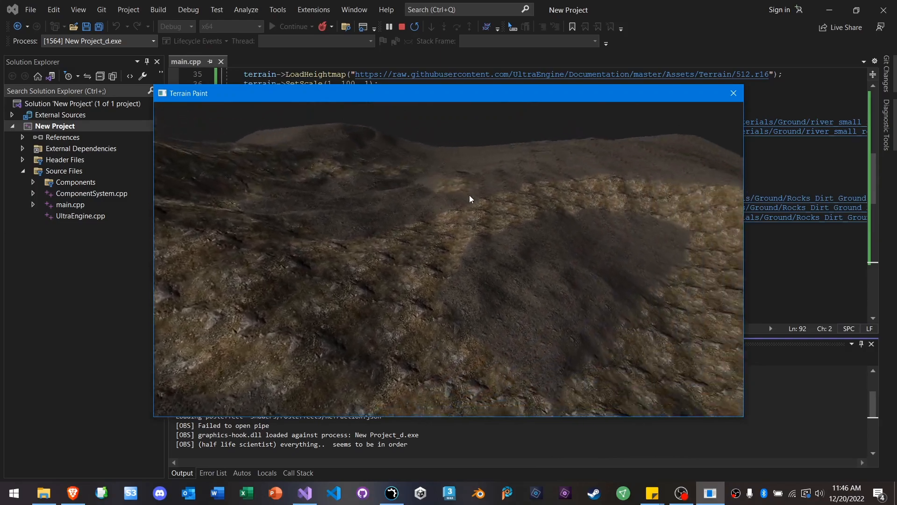
pyautogui.click(72, 492)
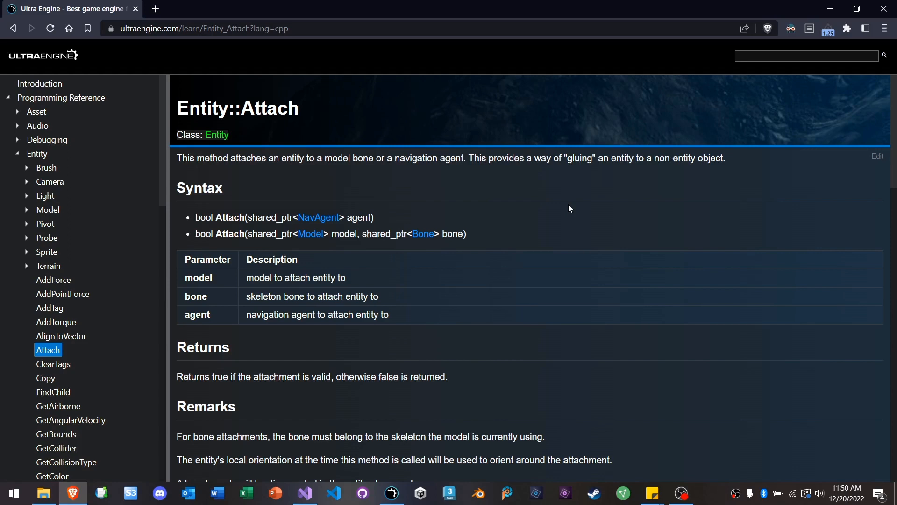
pyautogui.moveTo(553, 224)
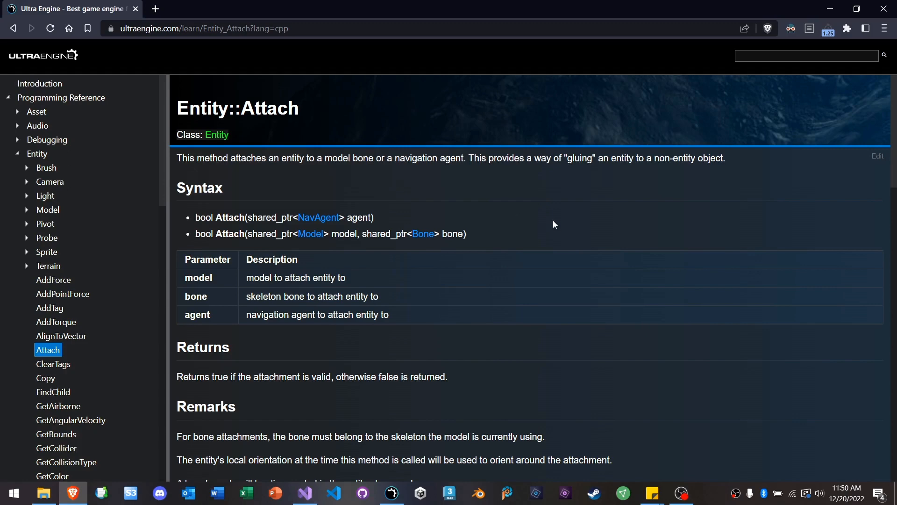
pyautogui.moveTo(319, 90)
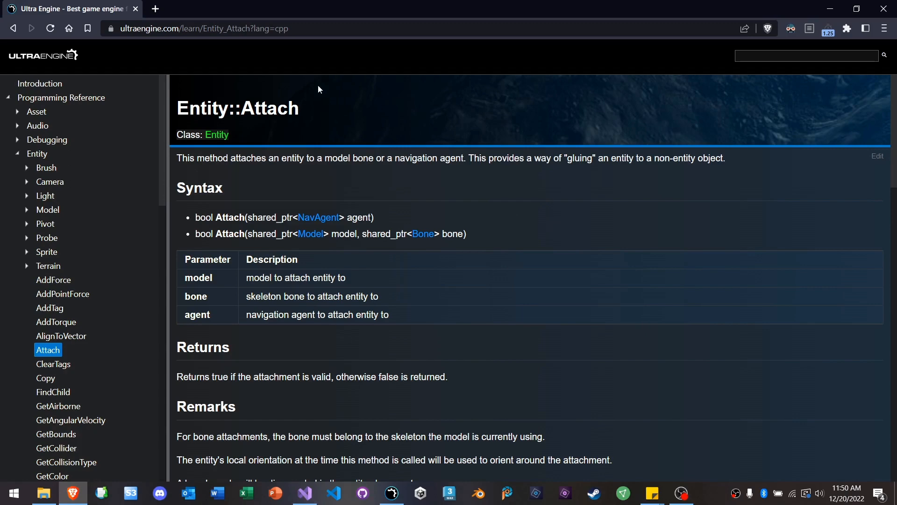
# Step: Review the pasted fox-and-hat Attach example and launch it in the debugger
pyautogui.click(304, 492)
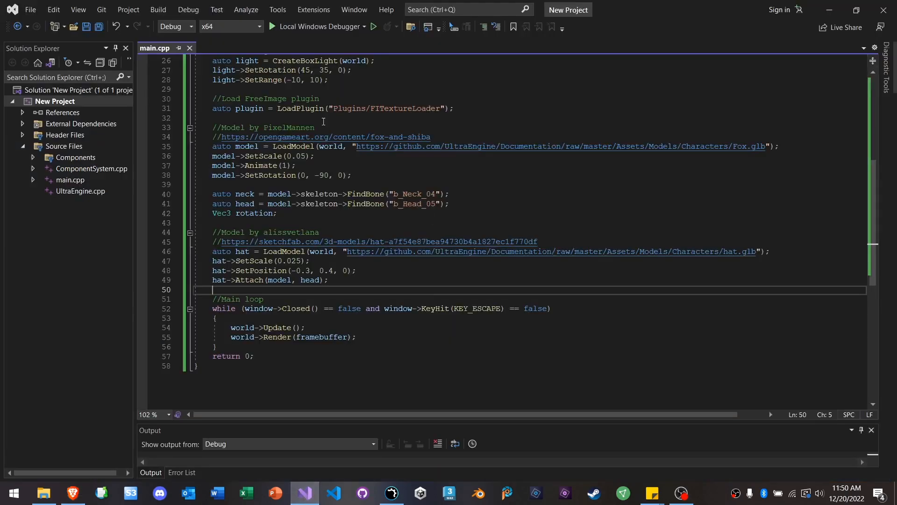
pyautogui.scroll(3)
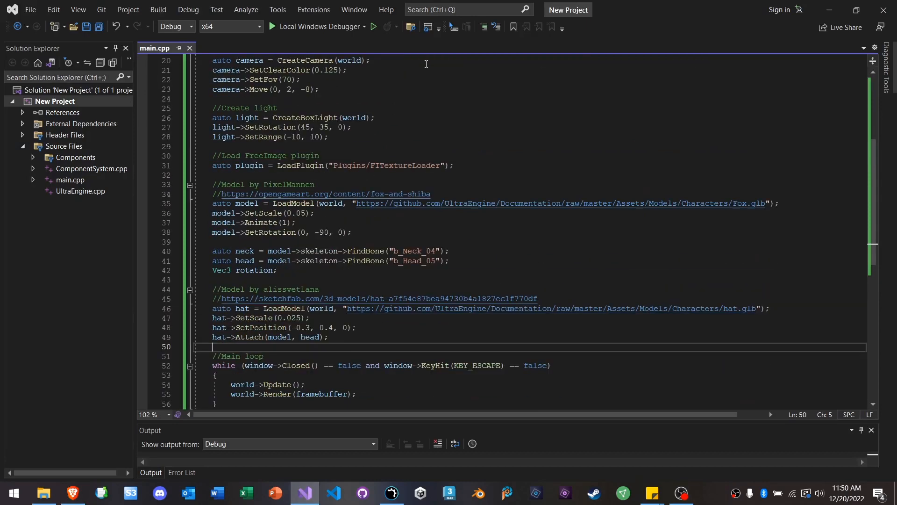
pyautogui.scroll(-3)
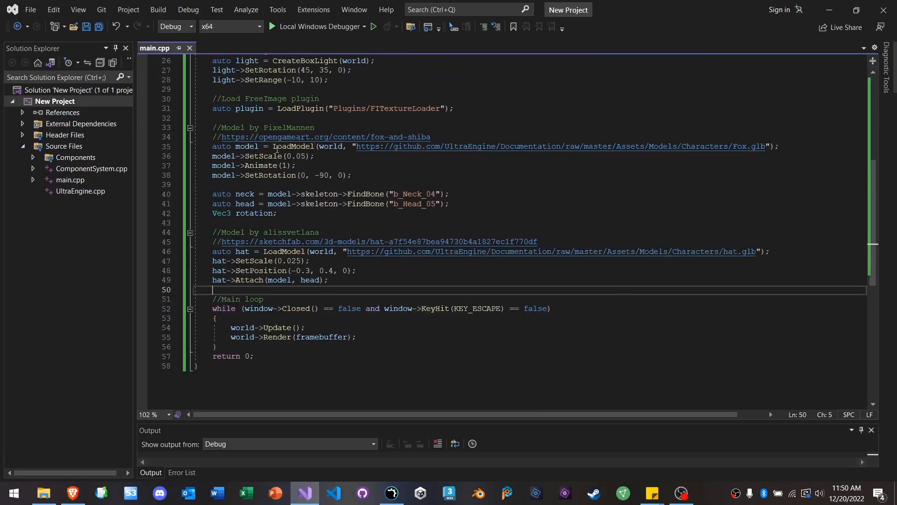
pyautogui.moveTo(246, 156)
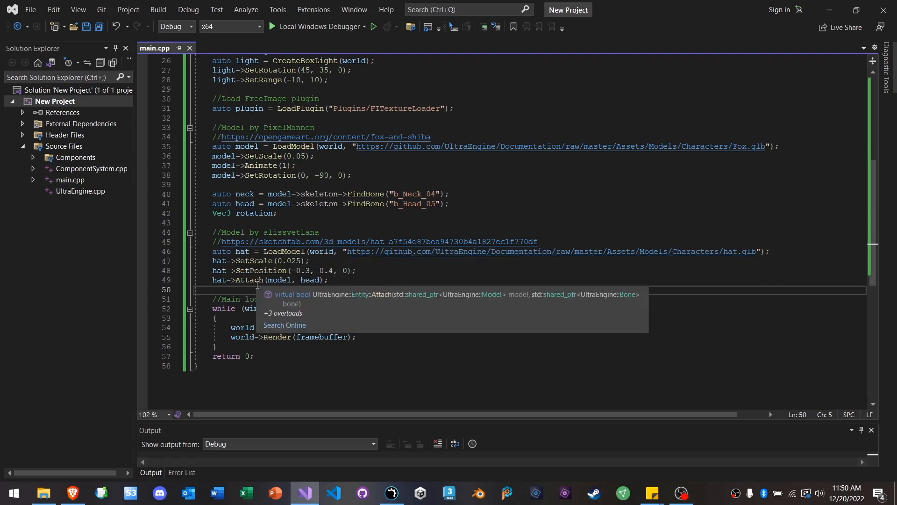
pyautogui.press('Escape')
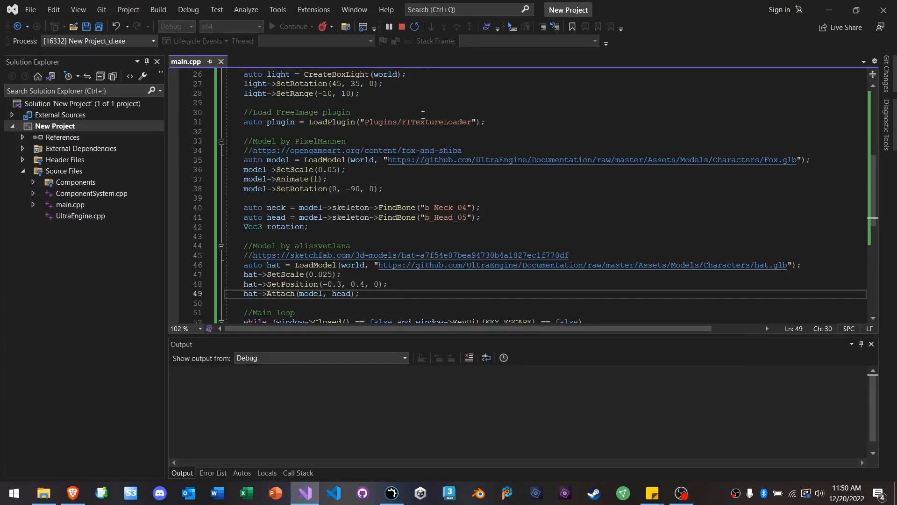
pyautogui.click(293, 26)
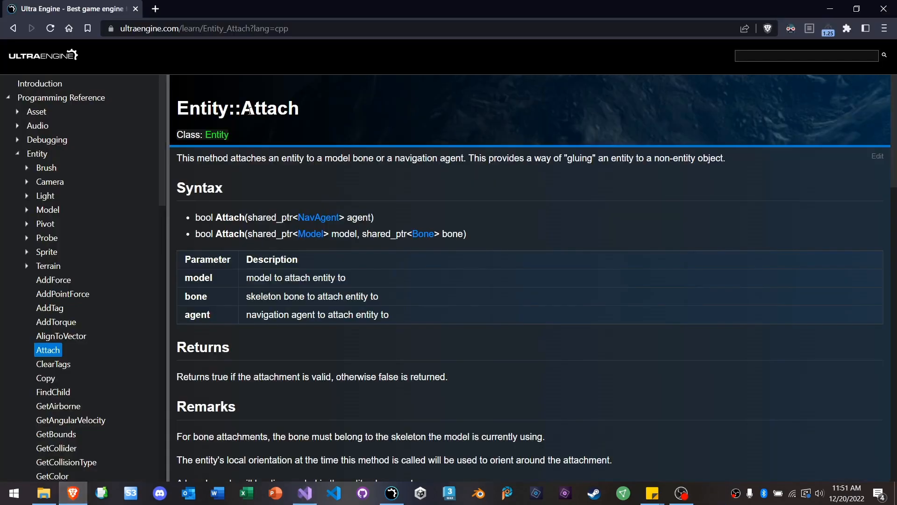
# Step: Navigate the docs sidebar to Graphics > Bone > SetRotation and copy its fox head-turning example
pyautogui.scroll(-3)
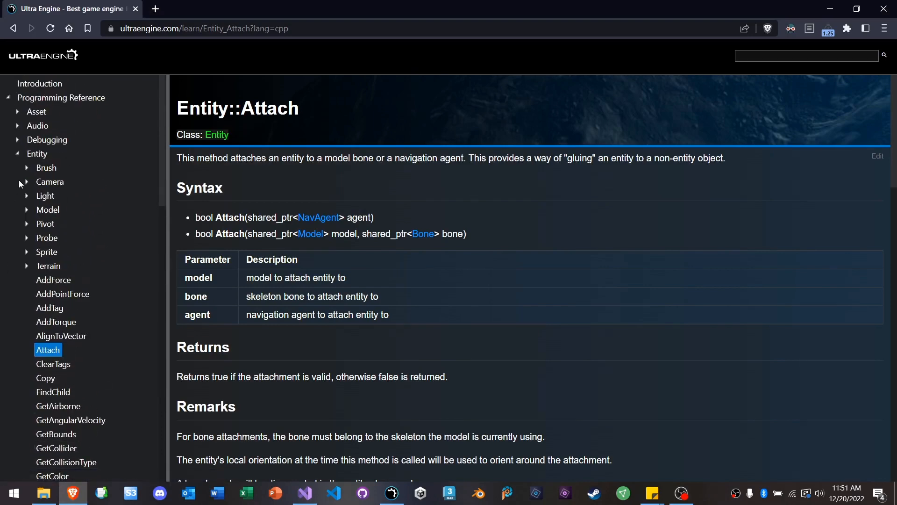
pyautogui.click(18, 154)
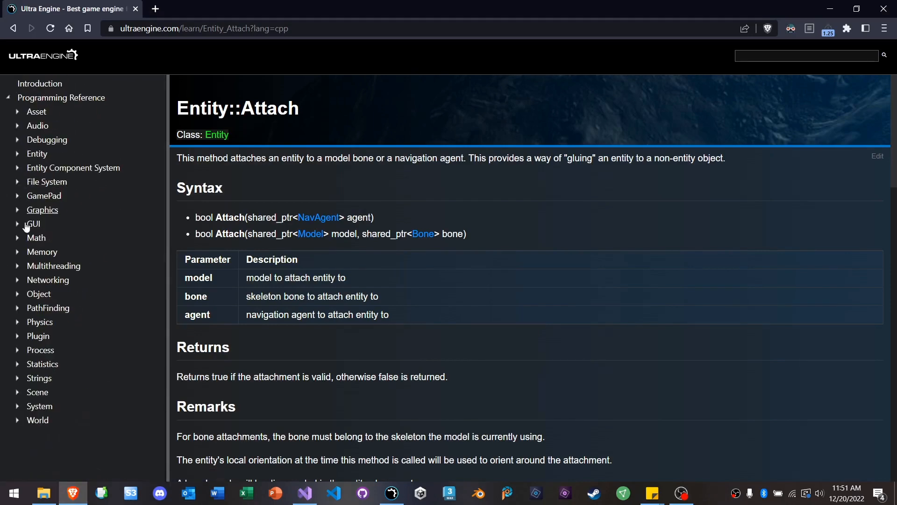
pyautogui.click(43, 209)
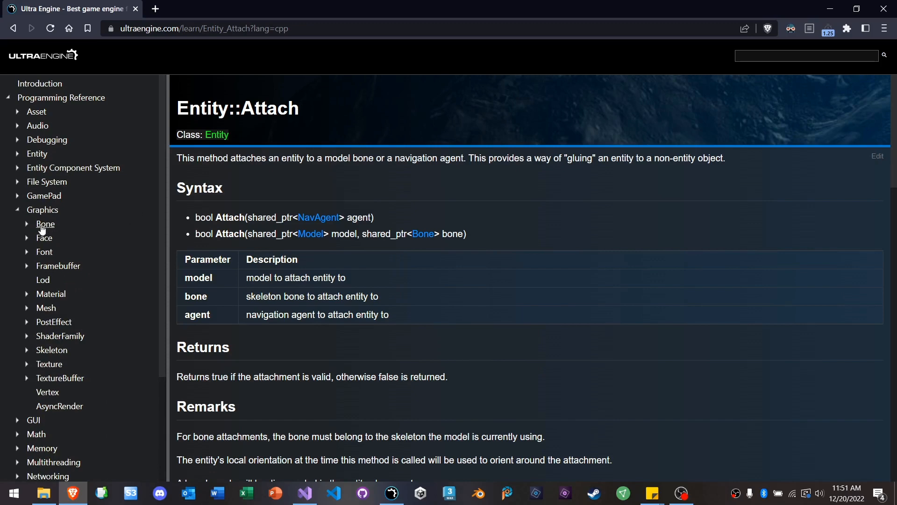
pyautogui.click(45, 223)
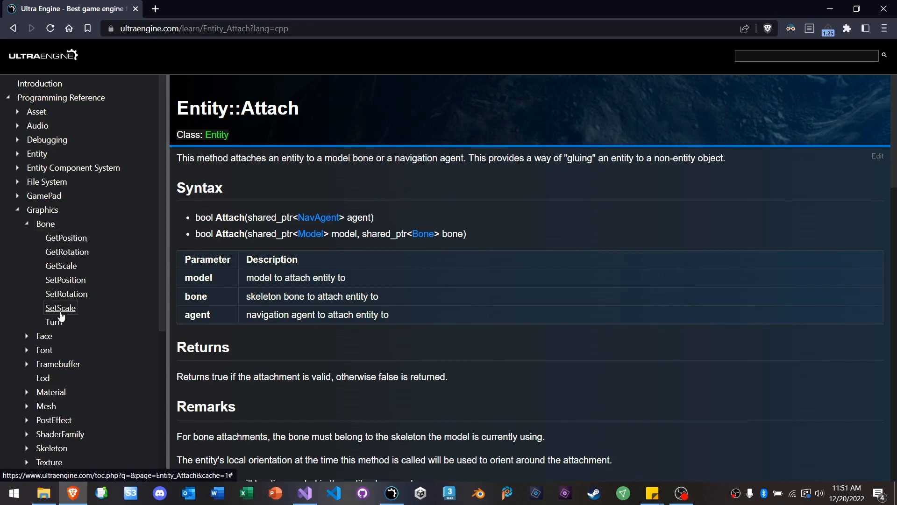
pyautogui.click(67, 293)
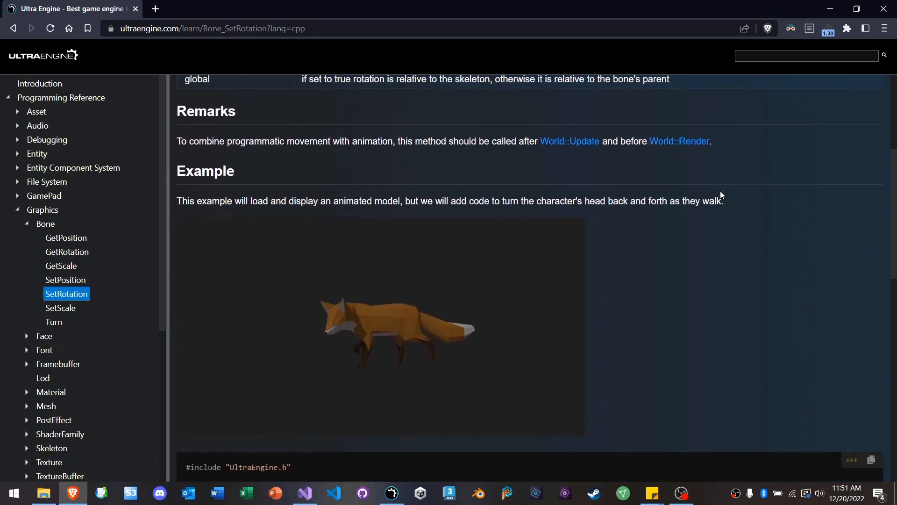
pyautogui.scroll(-3)
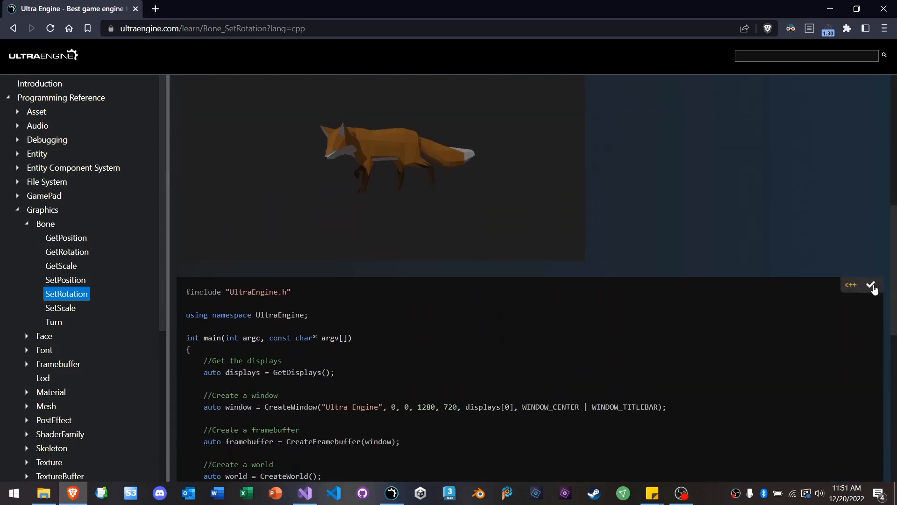
pyautogui.click(304, 492)
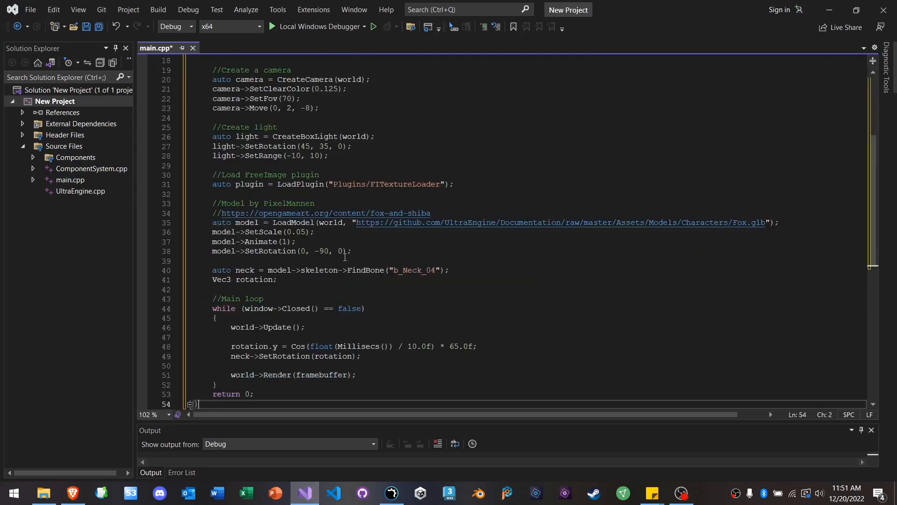
pyautogui.moveTo(318, 26)
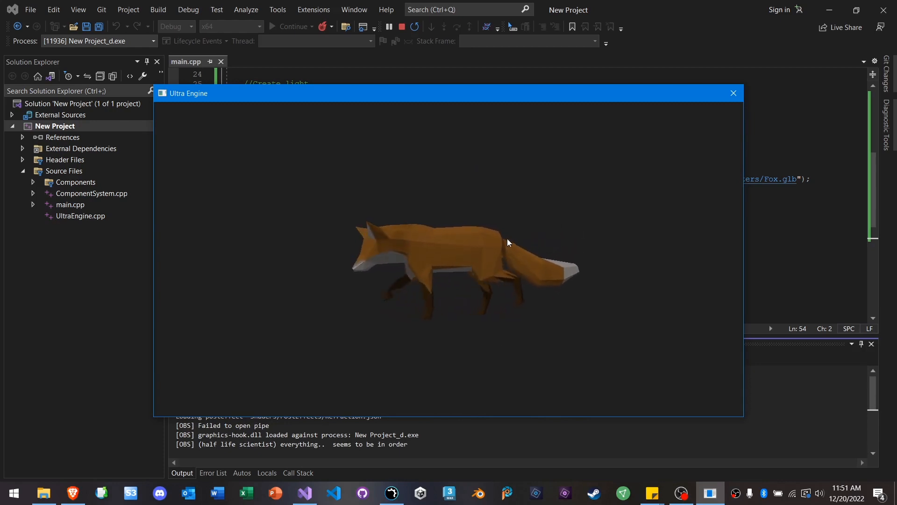
pyautogui.moveTo(439, 201)
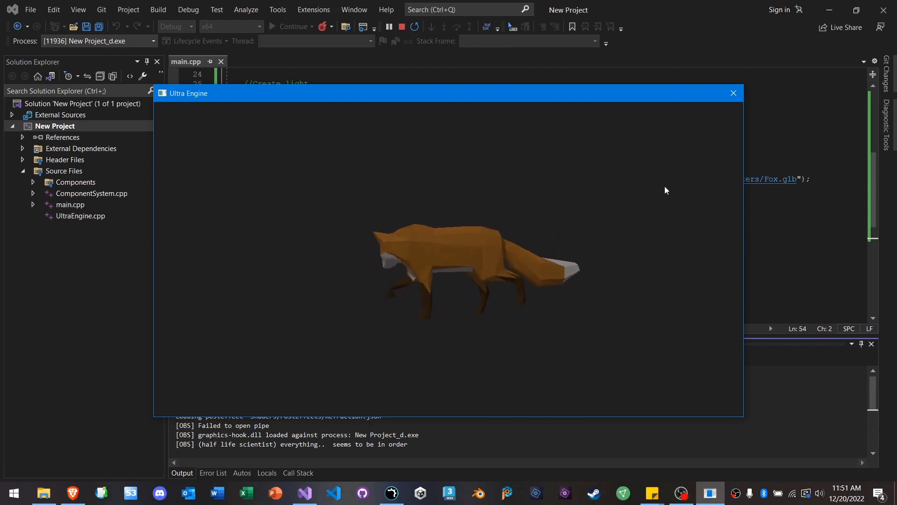
pyautogui.moveTo(733, 92)
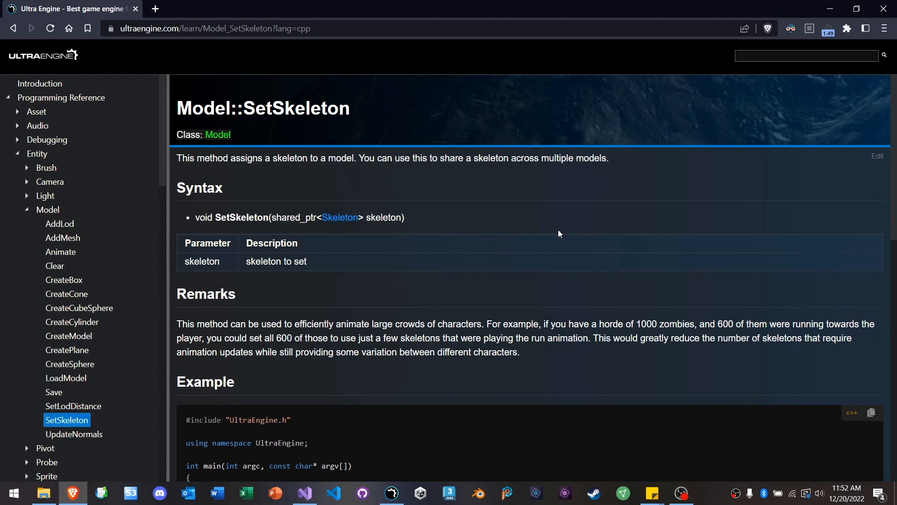
# Step: Scroll to the Model::SetSkeleton example and copy its skeleton-sharing second-fox code
pyautogui.scroll(-3)
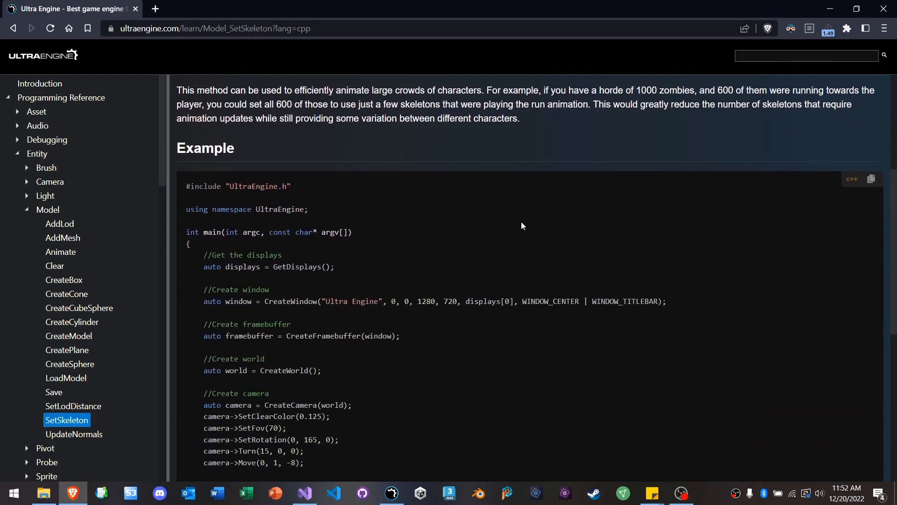
pyautogui.scroll(-3)
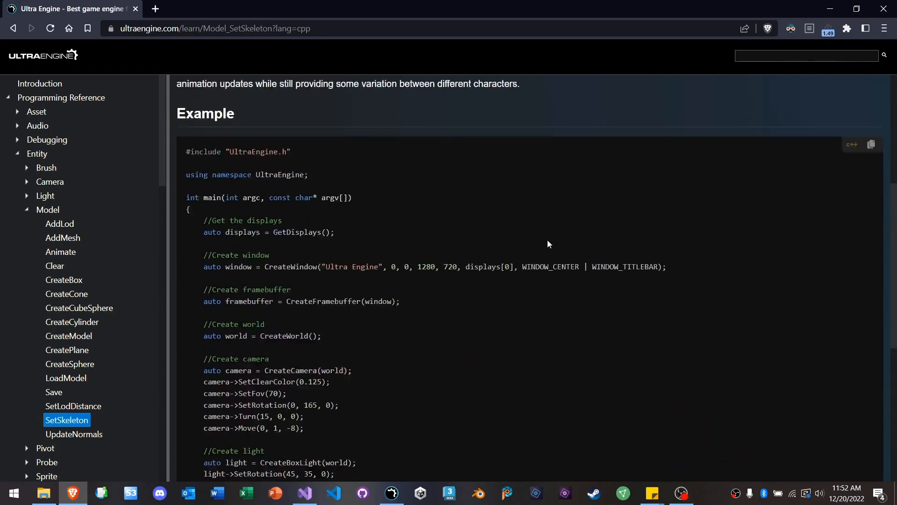
pyautogui.scroll(3)
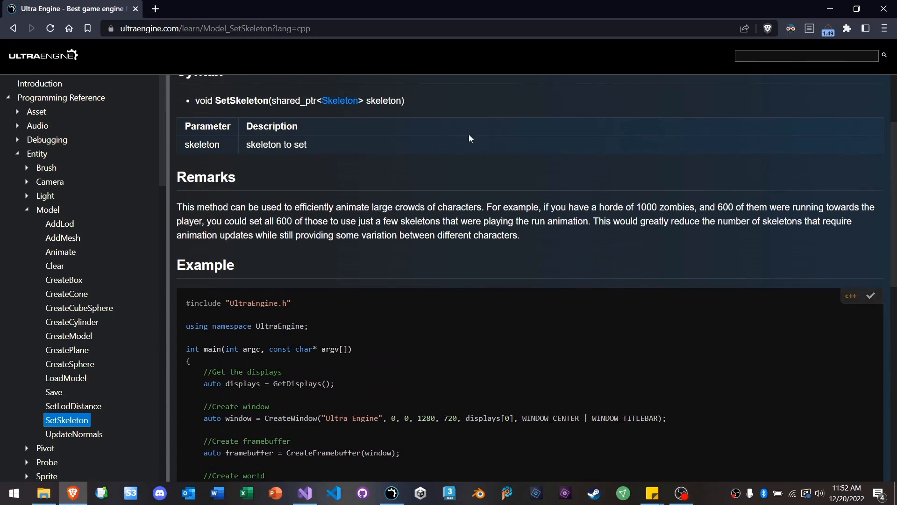
pyautogui.moveTo(547, 160)
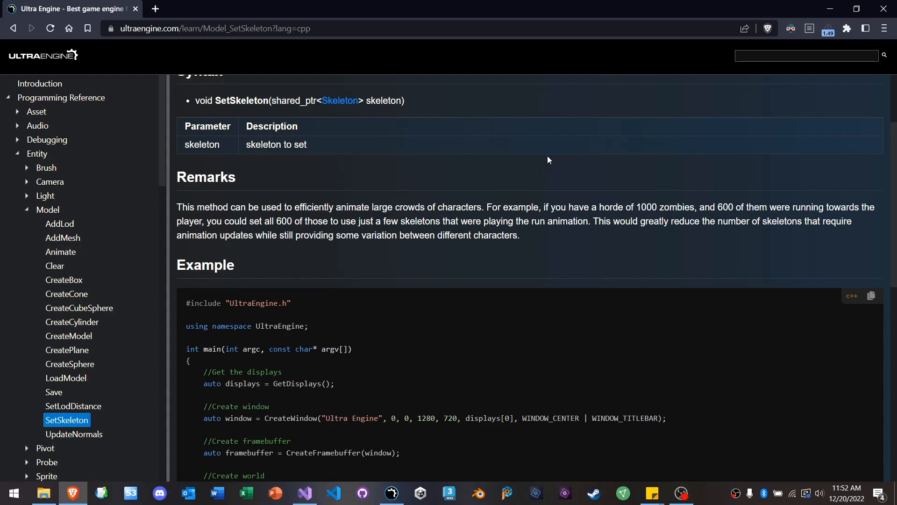
pyautogui.moveTo(324, 375)
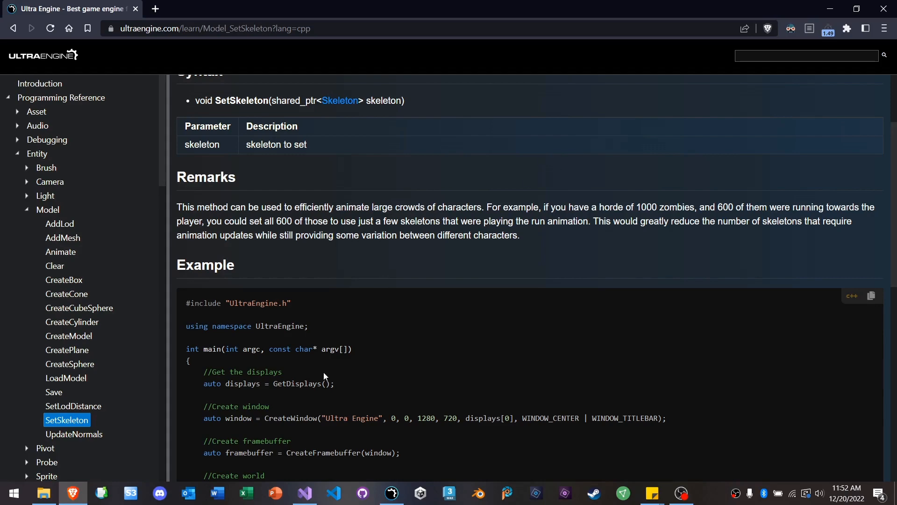
pyautogui.click(304, 492)
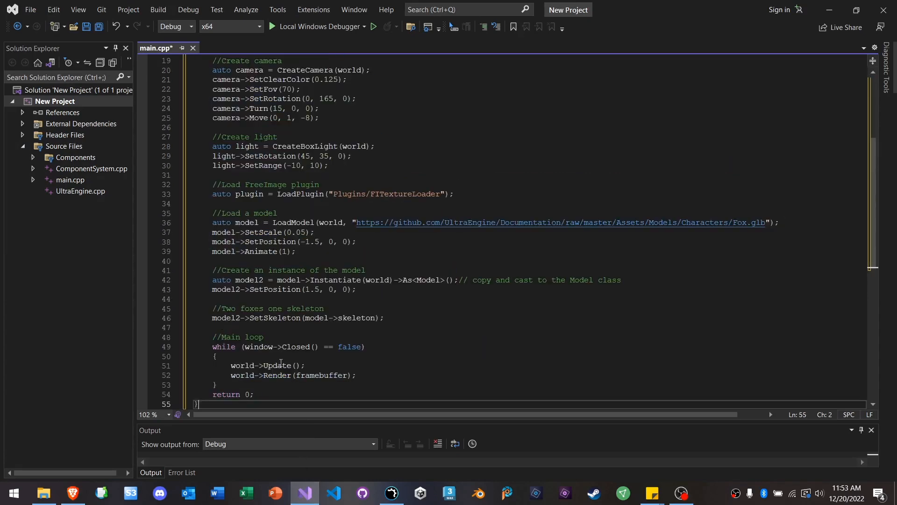
# Step: Review the two-fox SetSkeleton code around lines 39 and 44, then launch it
pyautogui.click(295, 252)
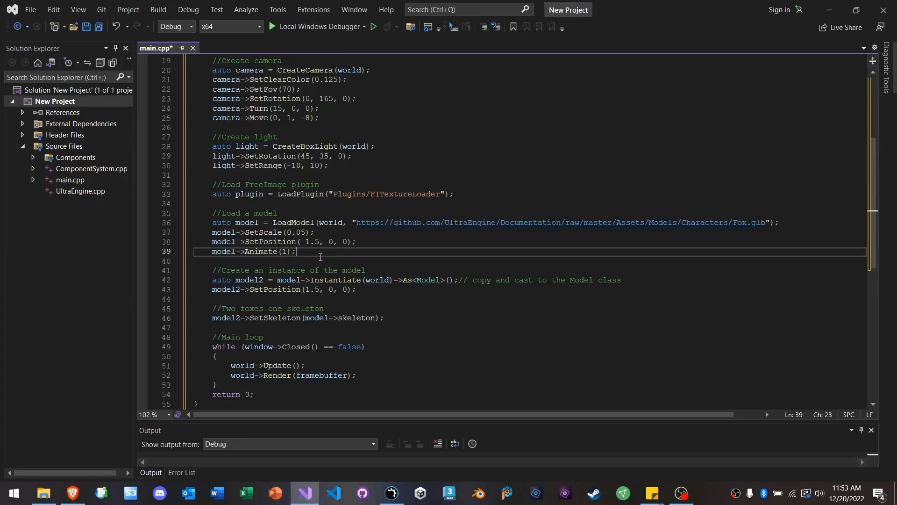
pyautogui.click(213, 298)
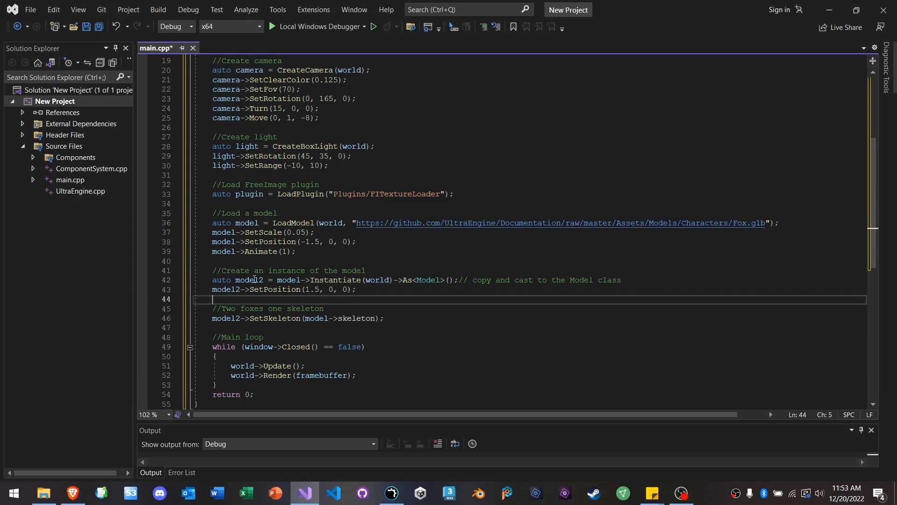
pyautogui.moveTo(240, 223)
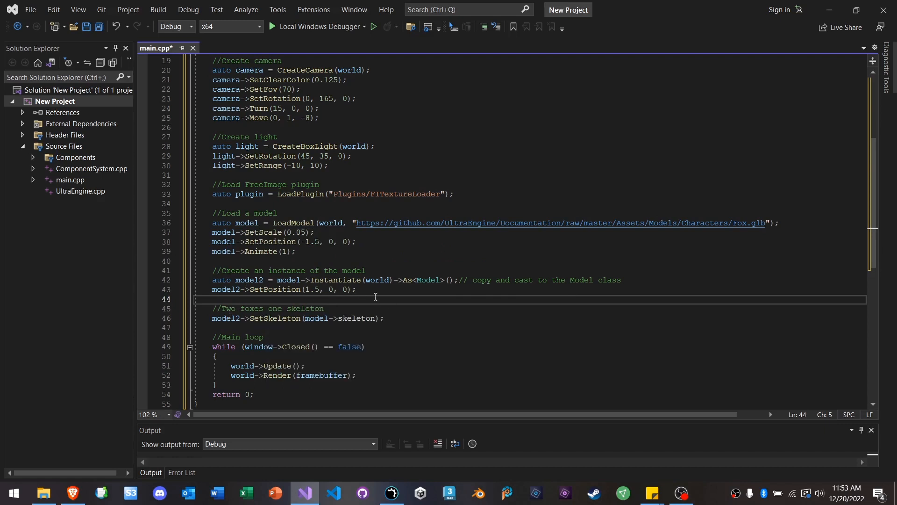
pyautogui.click(387, 319)
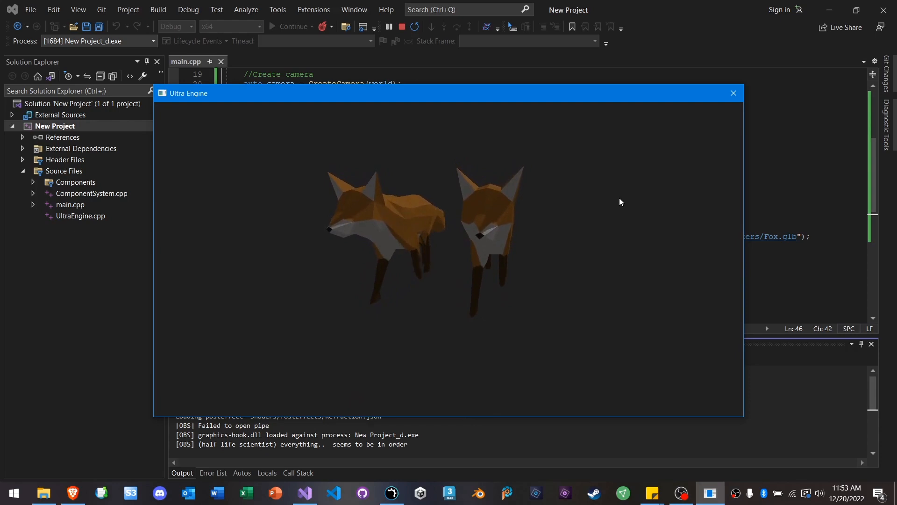
# Step: End the two-foxes SetSkeleton run
pyautogui.click(733, 92)
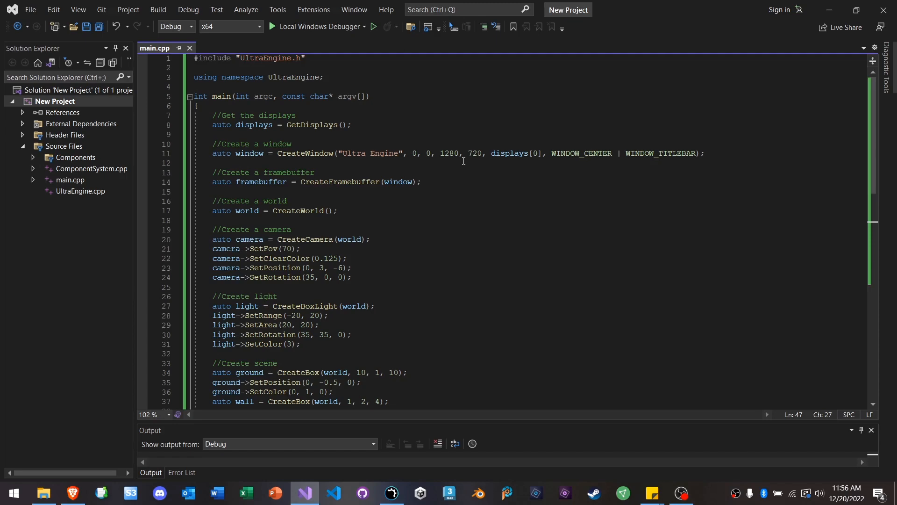
# Step: Scroll through the navmesh example down to the player setup at line 42
pyautogui.scroll(-3)
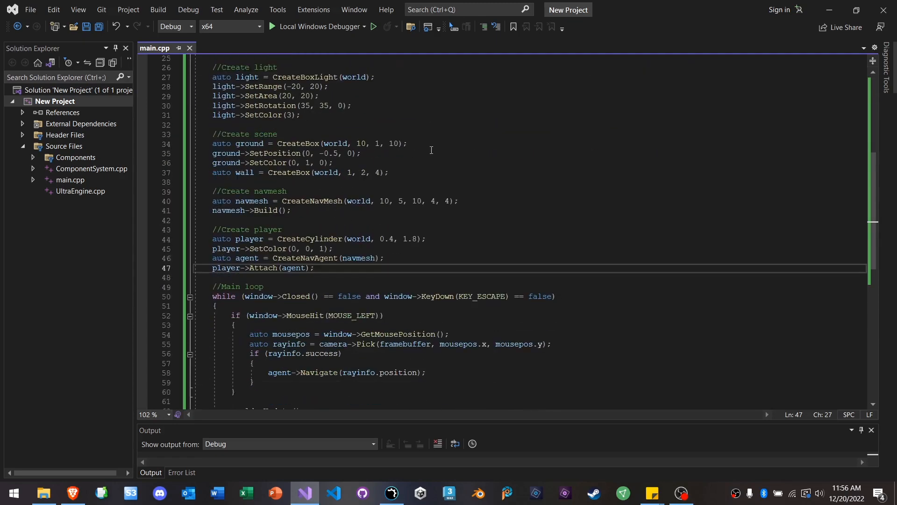
pyautogui.click(341, 220)
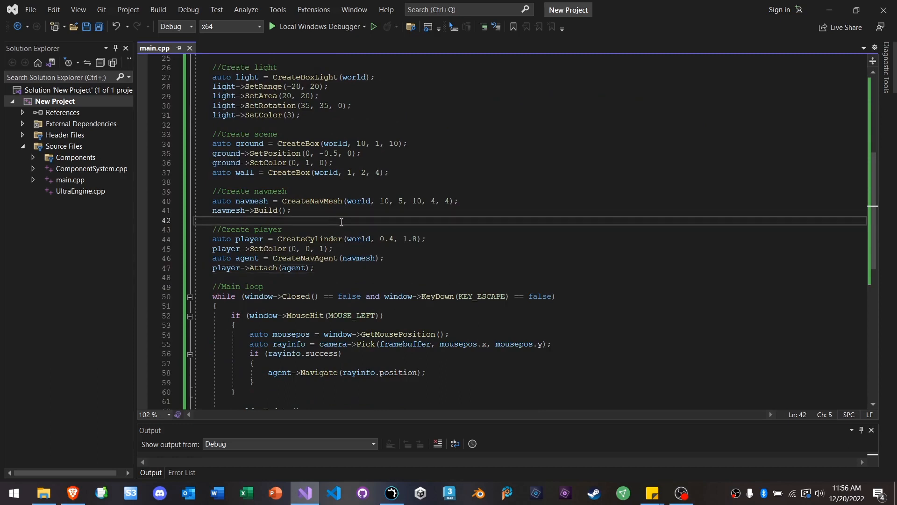
pyautogui.moveTo(474, 221)
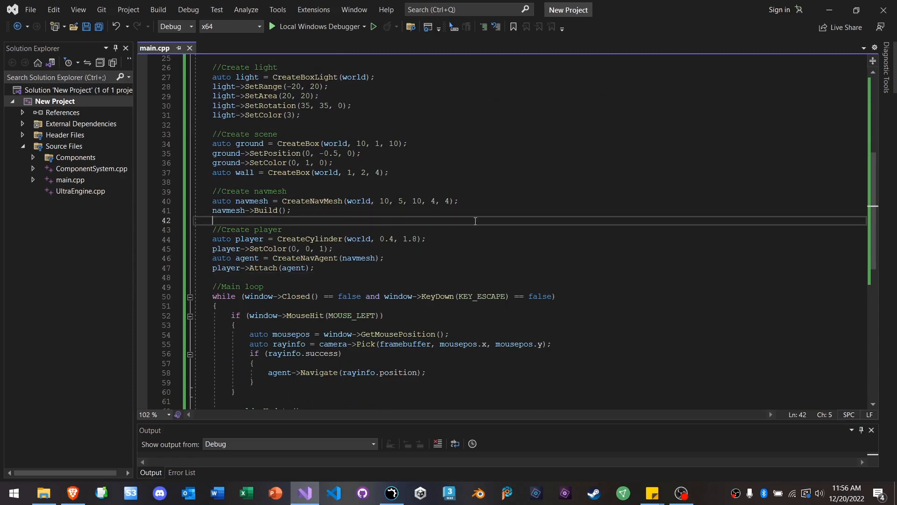
pyautogui.moveTo(318, 26)
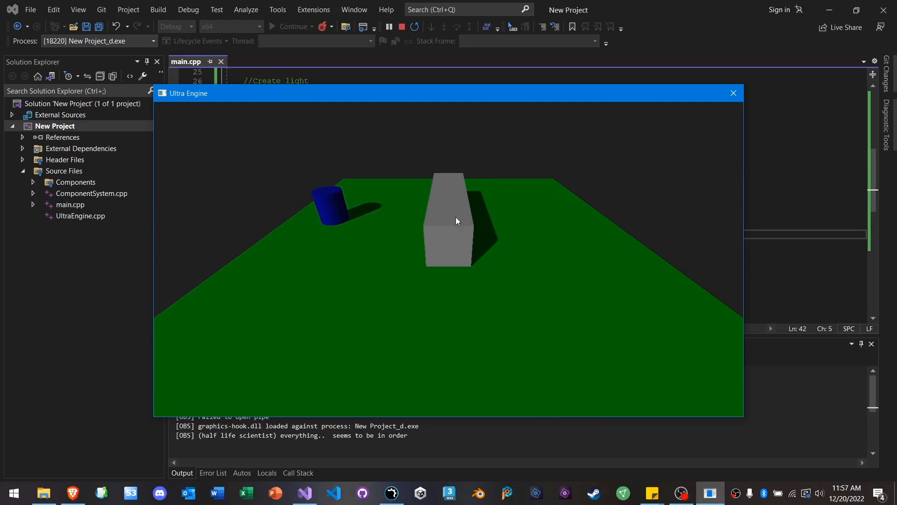
pyautogui.moveTo(528, 204)
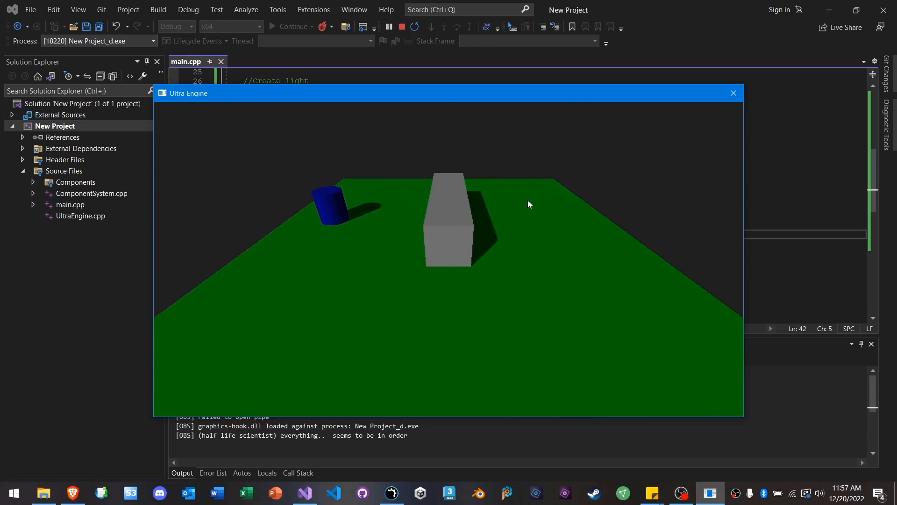
pyautogui.moveTo(510, 226)
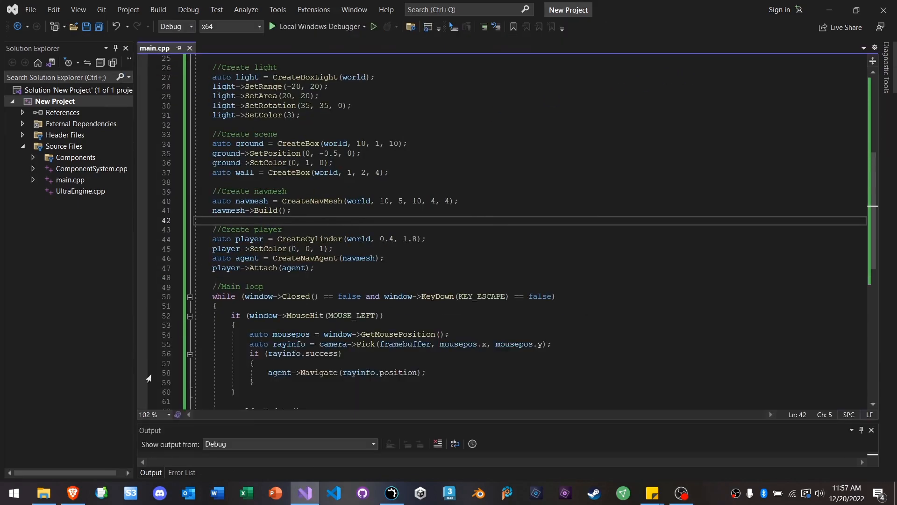
# Step: Open the NavMesh::SetRotation docs page and copy its 45-degree tilted navmesh example
pyautogui.click(72, 492)
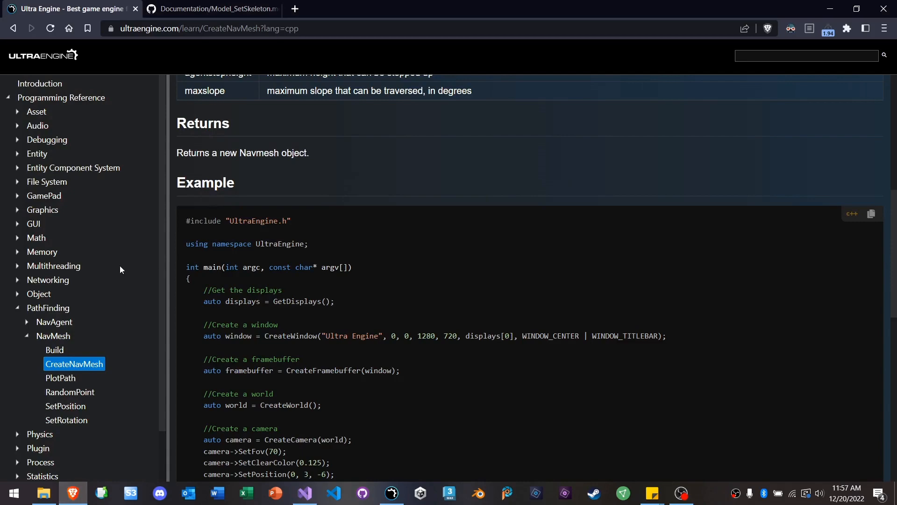
pyautogui.scroll(-3)
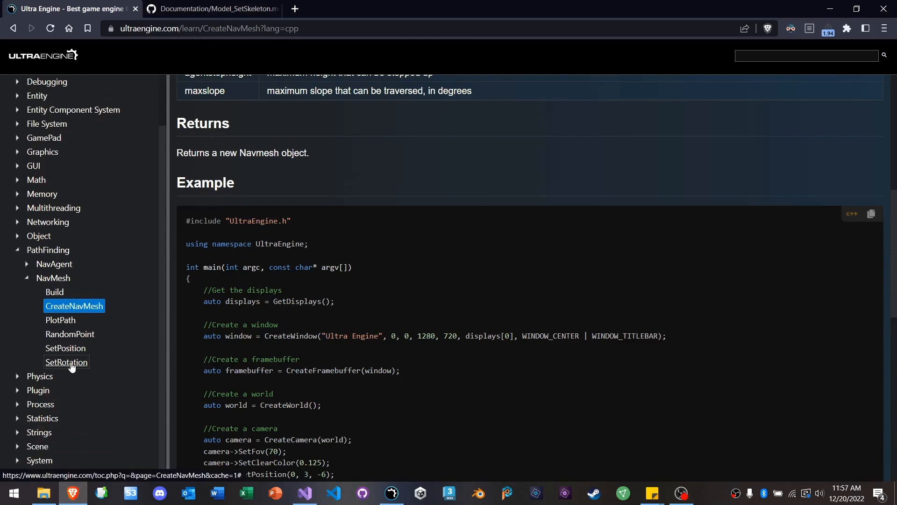
pyautogui.click(66, 362)
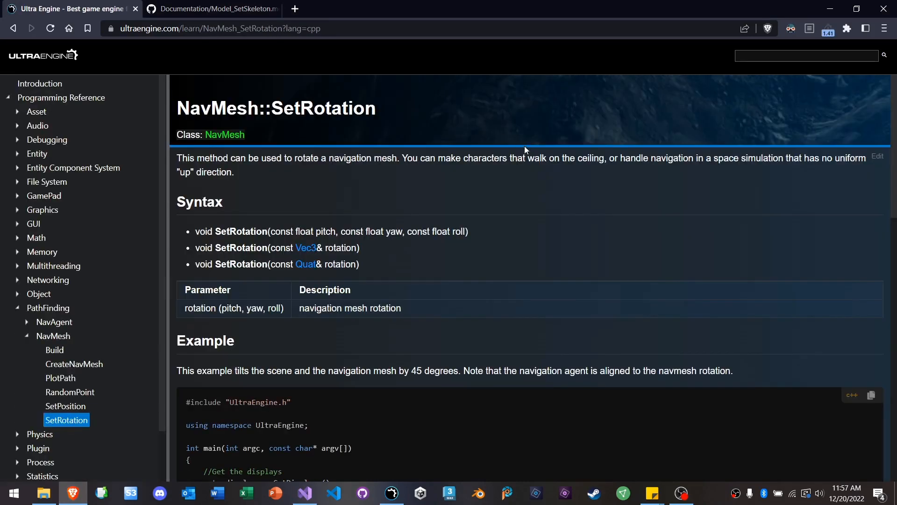
pyautogui.moveTo(602, 235)
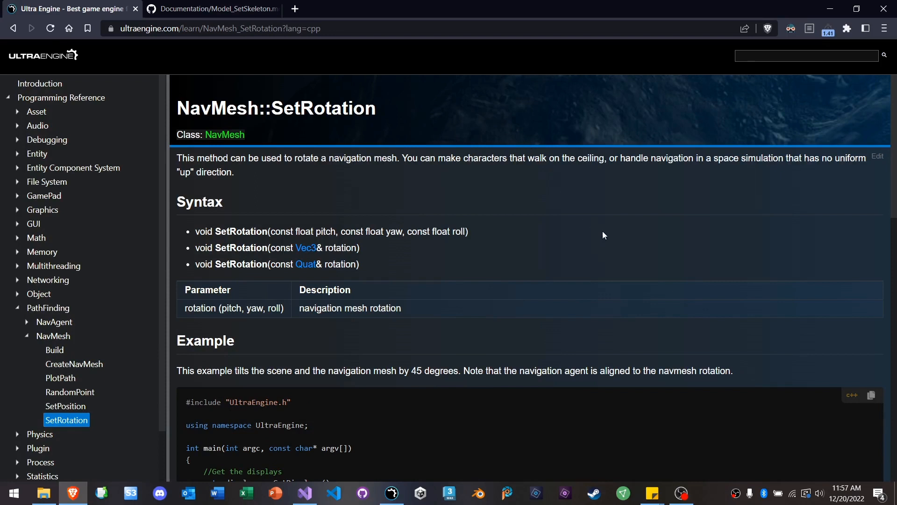
pyautogui.scroll(-3)
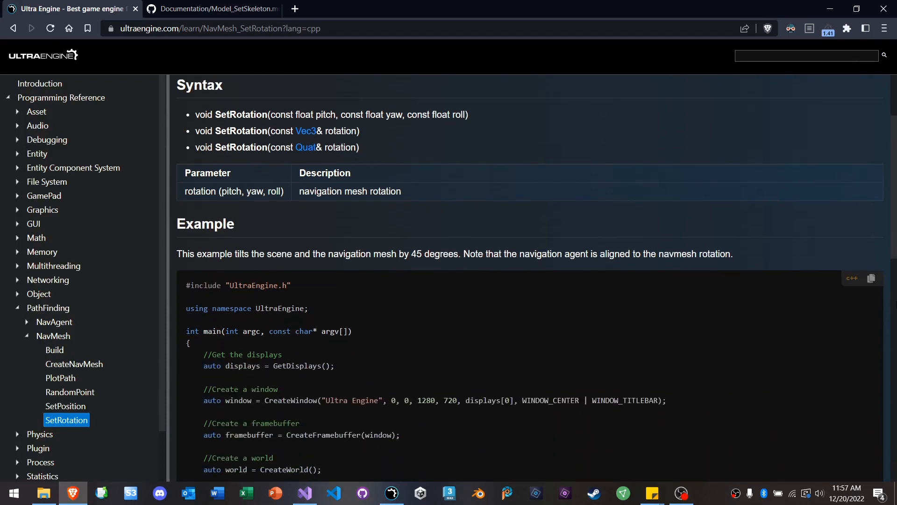
pyautogui.click(870, 278)
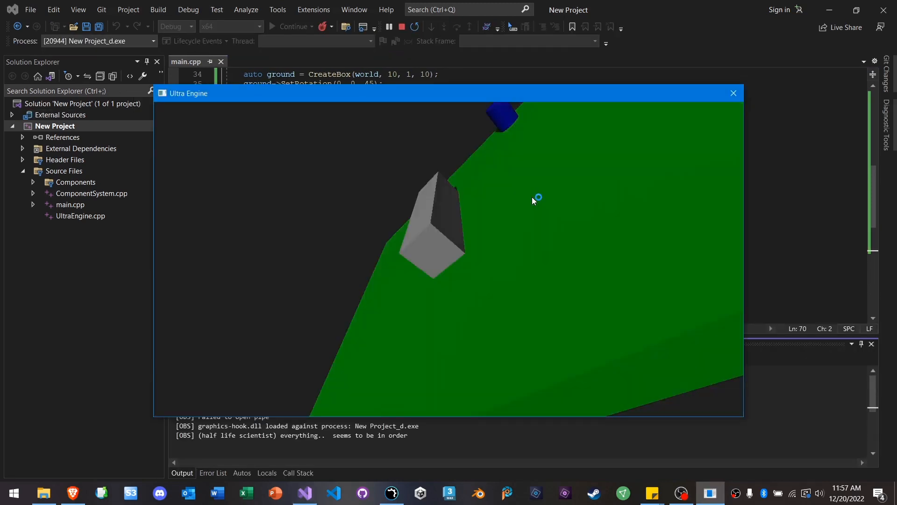
pyautogui.moveTo(400, 277)
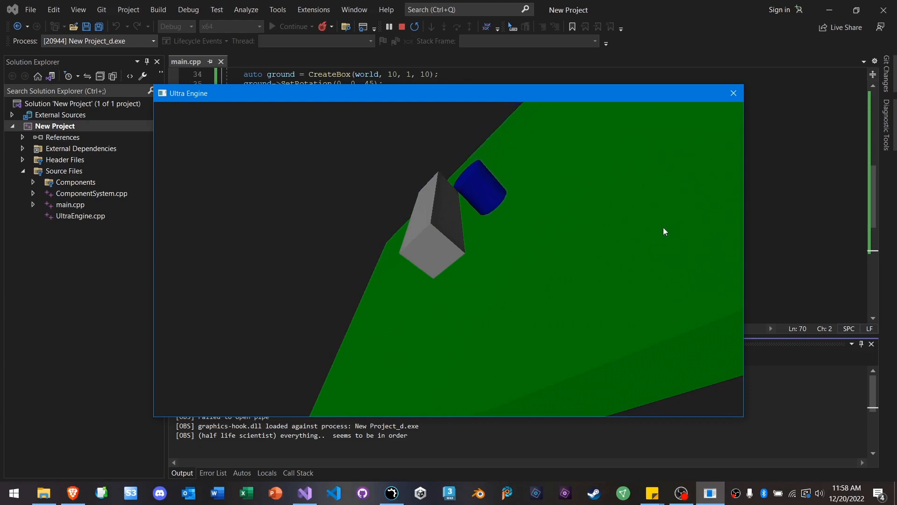
pyautogui.moveTo(747, 125)
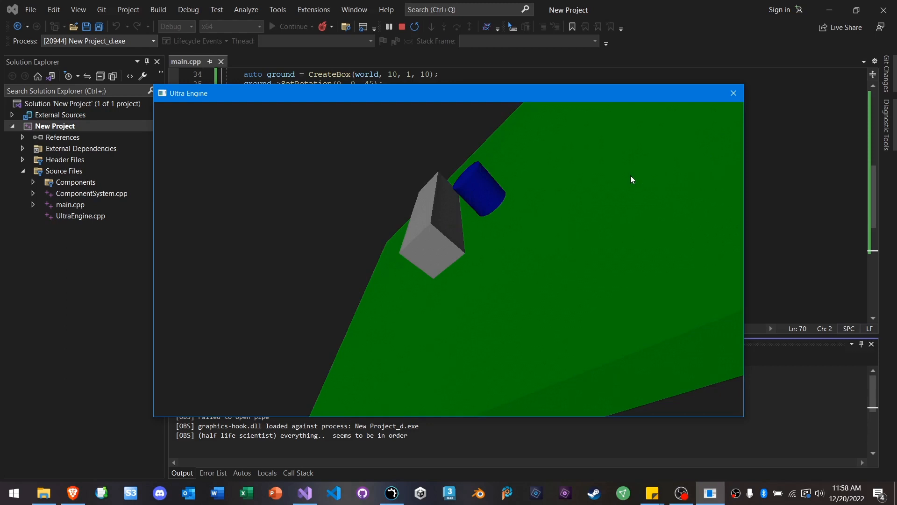
pyautogui.moveTo(564, 177)
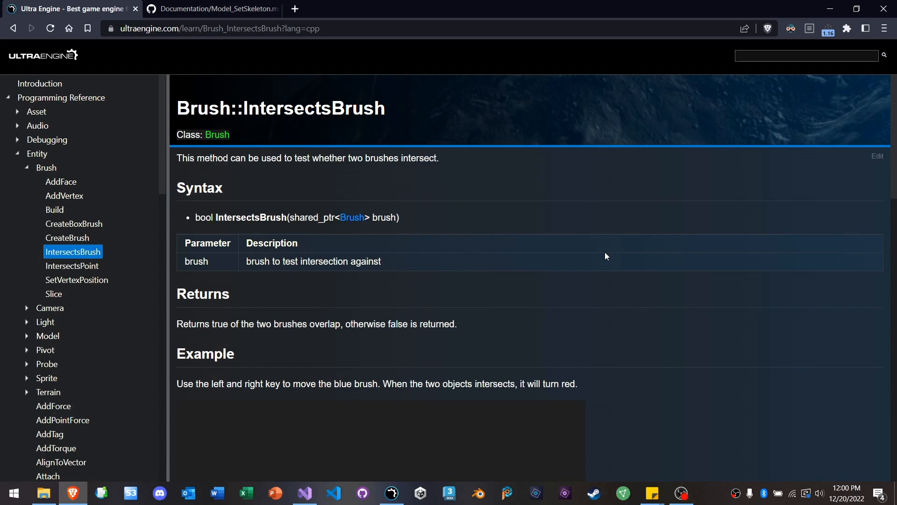
pyautogui.moveTo(476, 270)
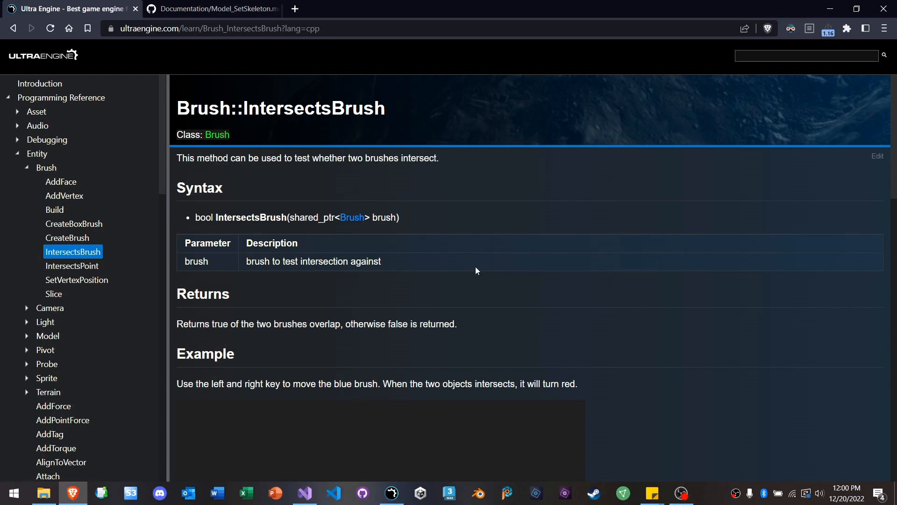
pyautogui.moveTo(72, 493)
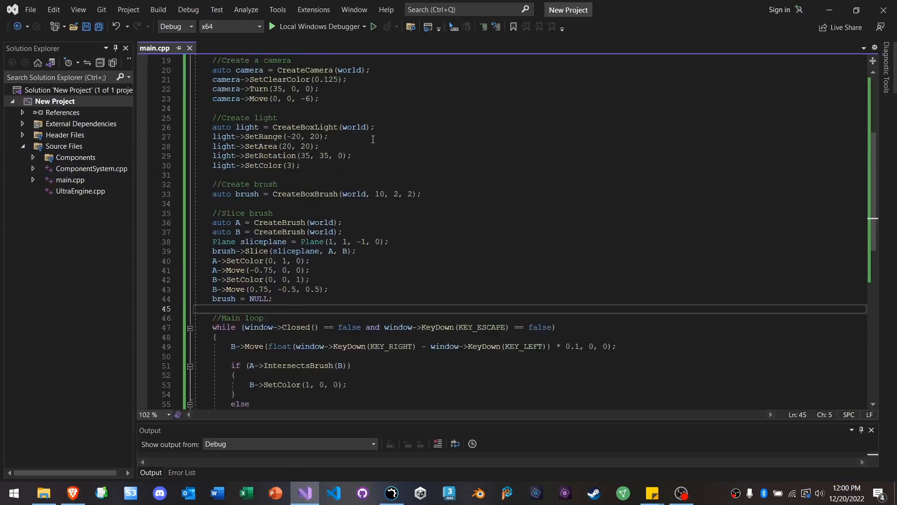
# Step: Review the pasted IntersectsBrush example and run it under the debugger
pyautogui.scroll(-3)
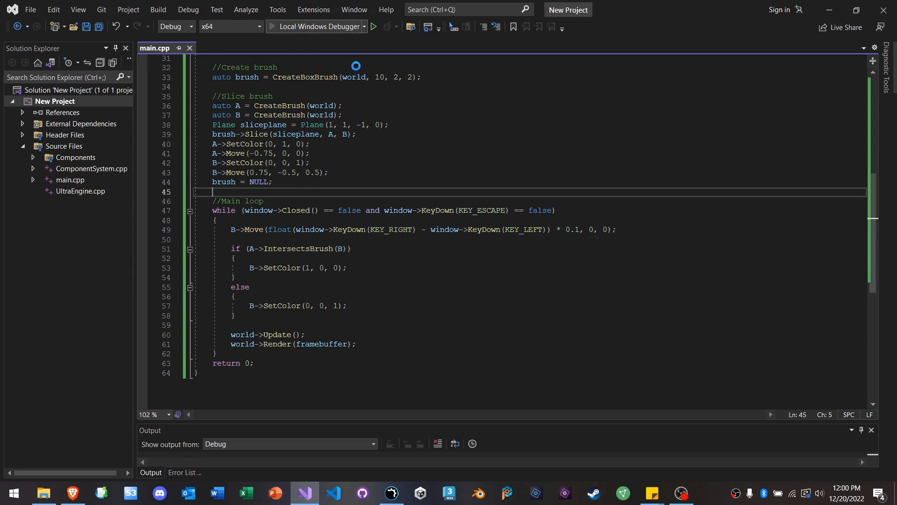
pyautogui.click(372, 26)
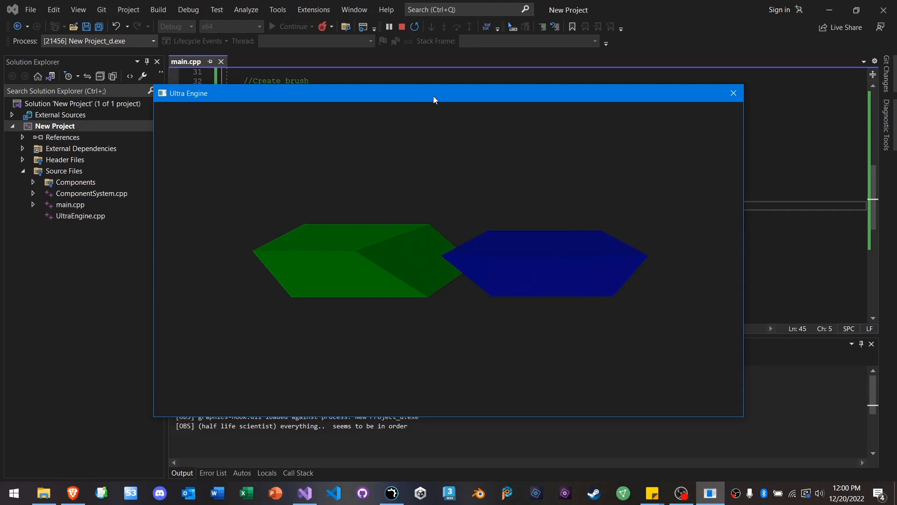
pyautogui.moveTo(503, 161)
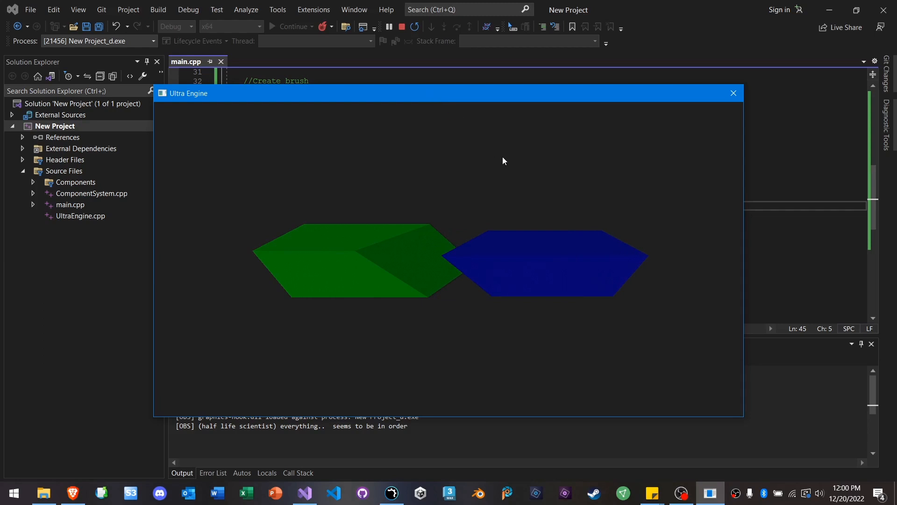
pyautogui.moveTo(522, 169)
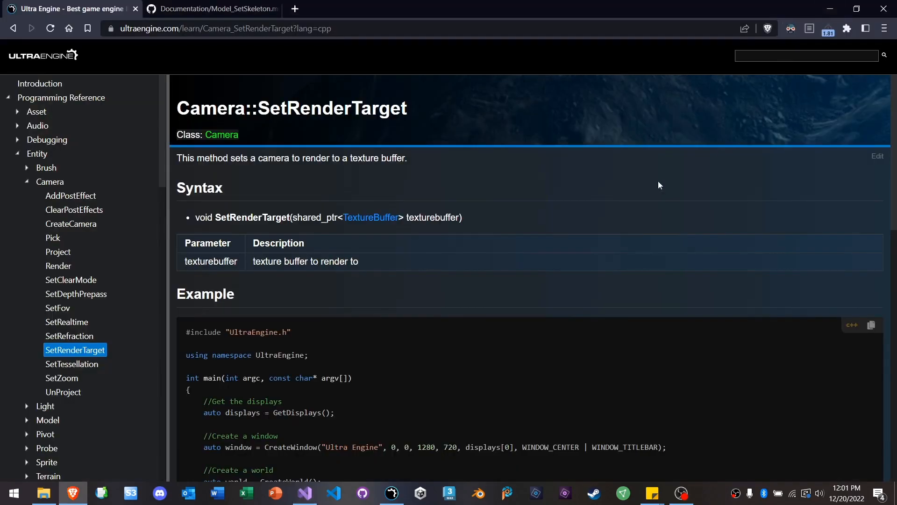
pyautogui.moveTo(532, 227)
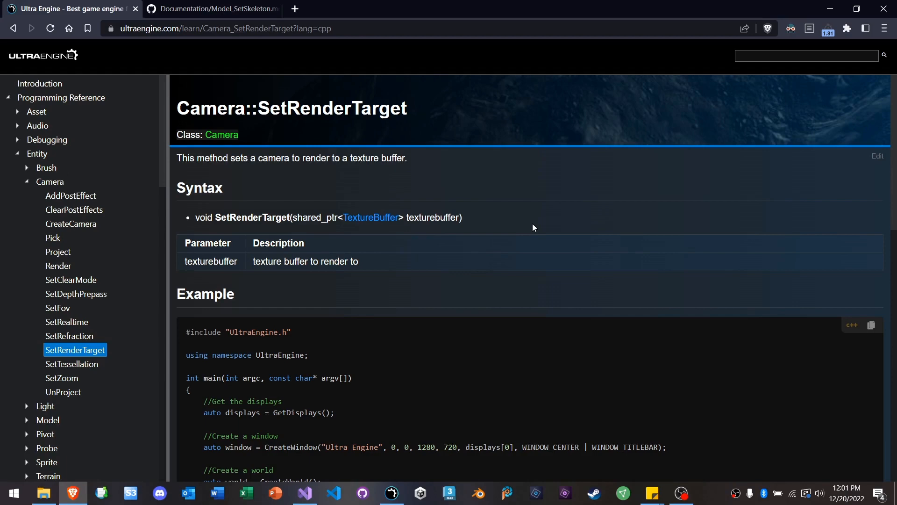
pyautogui.moveTo(547, 189)
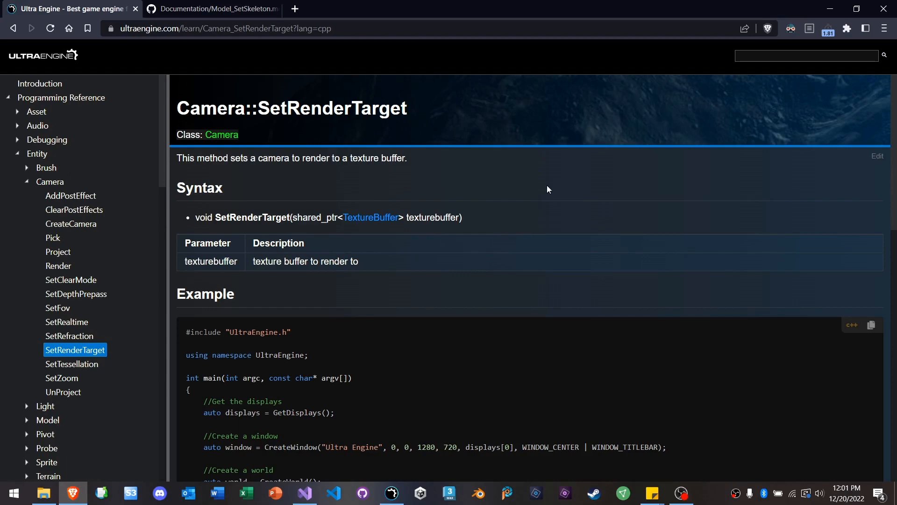
pyautogui.moveTo(378, 389)
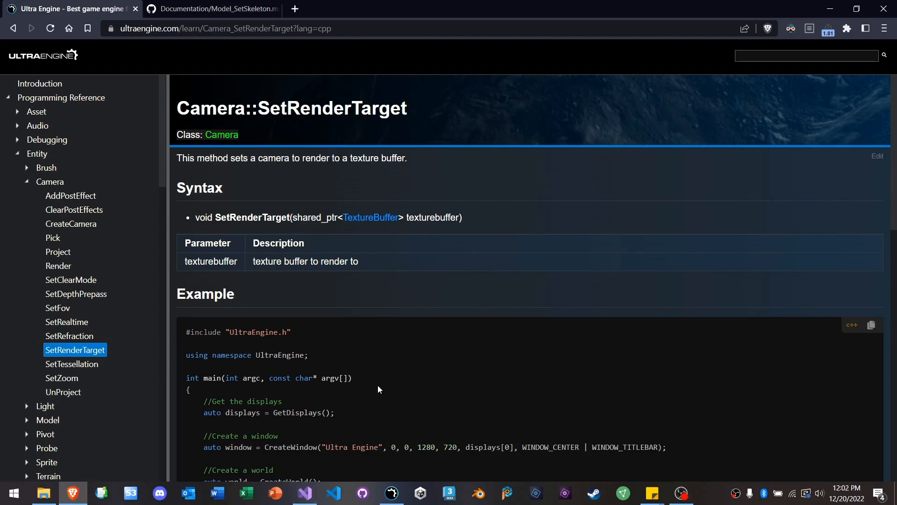
# Step: Run the SetRenderTarget example in Visual Studio, then return to the browser docs
pyautogui.click(304, 496)
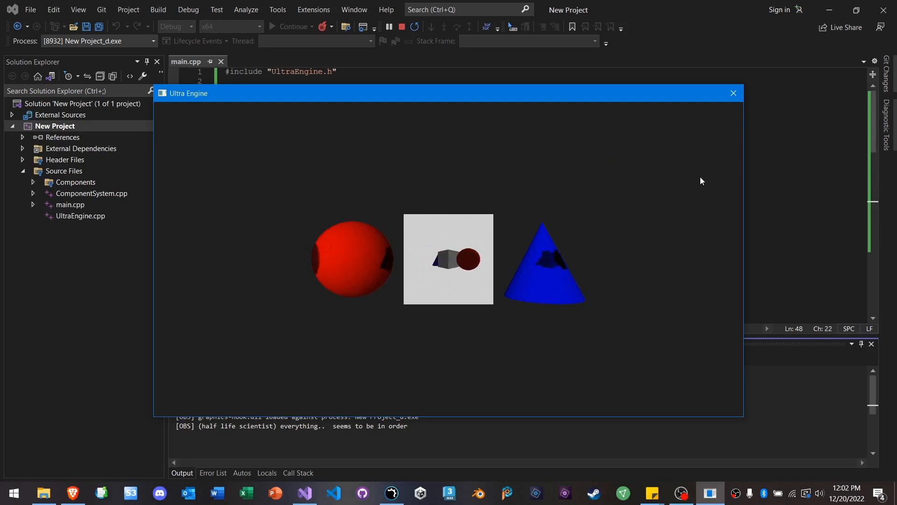
pyautogui.click(72, 492)
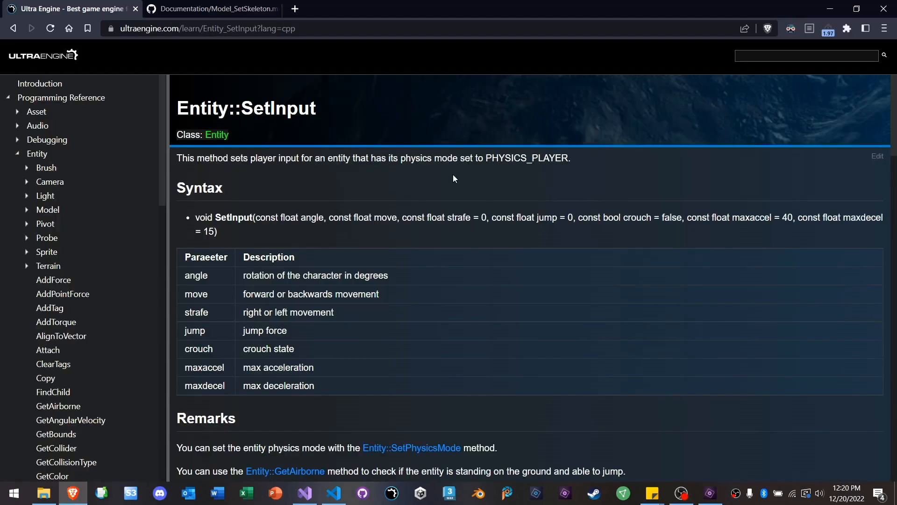
pyautogui.click(303, 492)
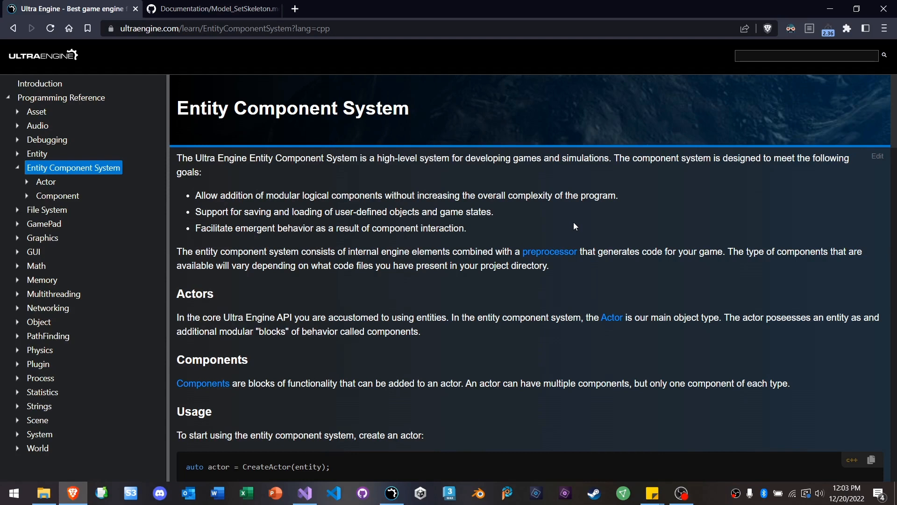
pyautogui.moveTo(595, 232)
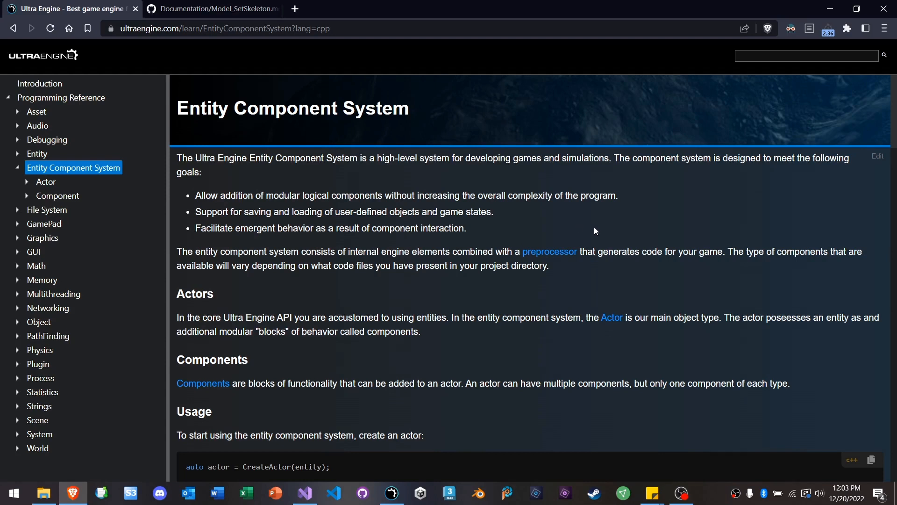
# Step: Scroll down the Entity Component System overview page
pyautogui.scroll(-3)
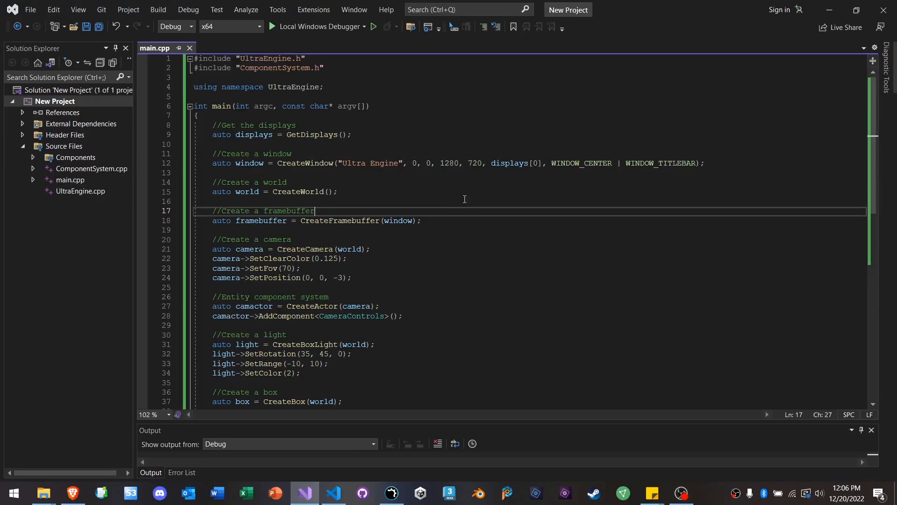
# Step: Review the camera CameraControls actor and box Mover actor code in main.cpp
pyautogui.scroll(-3)
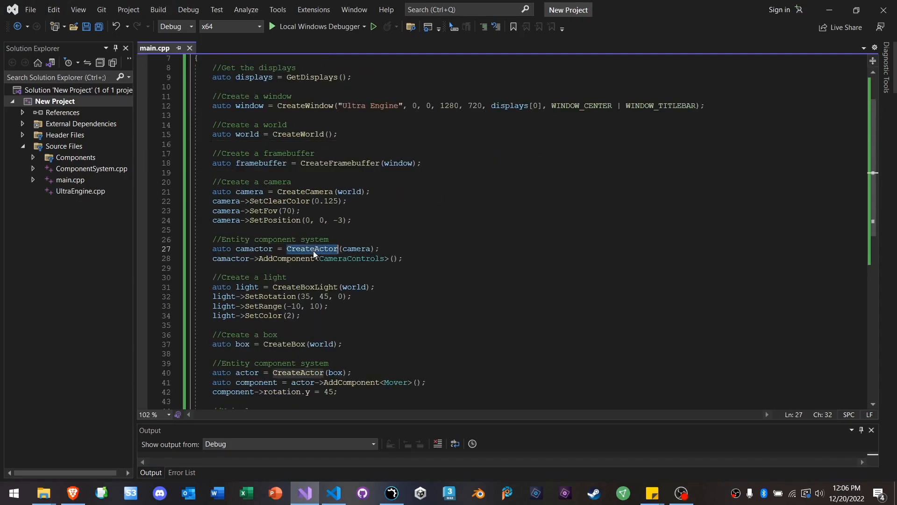
pyautogui.click(246, 229)
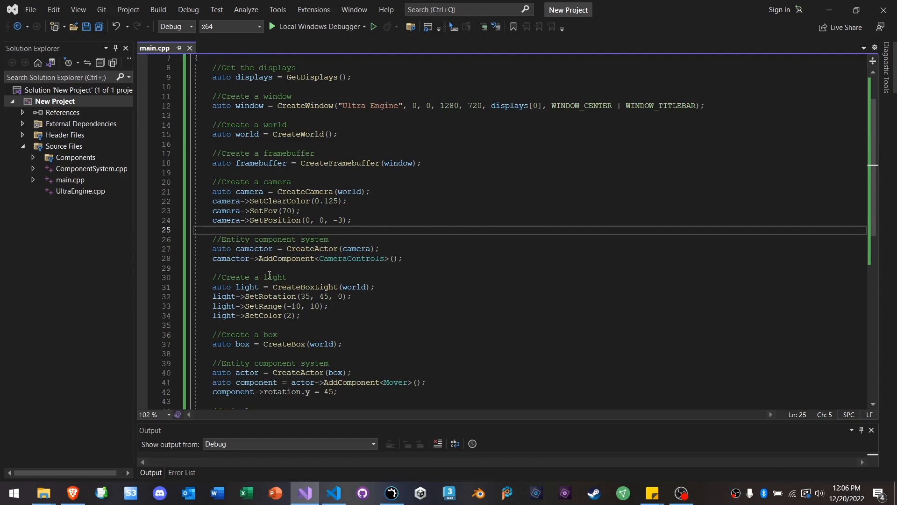
pyautogui.moveTo(351, 258)
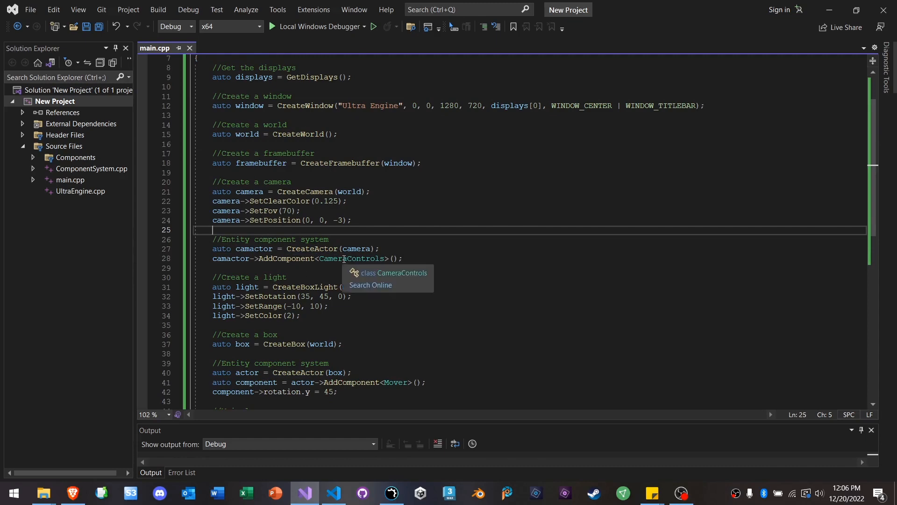
pyautogui.scroll(-3)
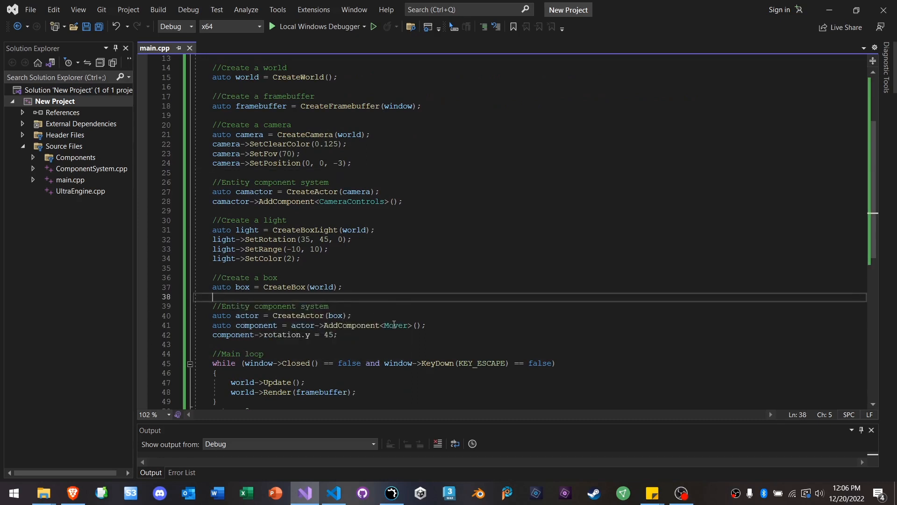
pyautogui.moveTo(284, 334)
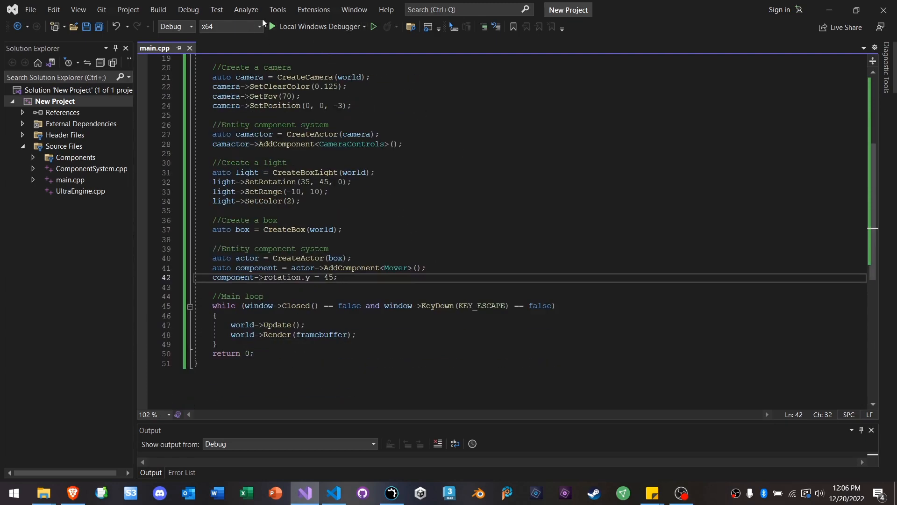
pyautogui.moveTo(462, 196)
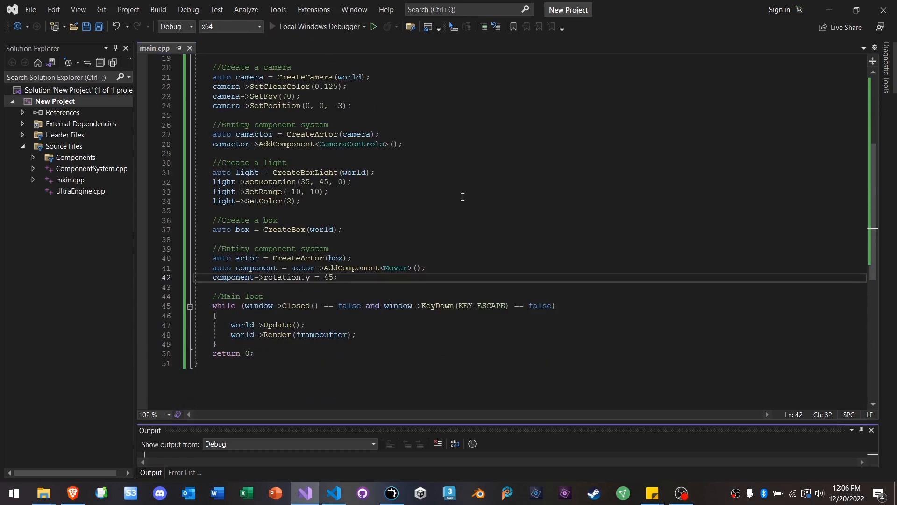
pyautogui.click(372, 27)
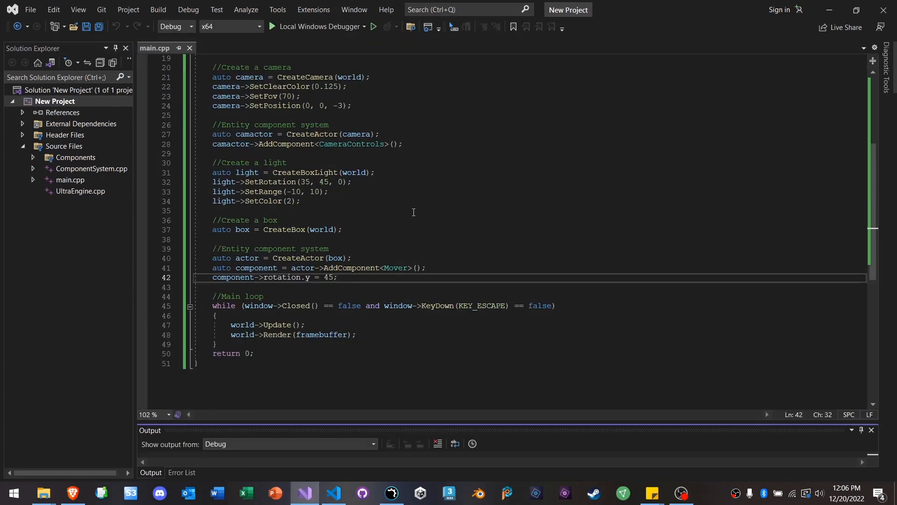
pyautogui.click(215, 343)
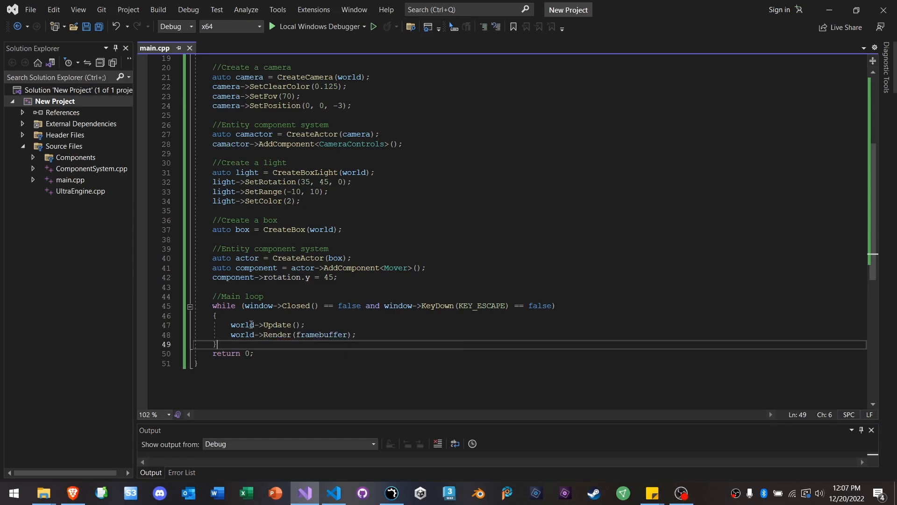
pyautogui.click(408, 335)
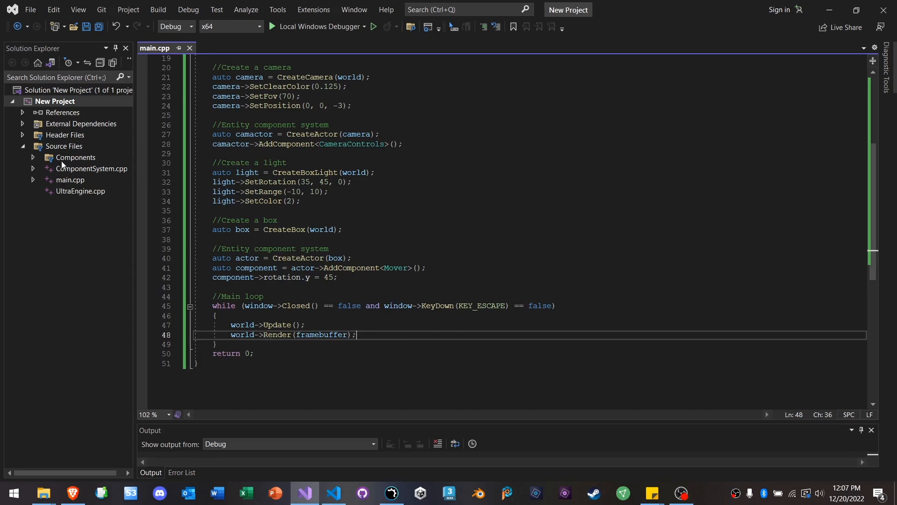
# Step: Open CameraControls.hpp from the Components folder and read through its class code
pyautogui.doubleClick(97, 168)
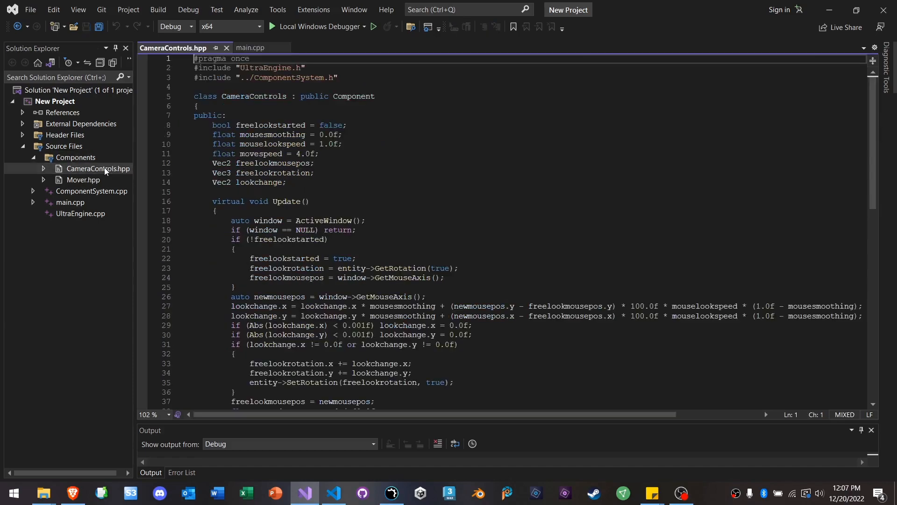
pyautogui.scroll(-3)
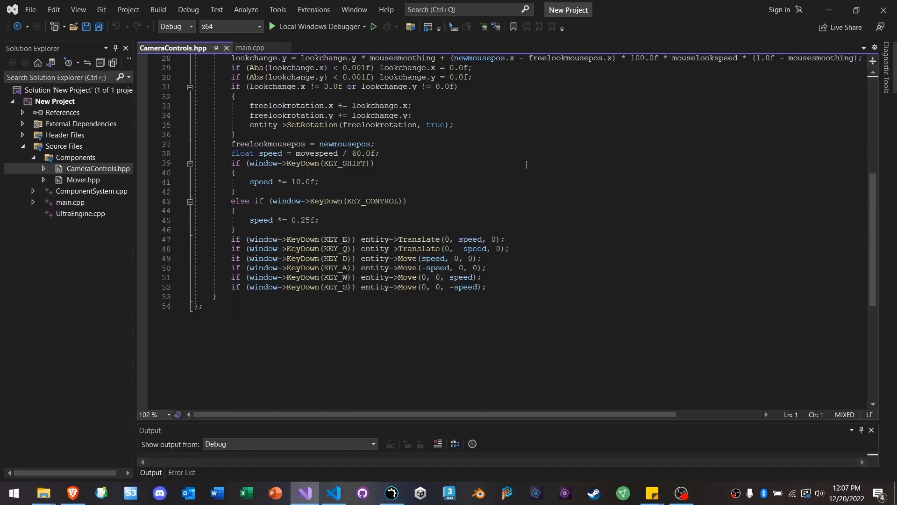
pyautogui.scroll(3)
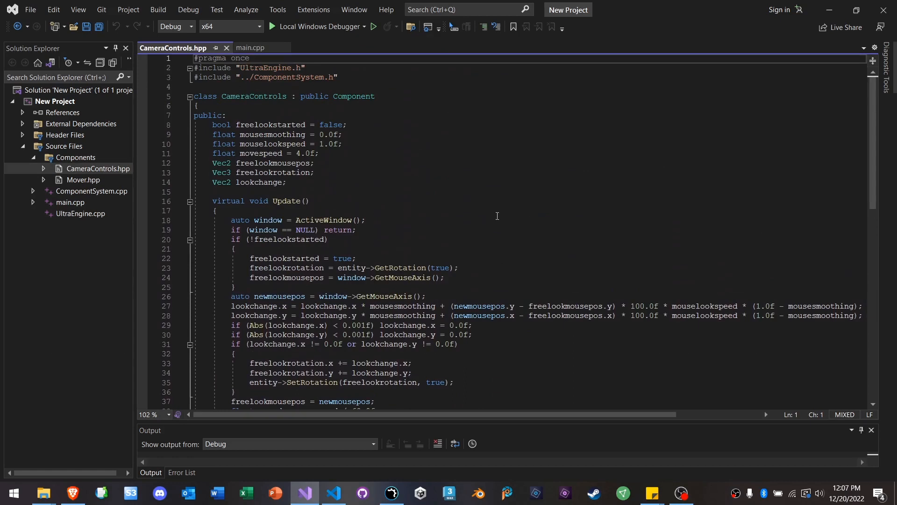
pyautogui.click(387, 191)
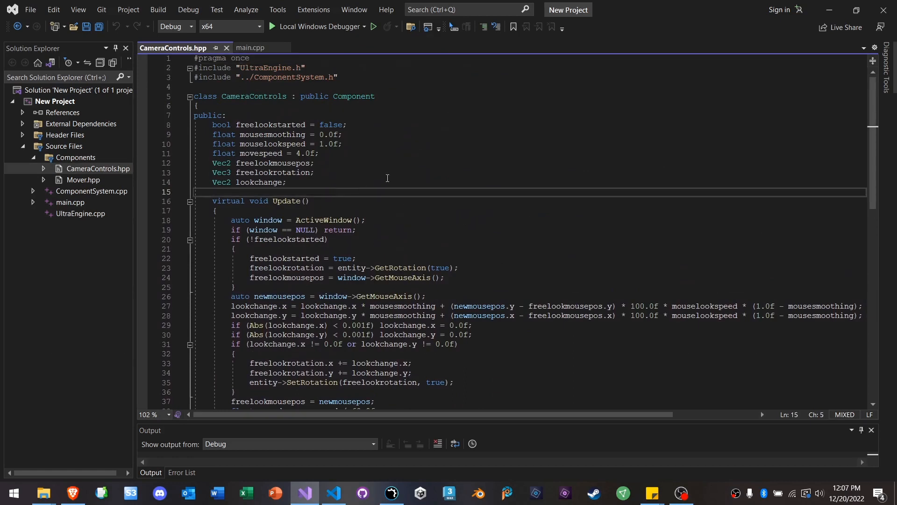
pyautogui.moveTo(406, 192)
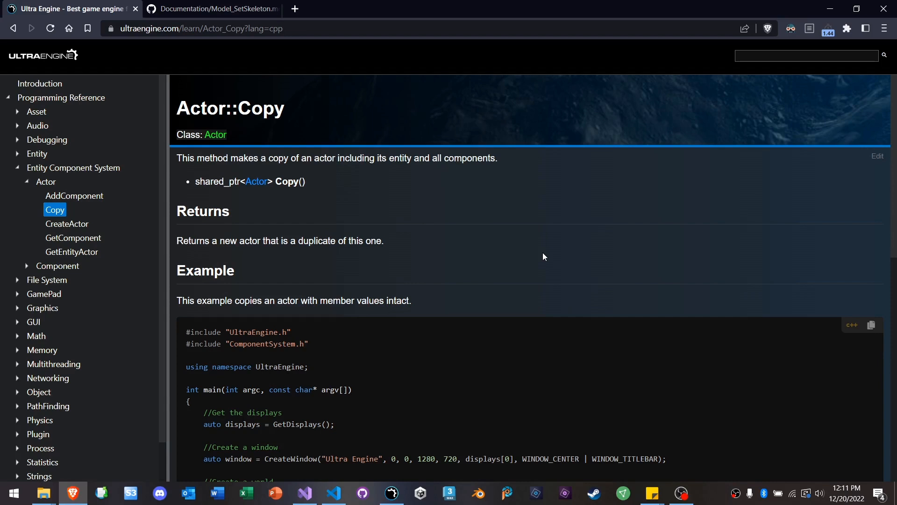
pyautogui.moveTo(521, 226)
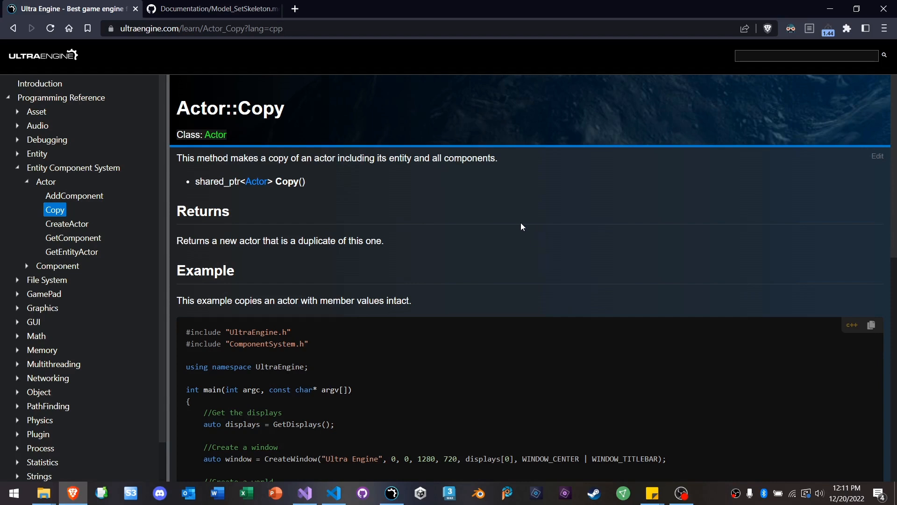
pyautogui.moveTo(506, 223)
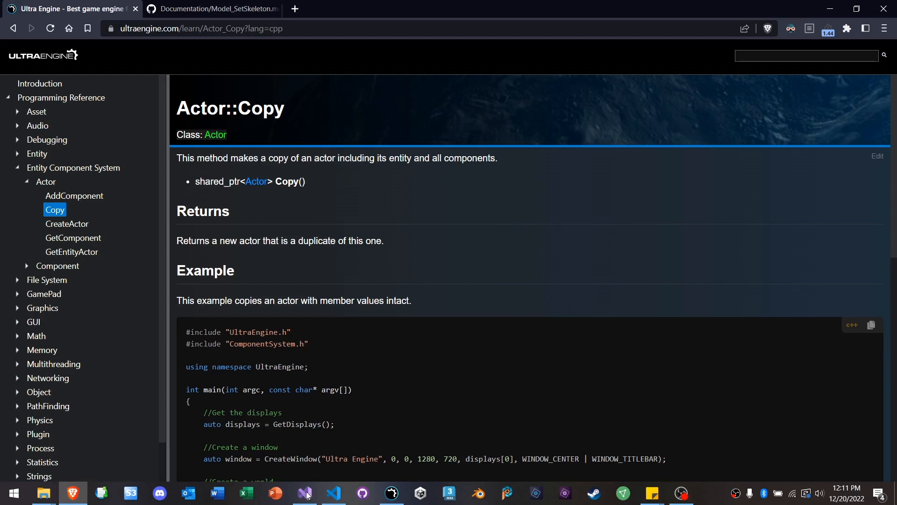
# Step: Return from the Actor::Copy docs page to Visual Studio
pyautogui.click(305, 492)
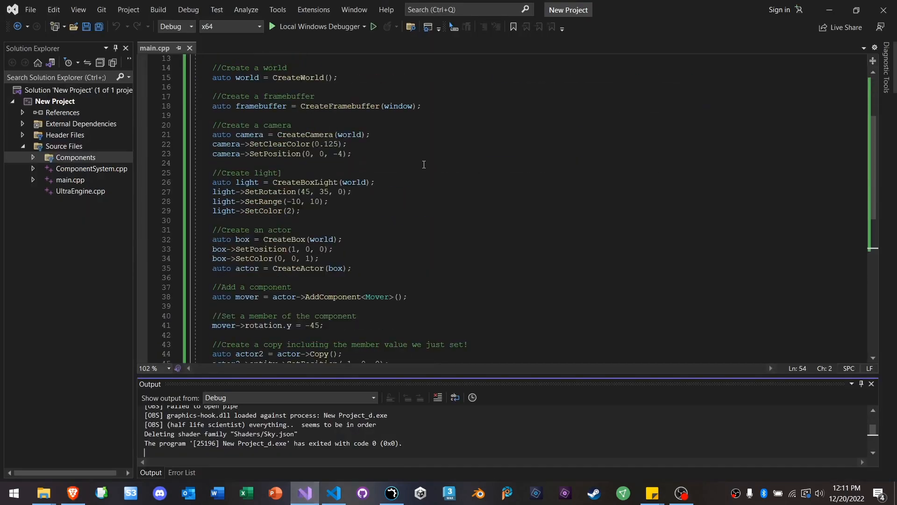
# Step: Review the actor creation and 'rotation' member code in main.cpp, then start the debugger
pyautogui.scroll(-3)
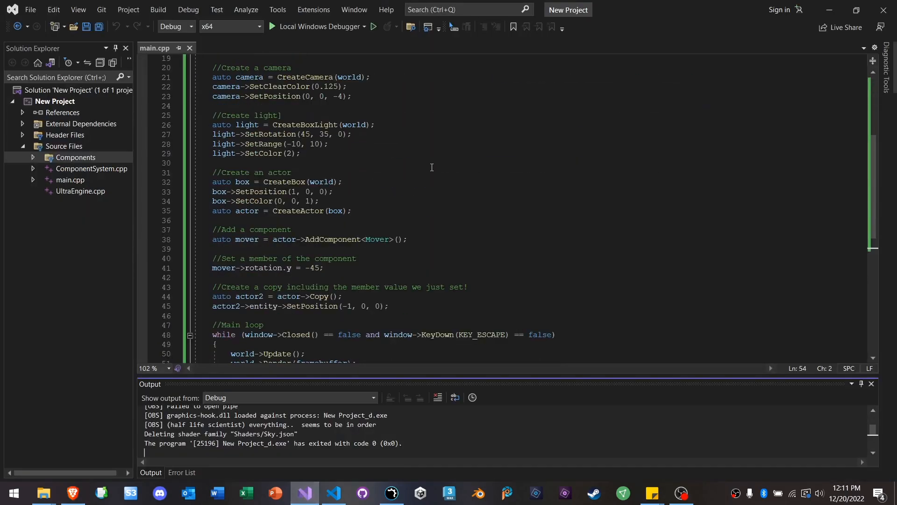
pyautogui.moveTo(291, 210)
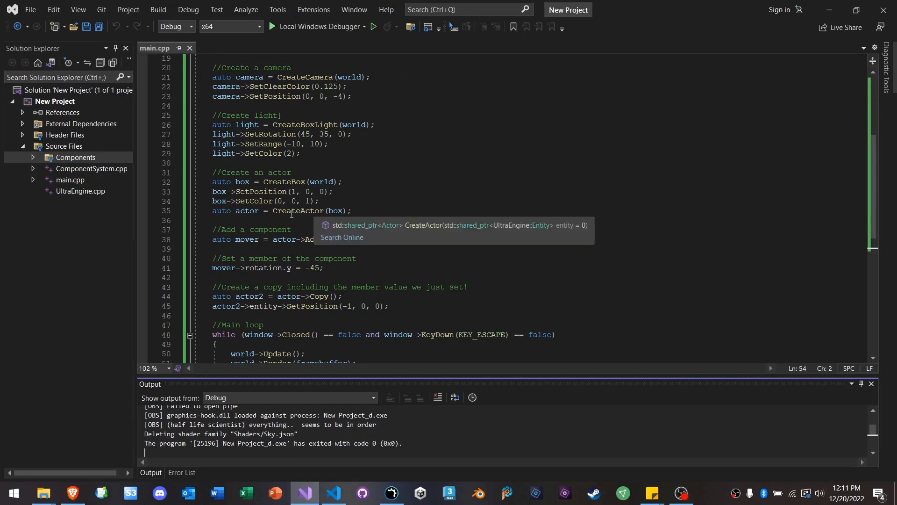
pyautogui.click(229, 220)
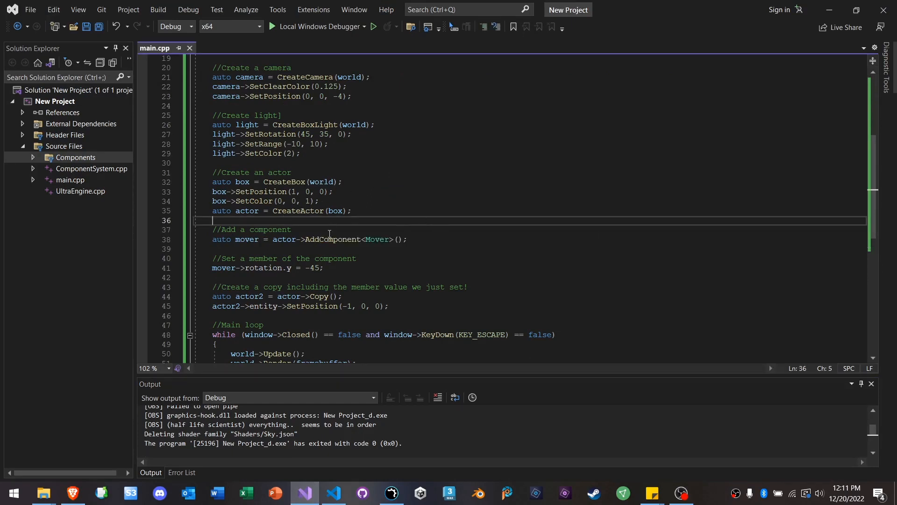
pyautogui.doubleClick(376, 239)
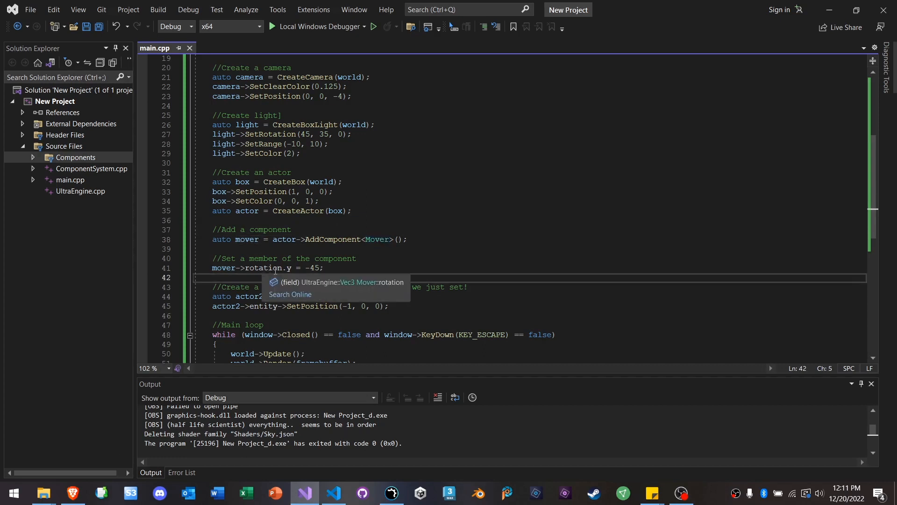
pyautogui.click(327, 268)
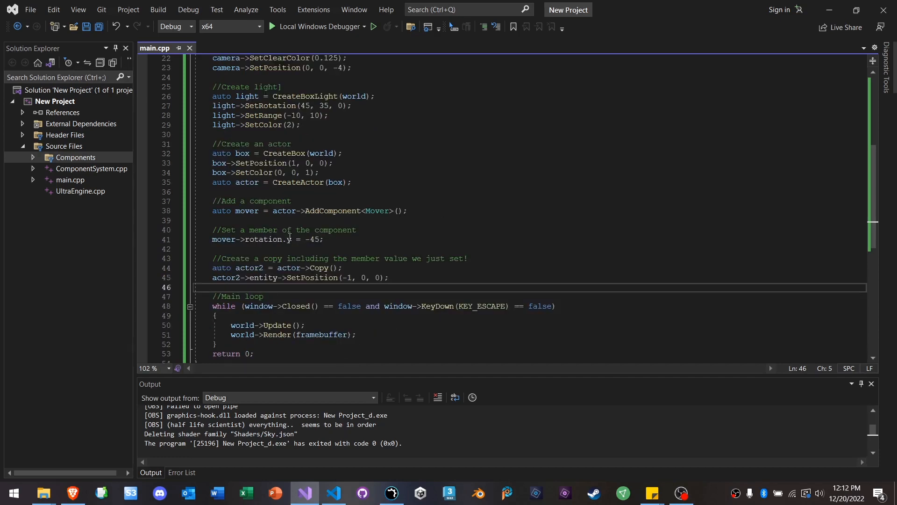
pyautogui.doubleClick(263, 239)
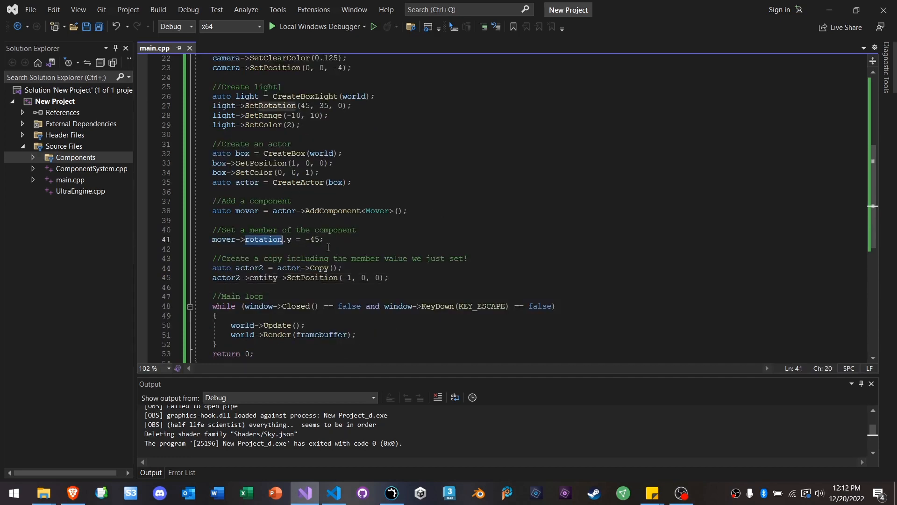
pyautogui.click(277, 26)
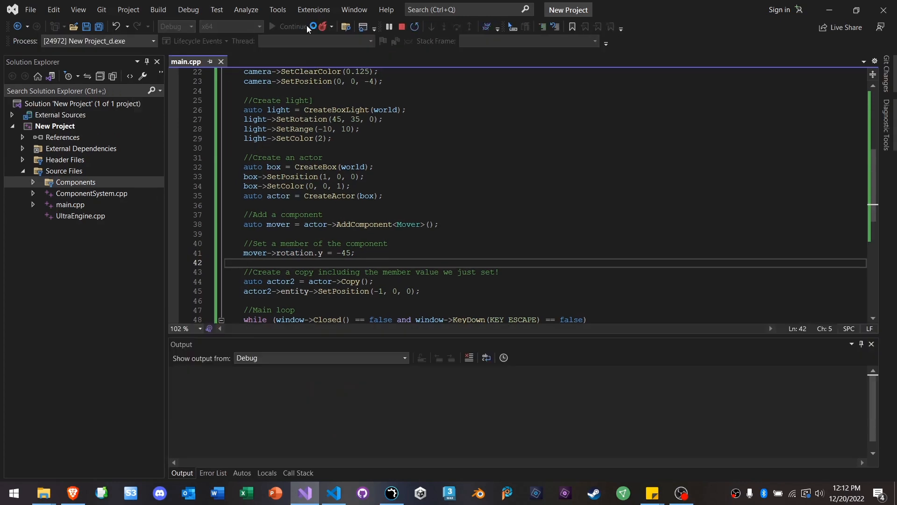
# Step: Run the Actor::Copy example showing two blue boxes, then close its window
pyautogui.click(293, 26)
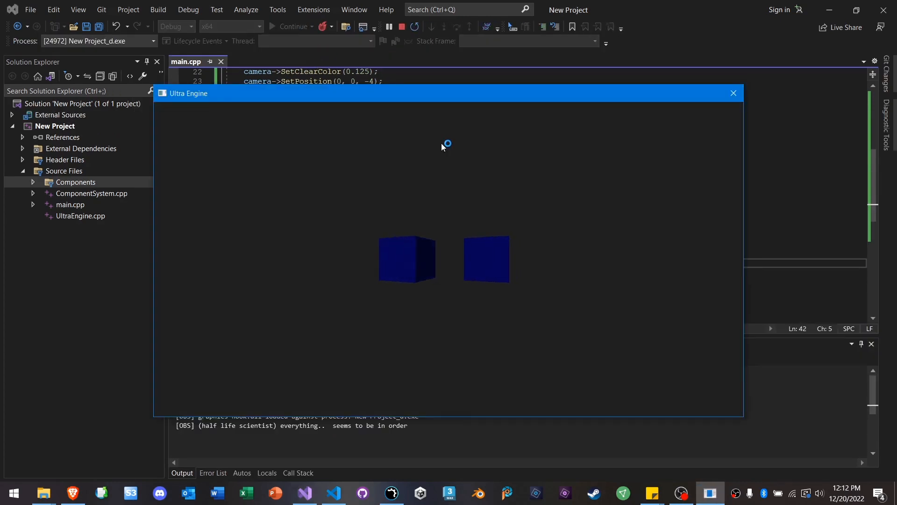
pyautogui.moveTo(637, 167)
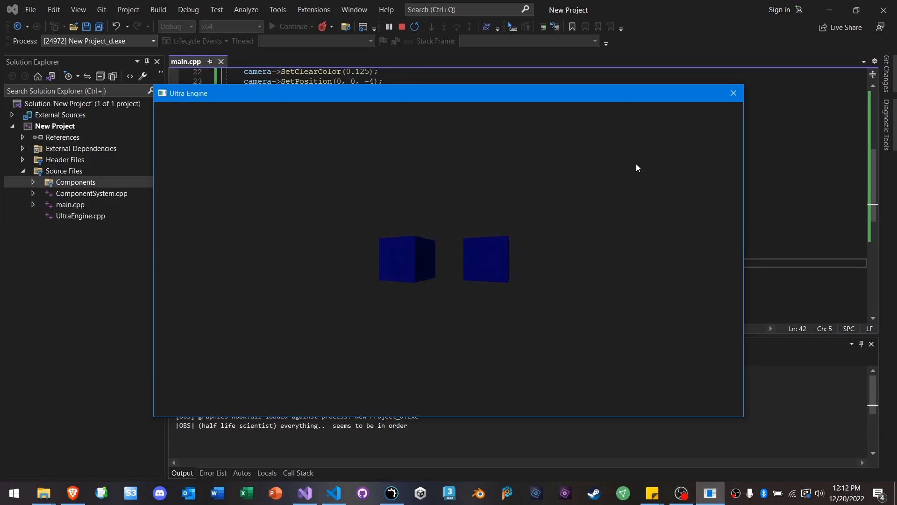
pyautogui.moveTo(733, 93)
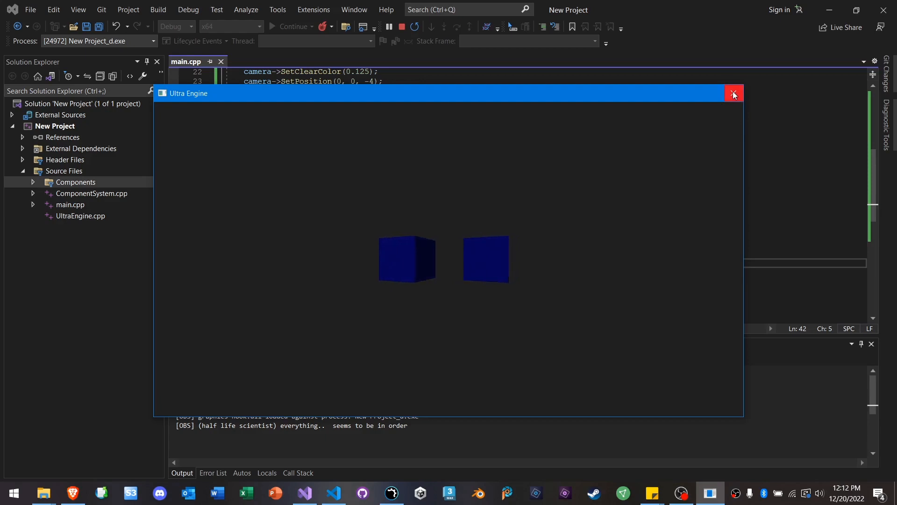
pyautogui.moveTo(461, 237)
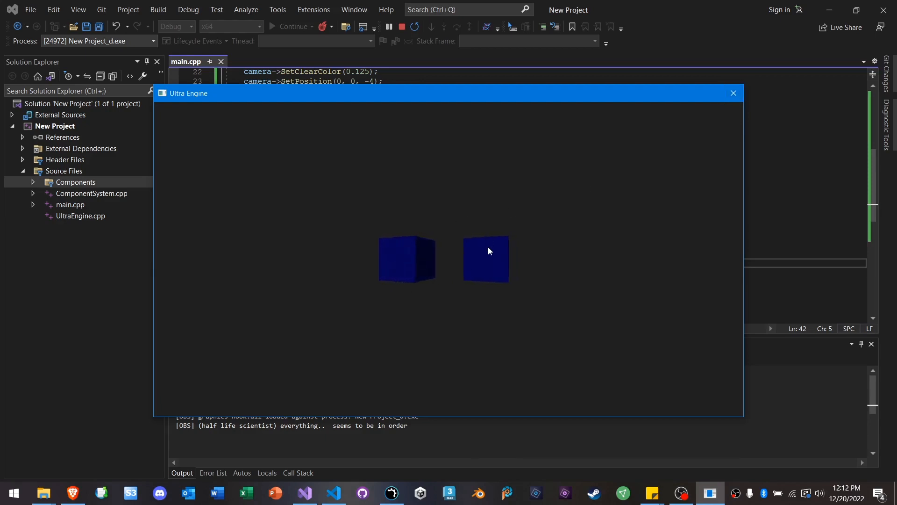
pyautogui.moveTo(421, 245)
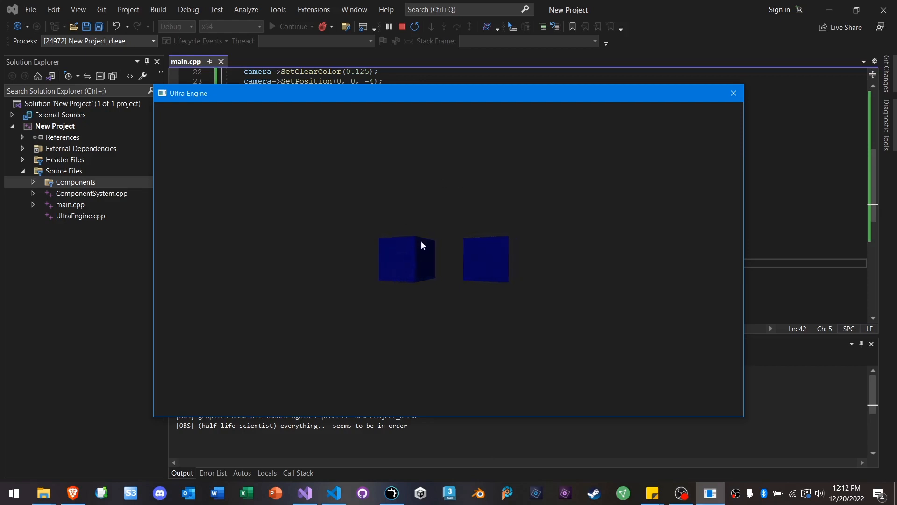
pyautogui.moveTo(519, 262)
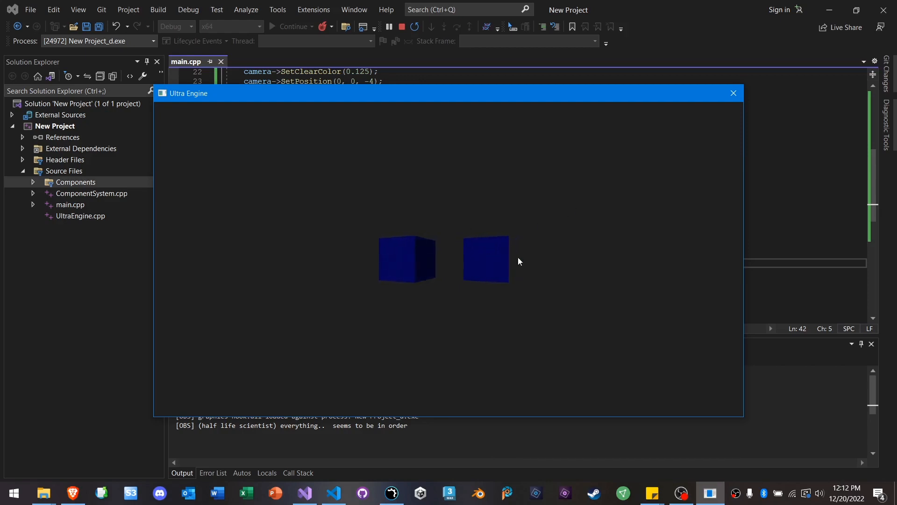
pyautogui.moveTo(733, 93)
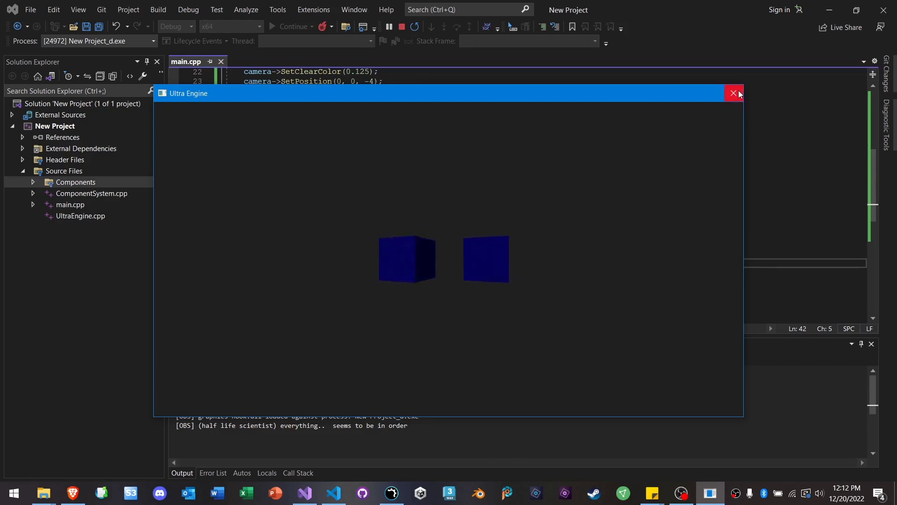
pyautogui.click(734, 94)
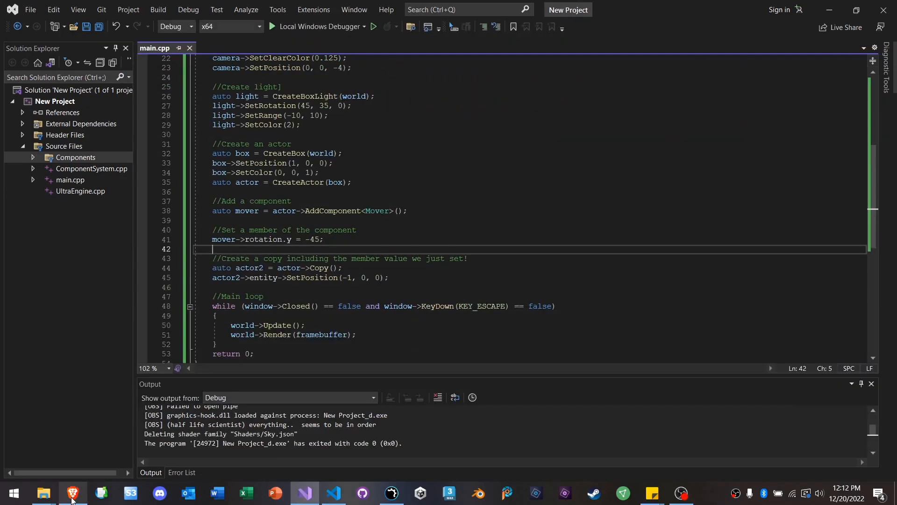
# Step: In Brave, browse the Scene::Reload example, then open the Entity Component System page
pyautogui.click(72, 492)
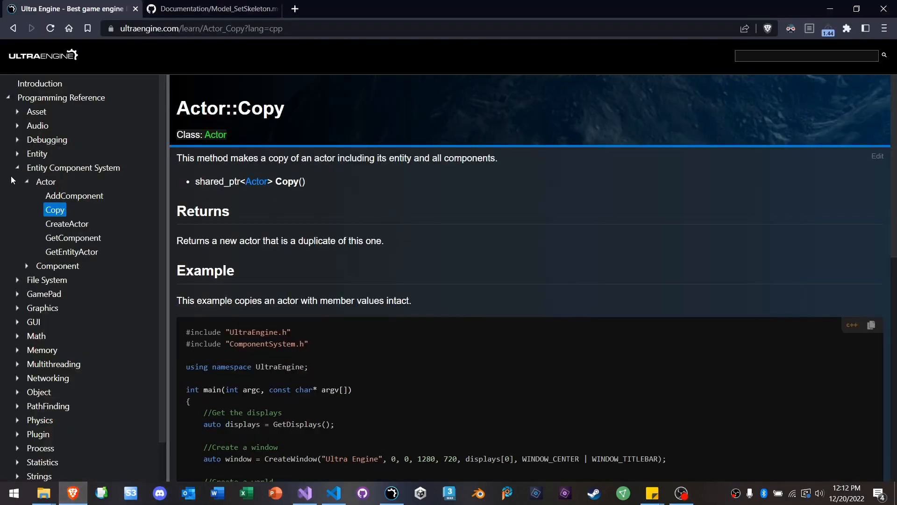
pyautogui.click(28, 167)
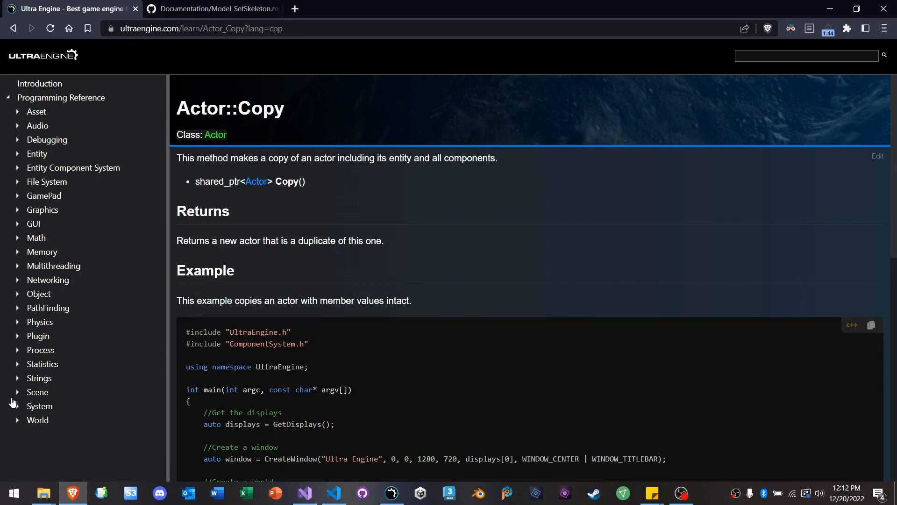
pyautogui.click(37, 392)
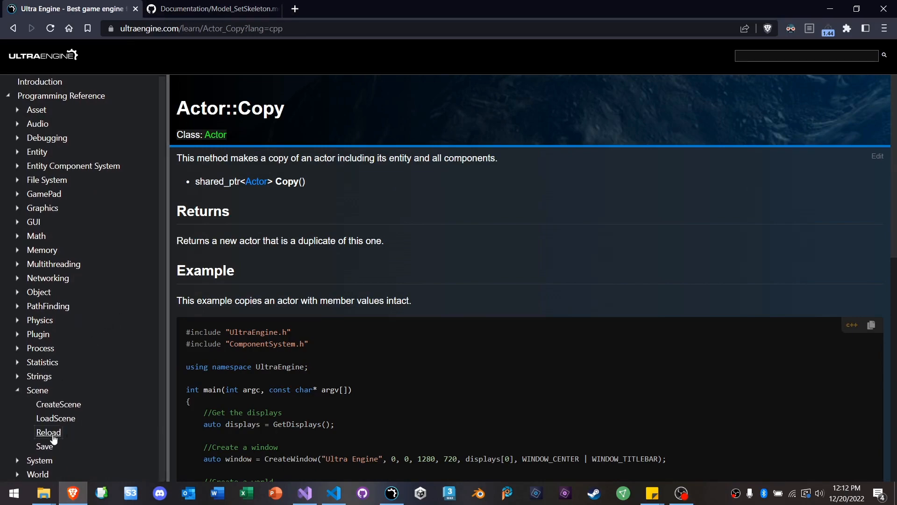
pyautogui.click(48, 432)
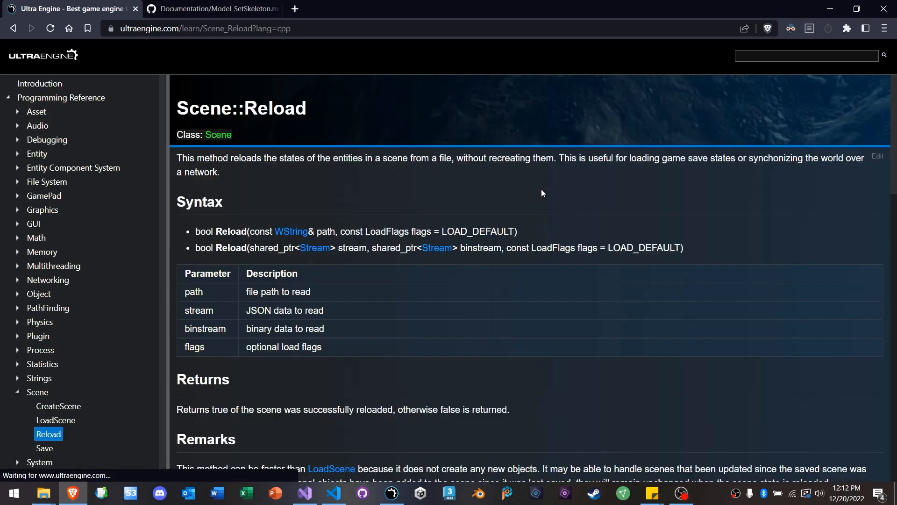
pyautogui.scroll(-3)
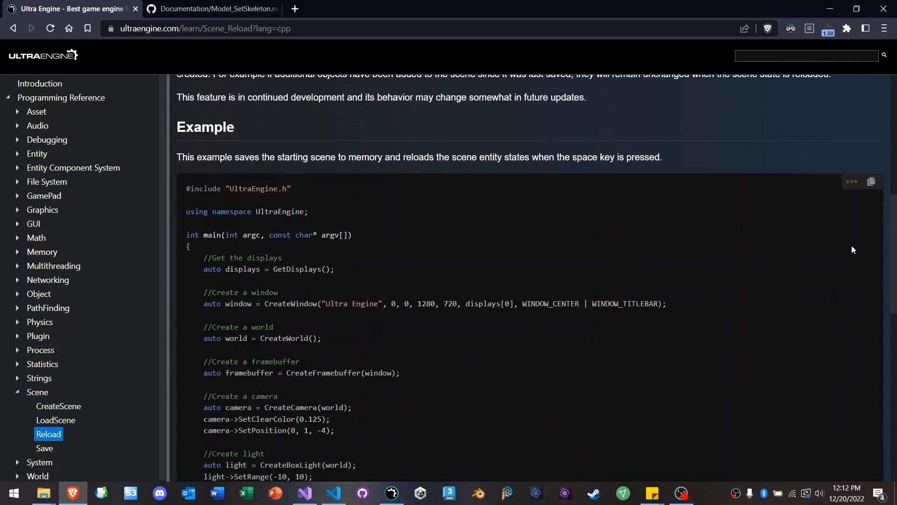
pyautogui.click(871, 181)
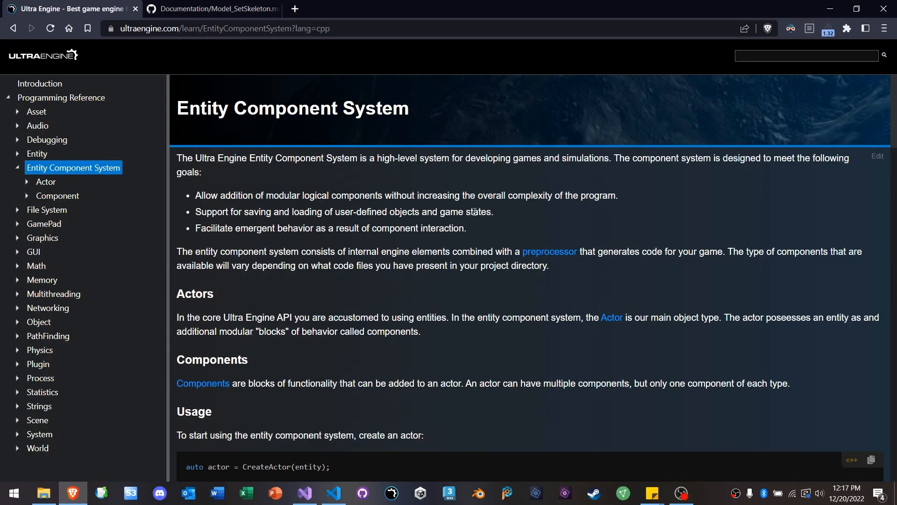
# Step: Open the Introduction page and scroll to the Installation section
pyautogui.click(42, 55)
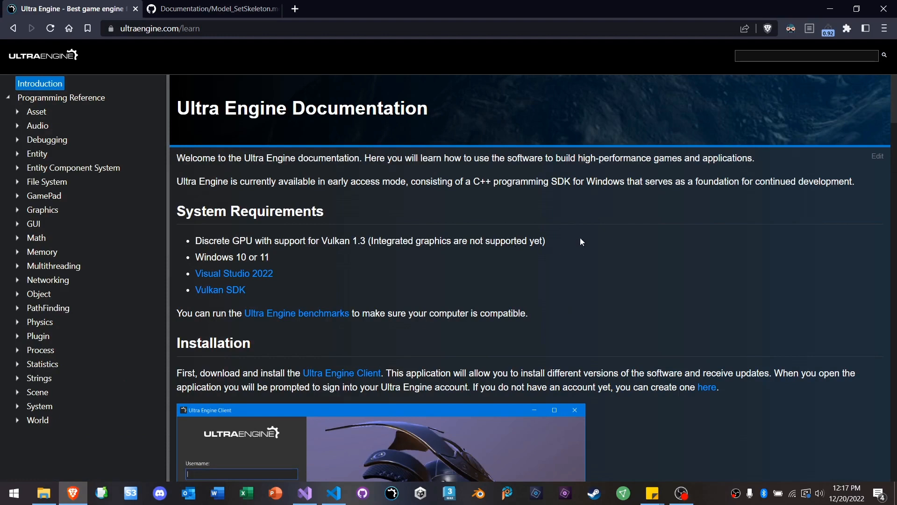
pyautogui.scroll(-3)
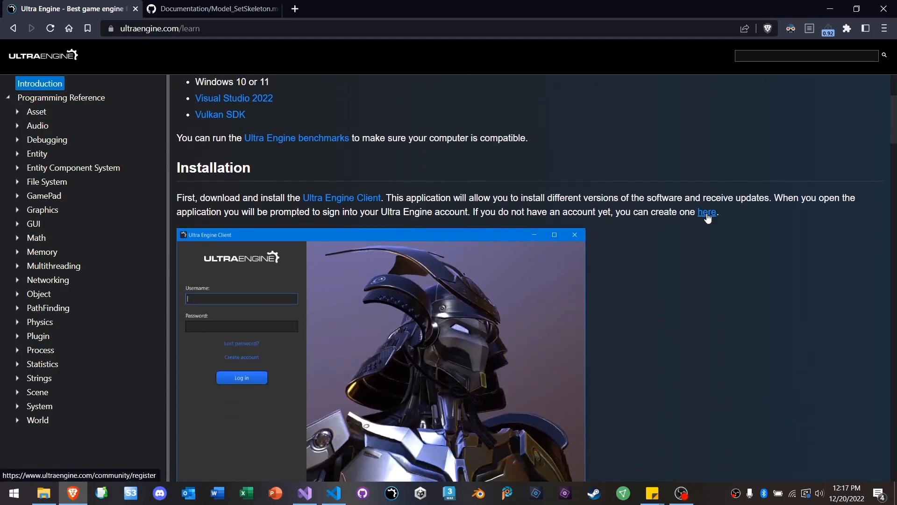
pyautogui.moveTo(679, 243)
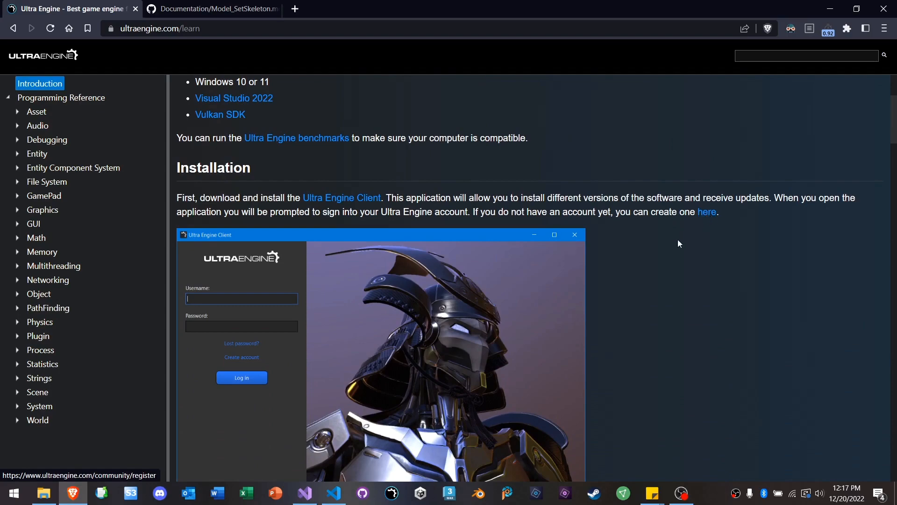